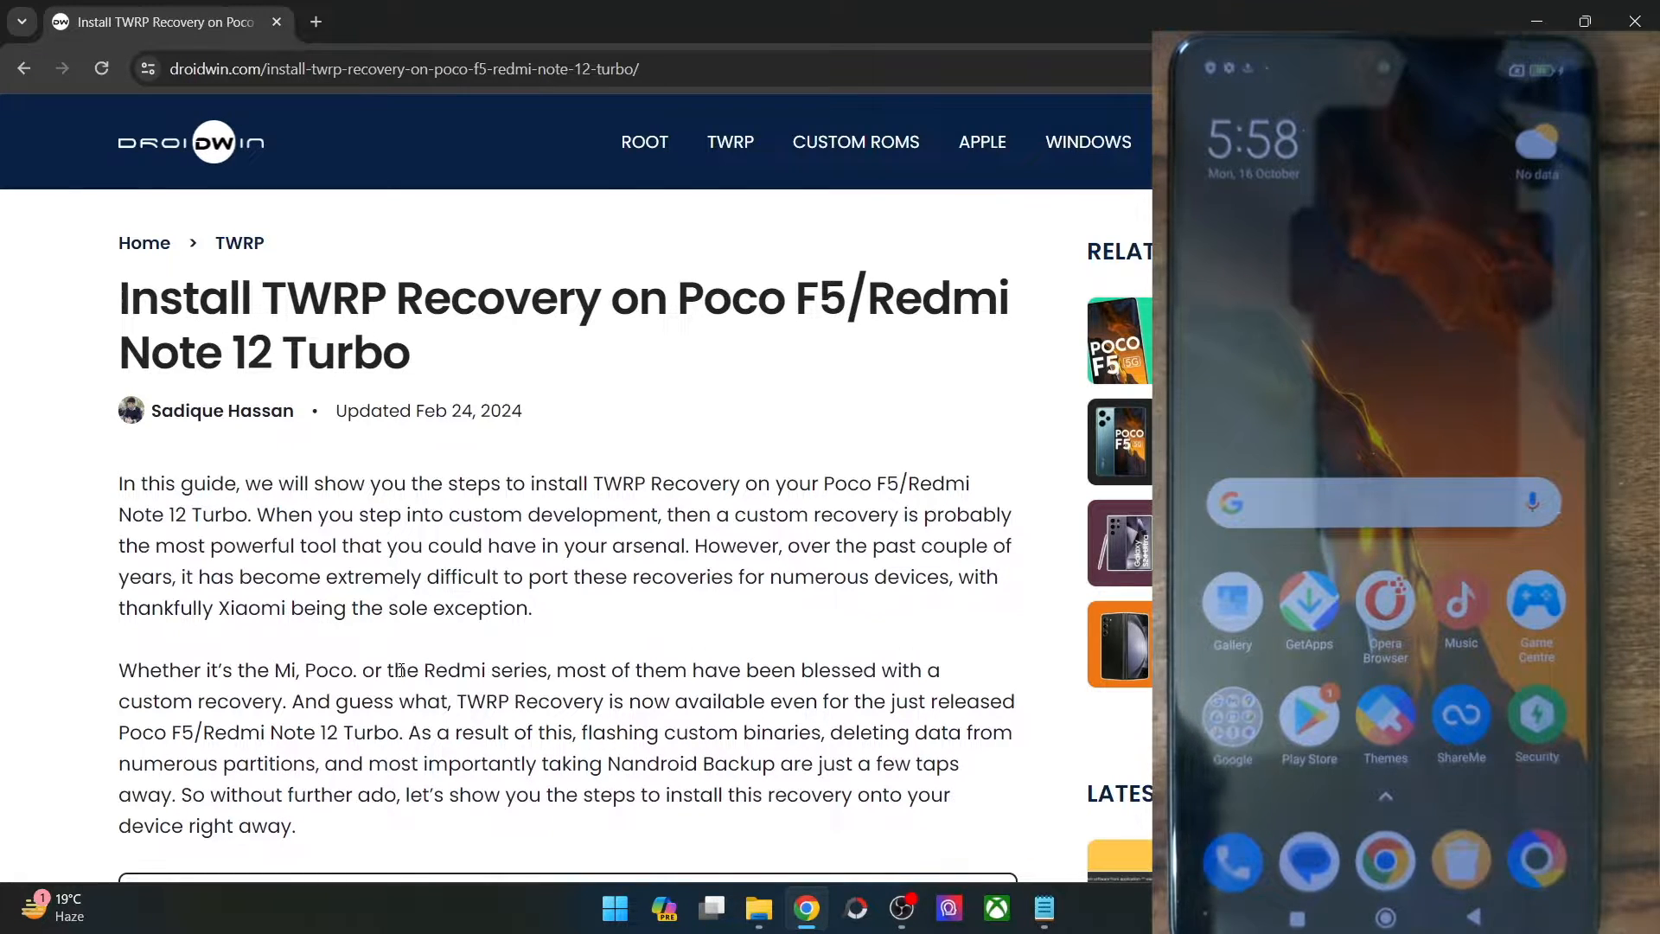
Scroll the DroidWin guide to Step 1 and switch to the platform-tools folder holding twrp.img and fw.zip
{"action": "scroll", "scroll_direction": "down", "scroll_amount": 3}
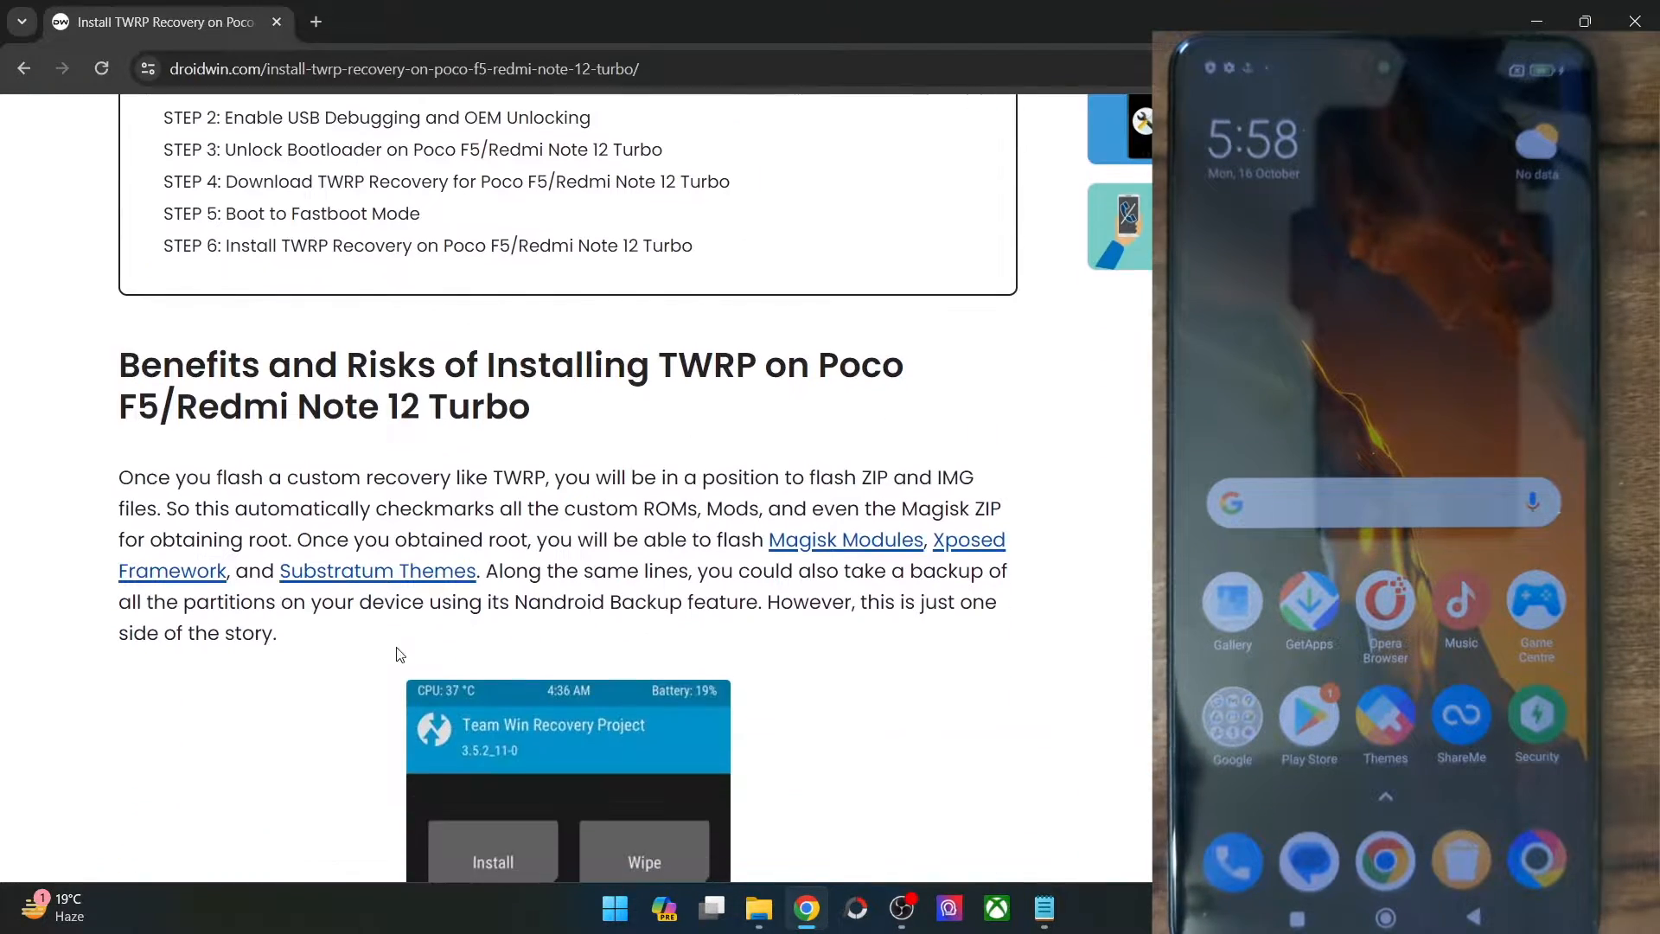
{"action": "scroll", "scroll_direction": "down", "scroll_amount": 3}
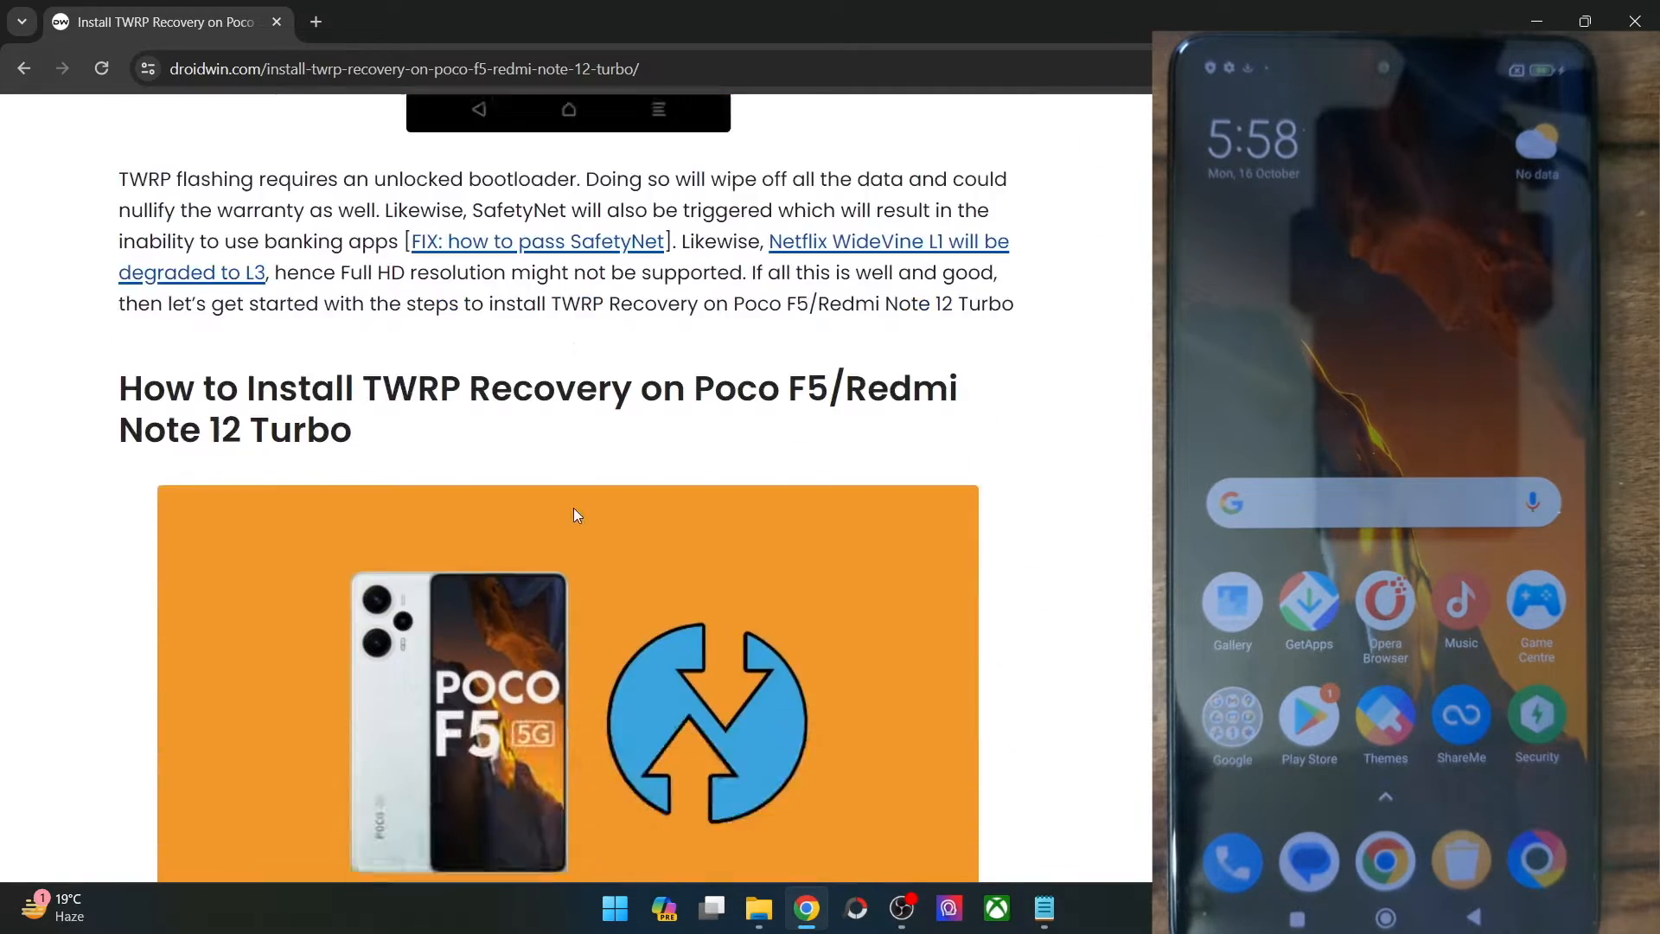
{"action": "scroll", "scroll_direction": "down", "scroll_amount": 3}
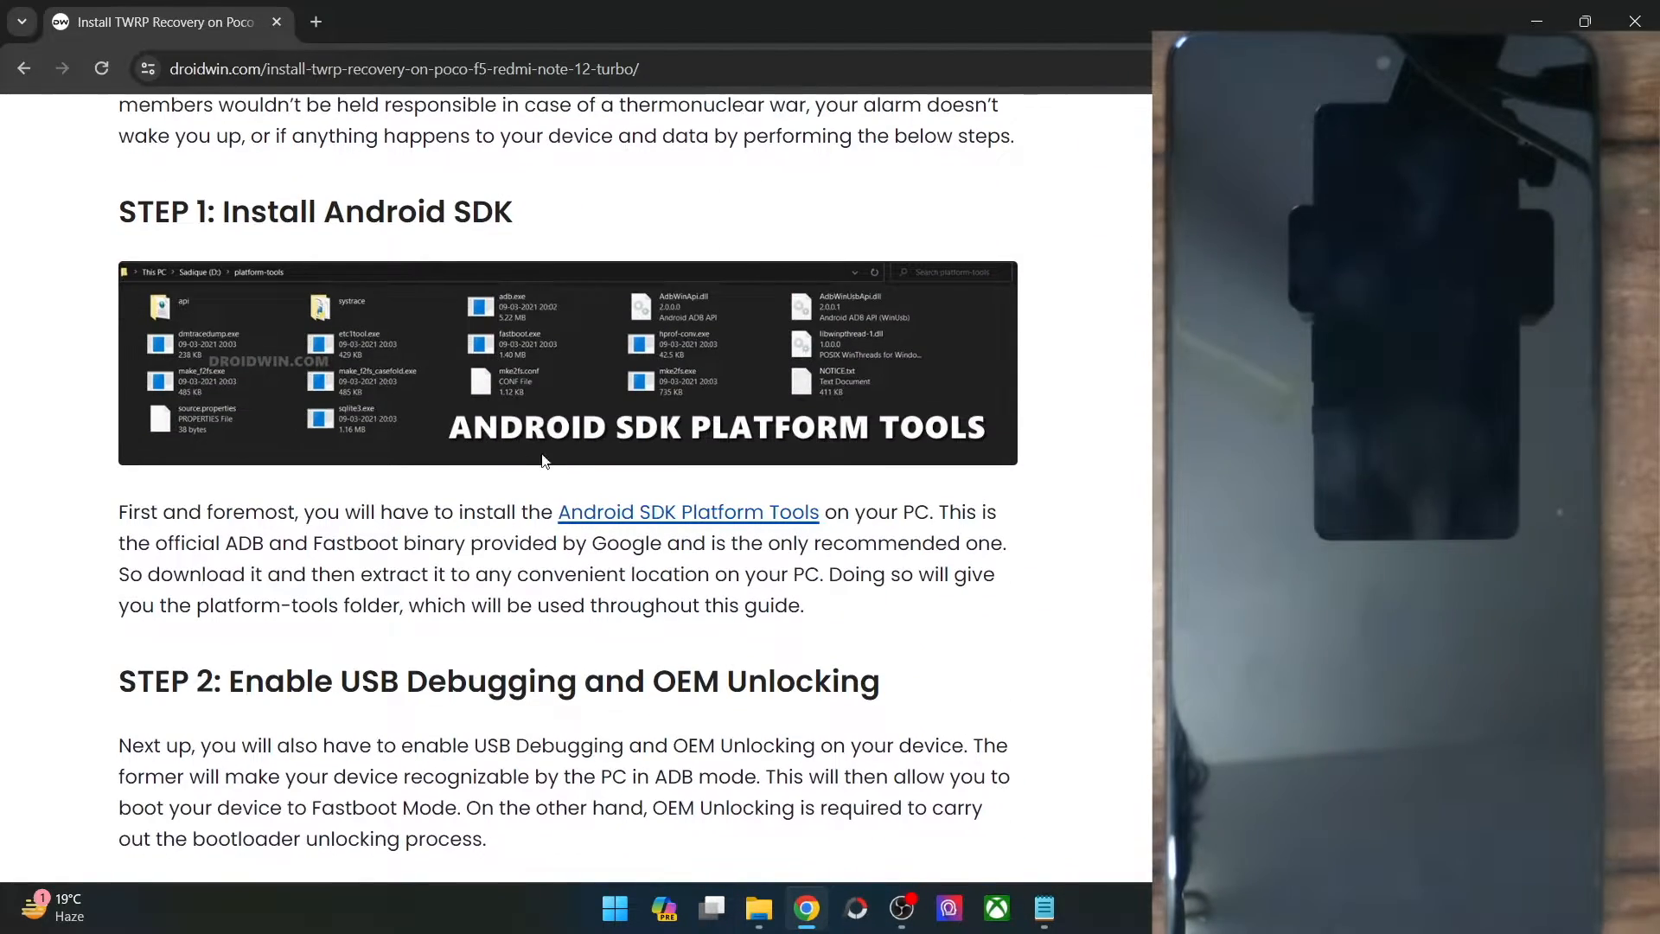
{"action": "mouse_move", "coordinate": [608, 526]}
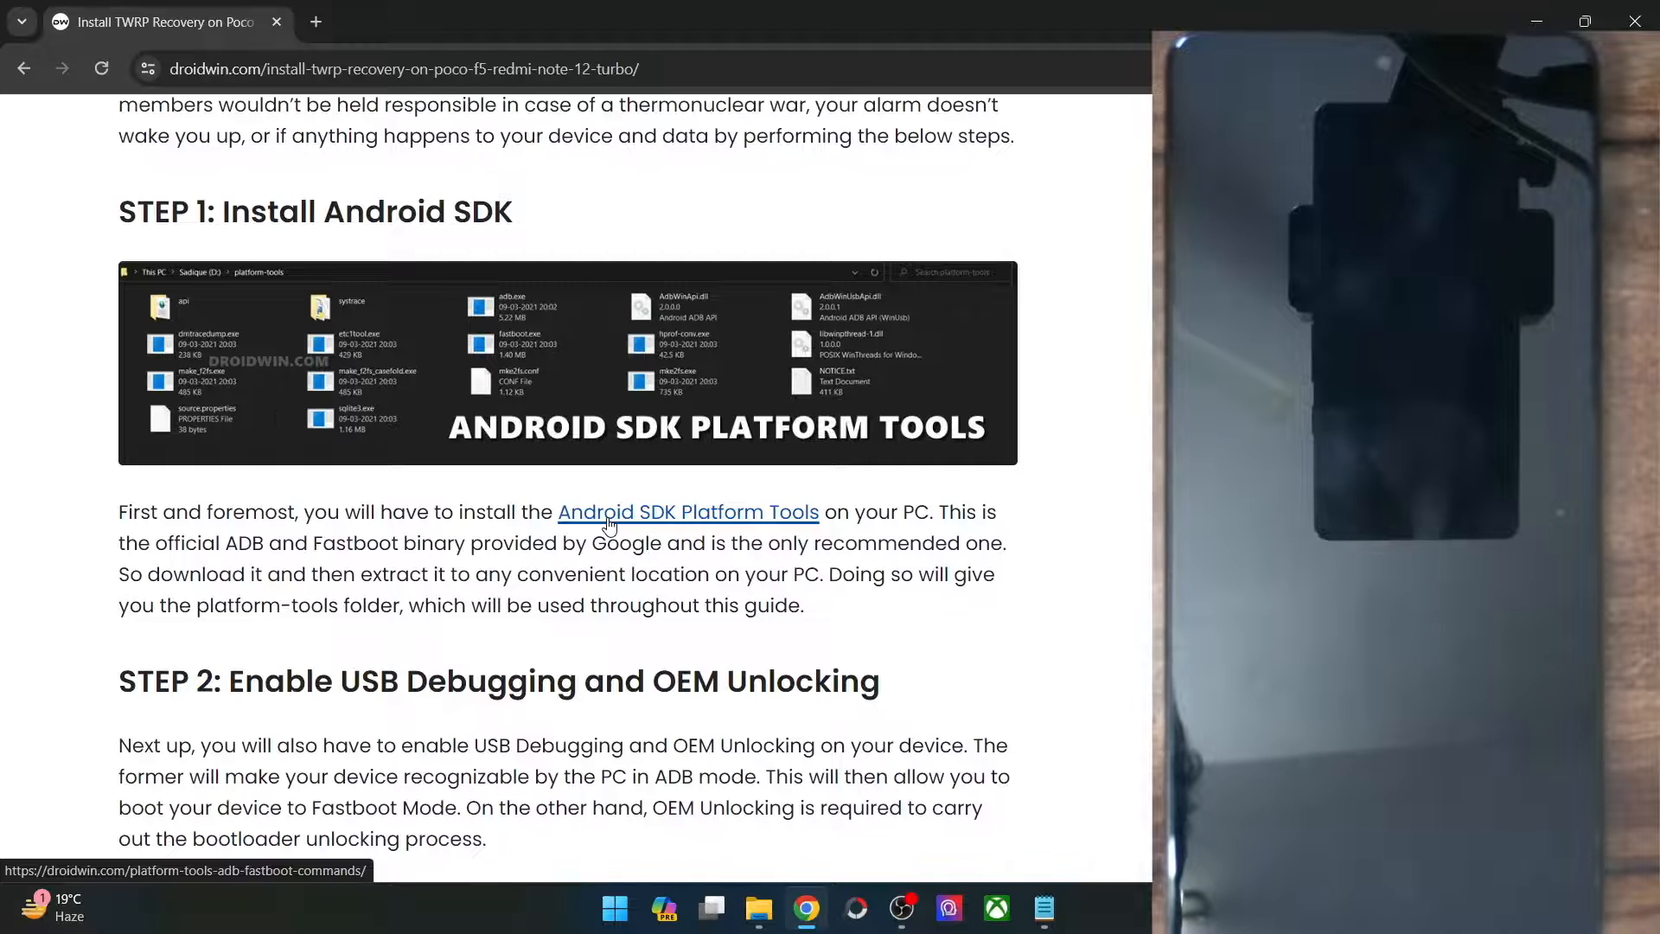
{"action": "left_click", "coordinate": [757, 908]}
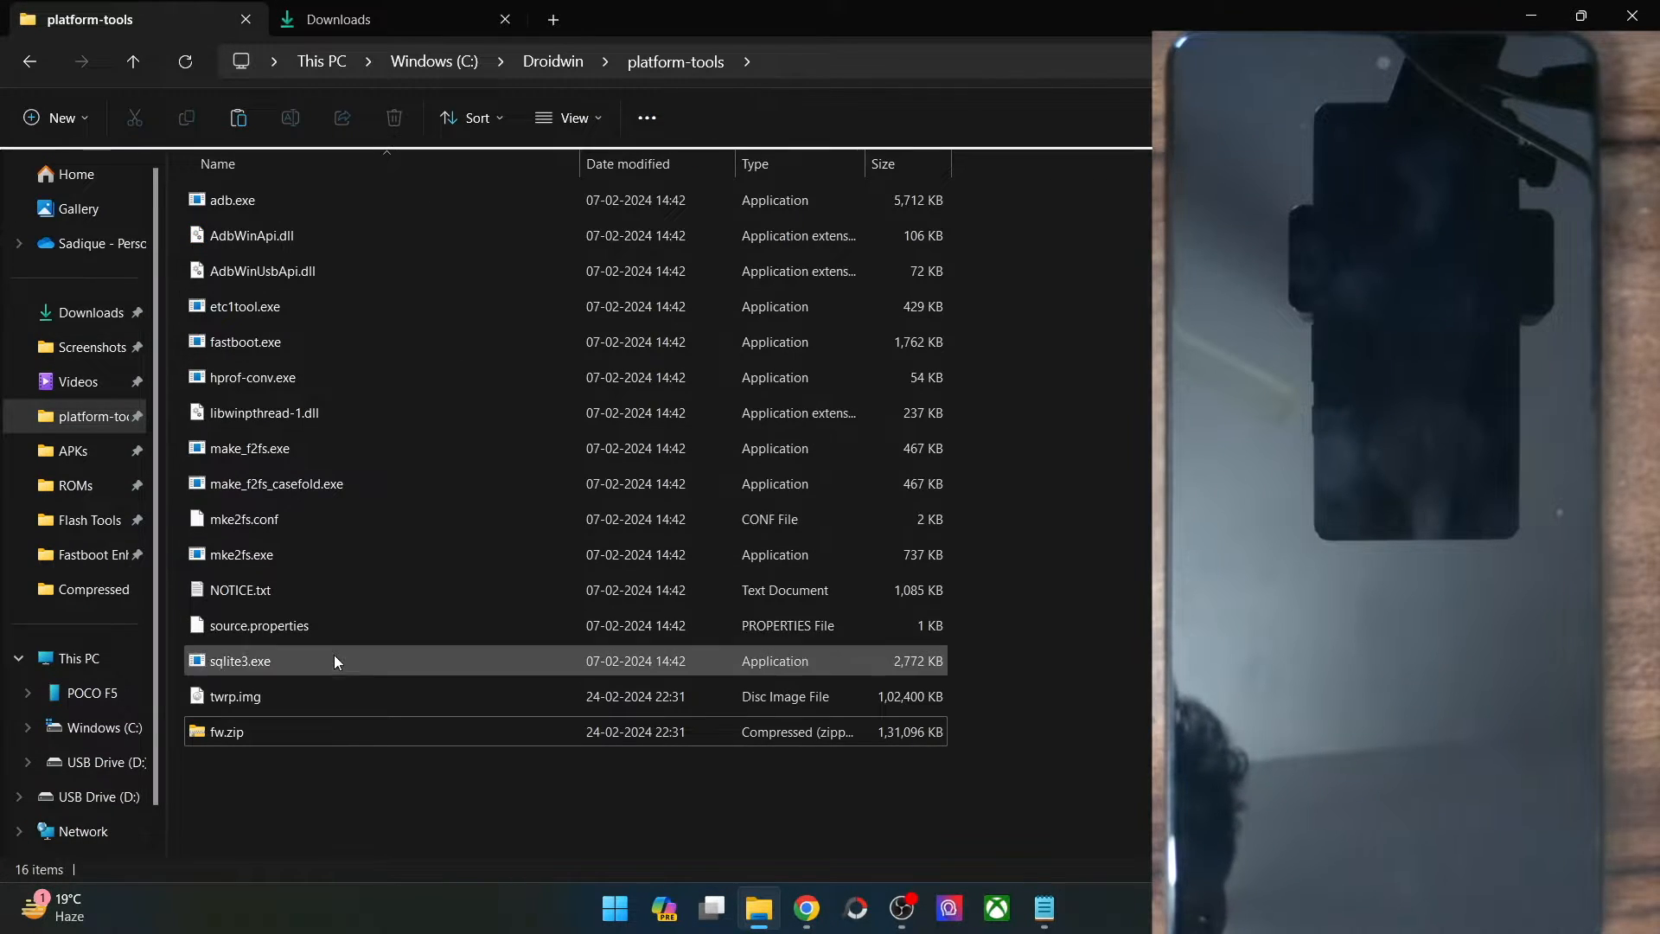
Delete twrp.img and fw.zip from platform-tools and return to the DroidWin guide
{"action": "left_click", "coordinate": [369, 771]}
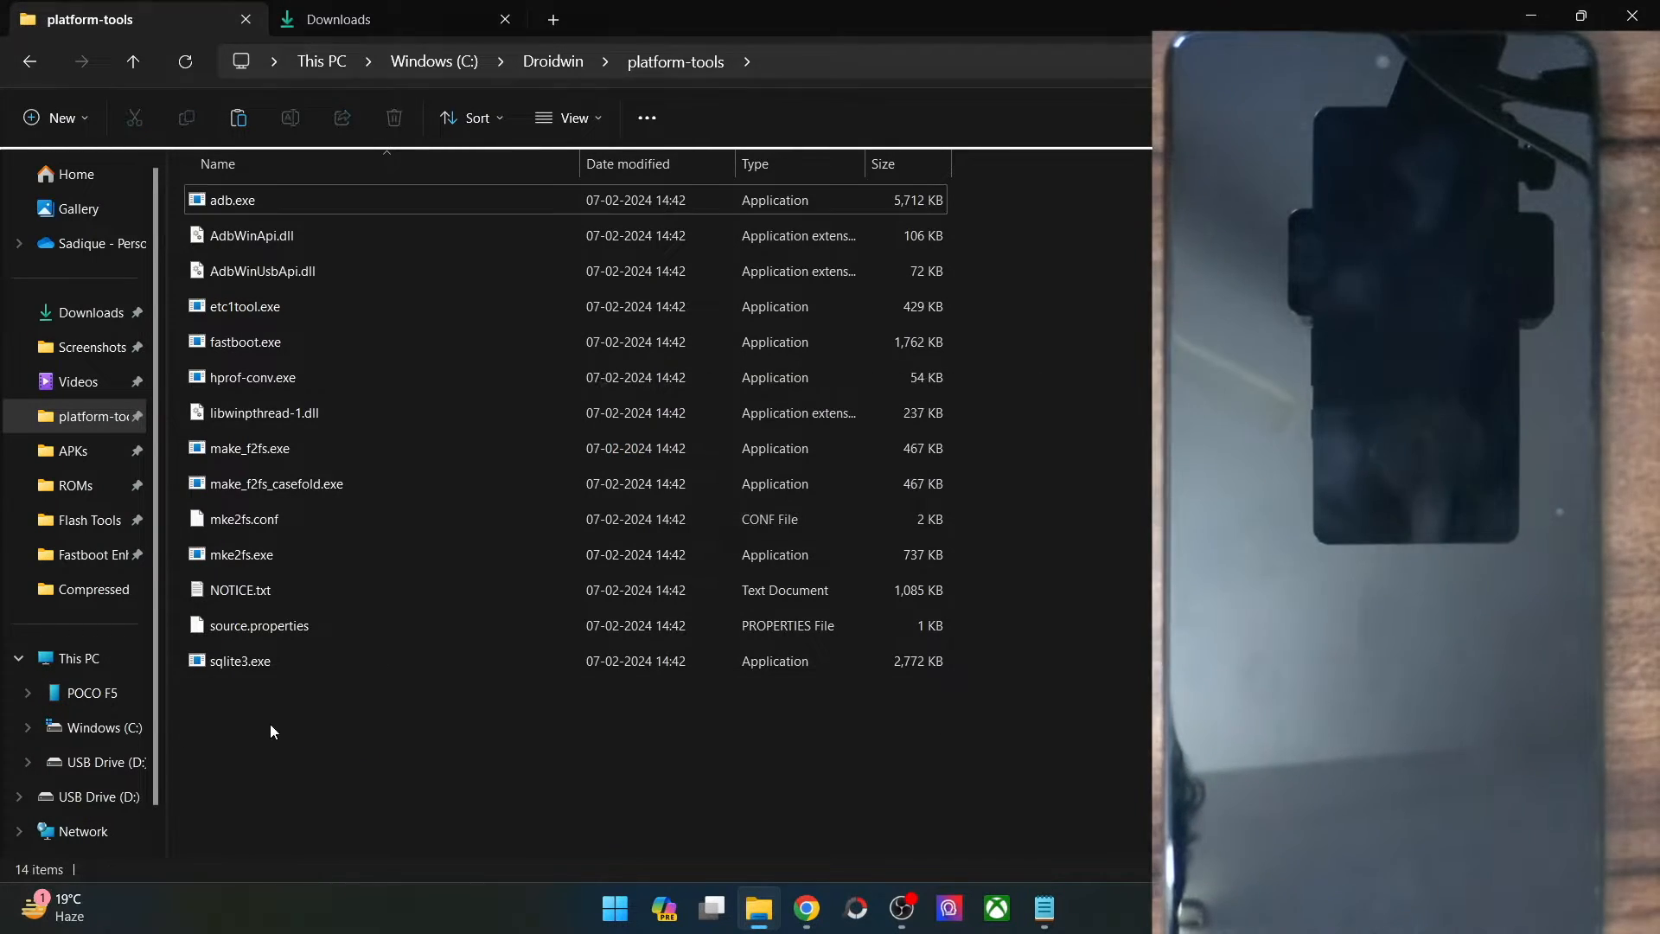
{"action": "left_click", "coordinate": [806, 908]}
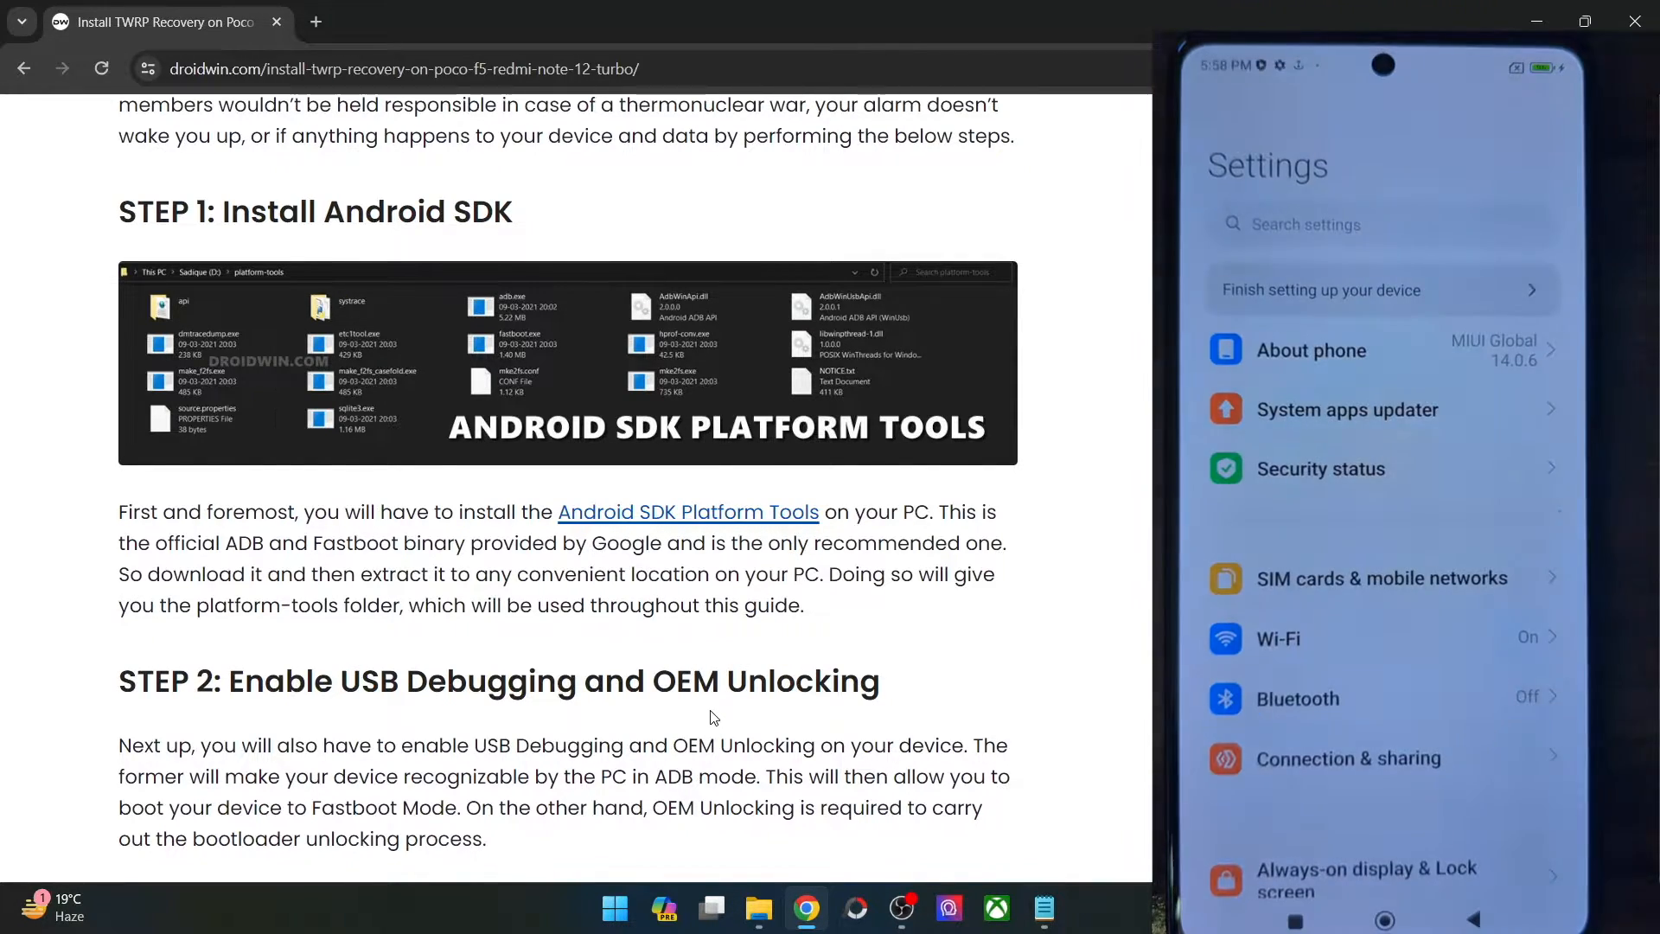
Enable developer mode via About phone, then reach Developer options under Additional settings
{"action": "left_click", "coordinate": [1309, 351]}
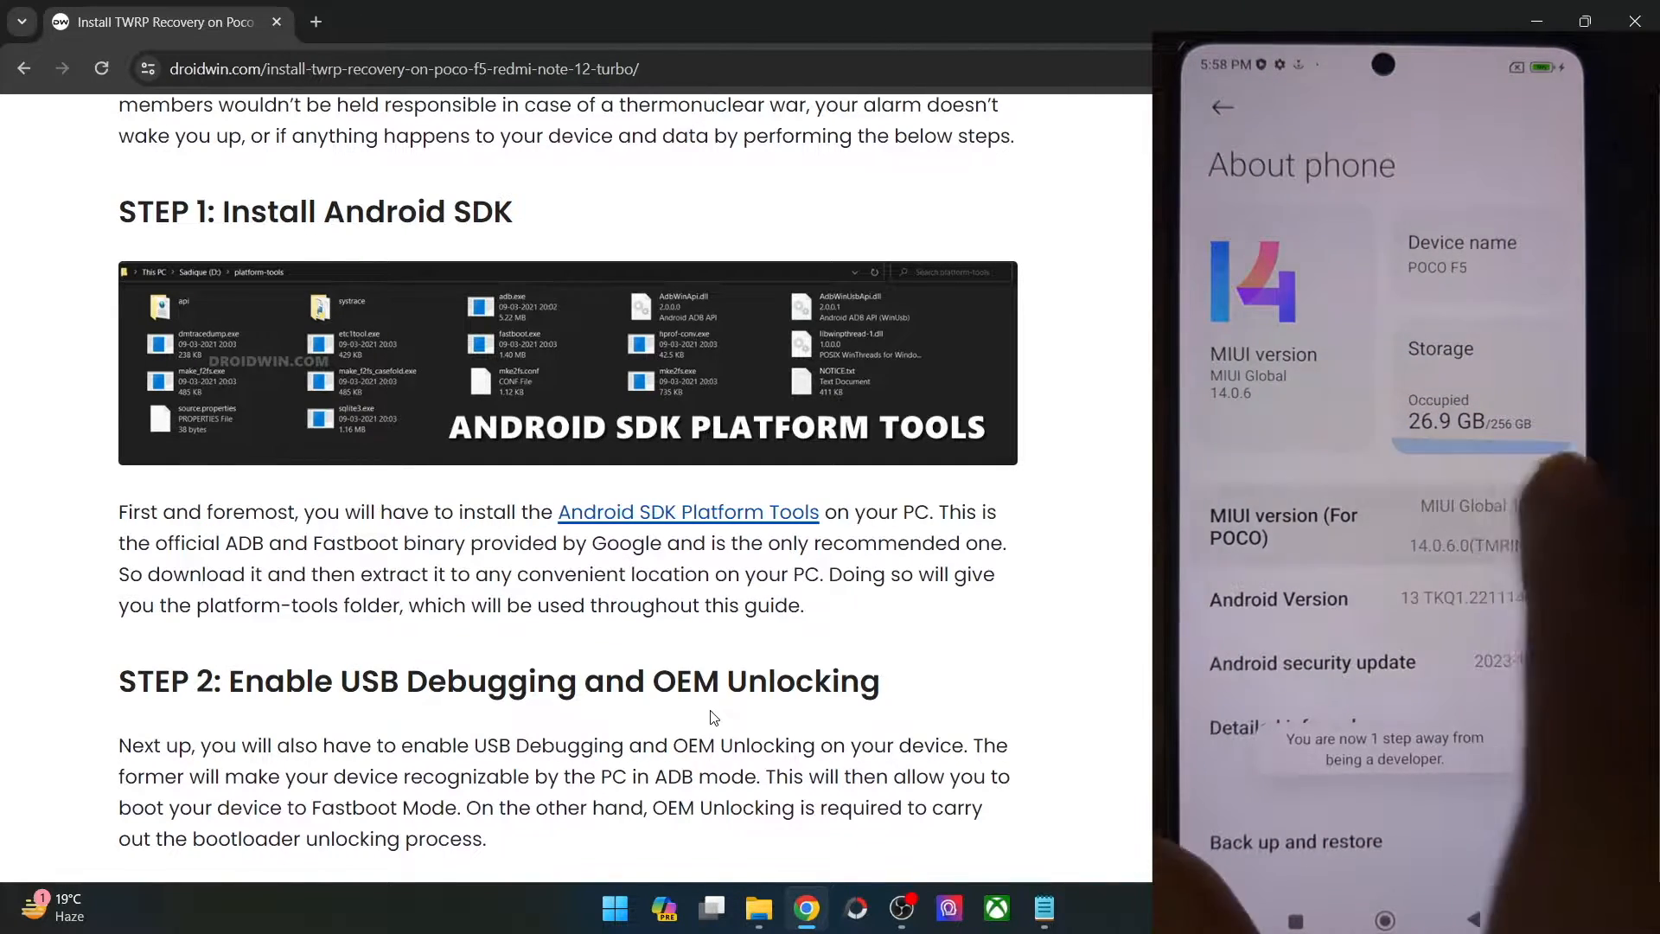
{"action": "left_click", "coordinate": [1222, 107]}
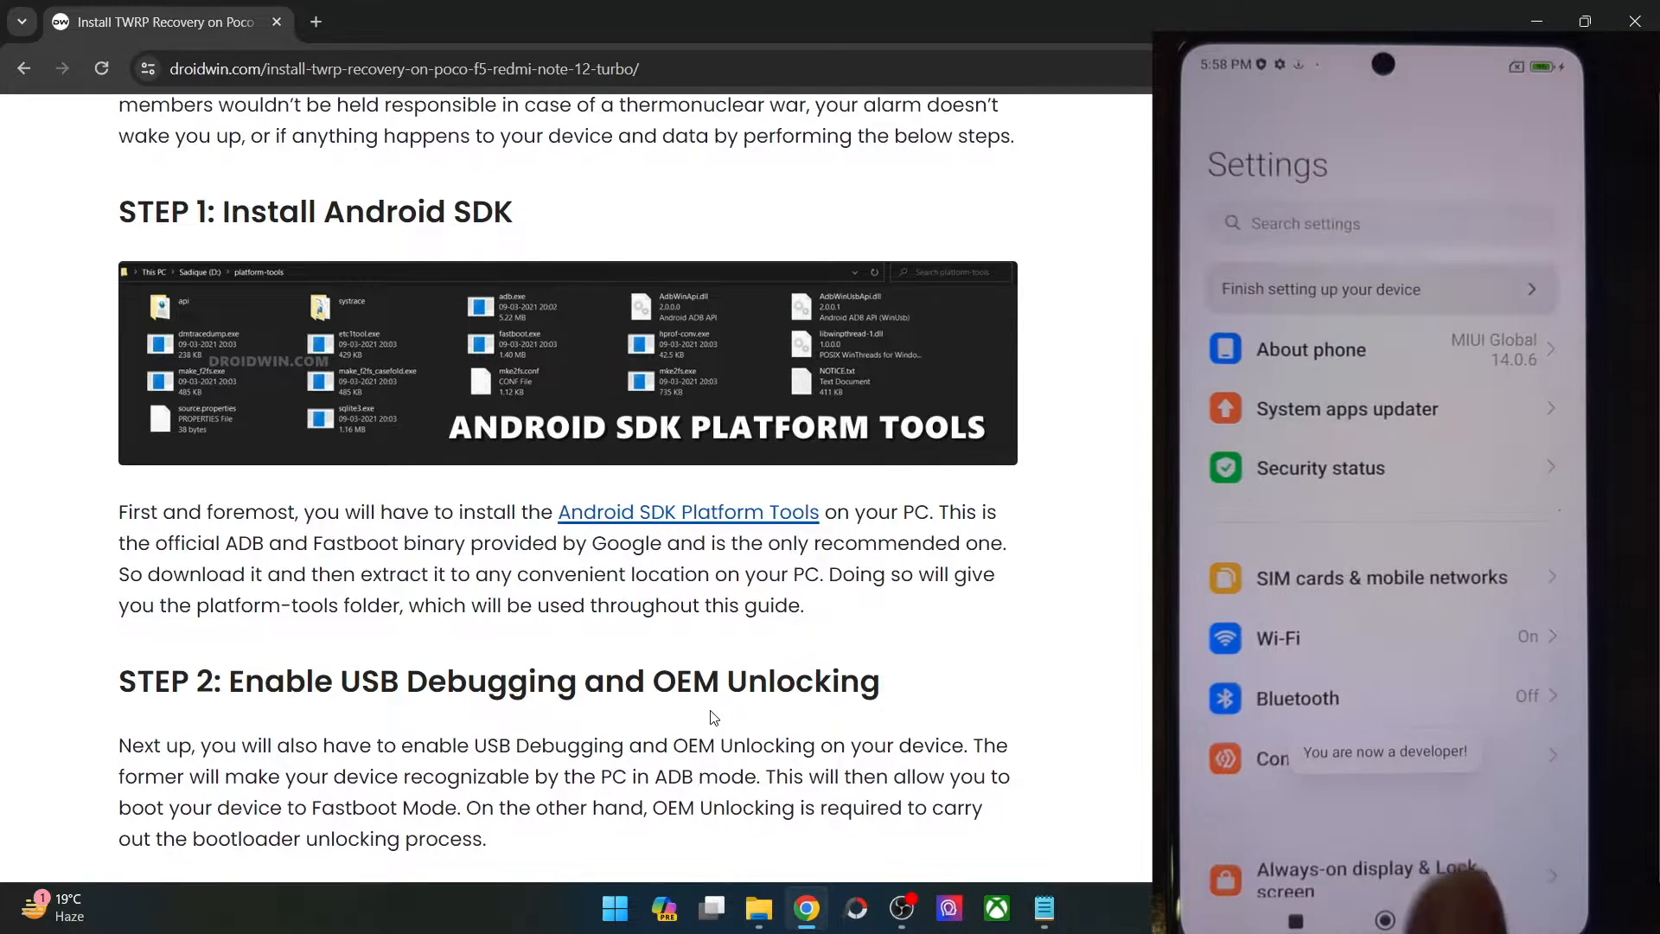
{"action": "scroll", "scroll_direction": "down", "scroll_amount": 3}
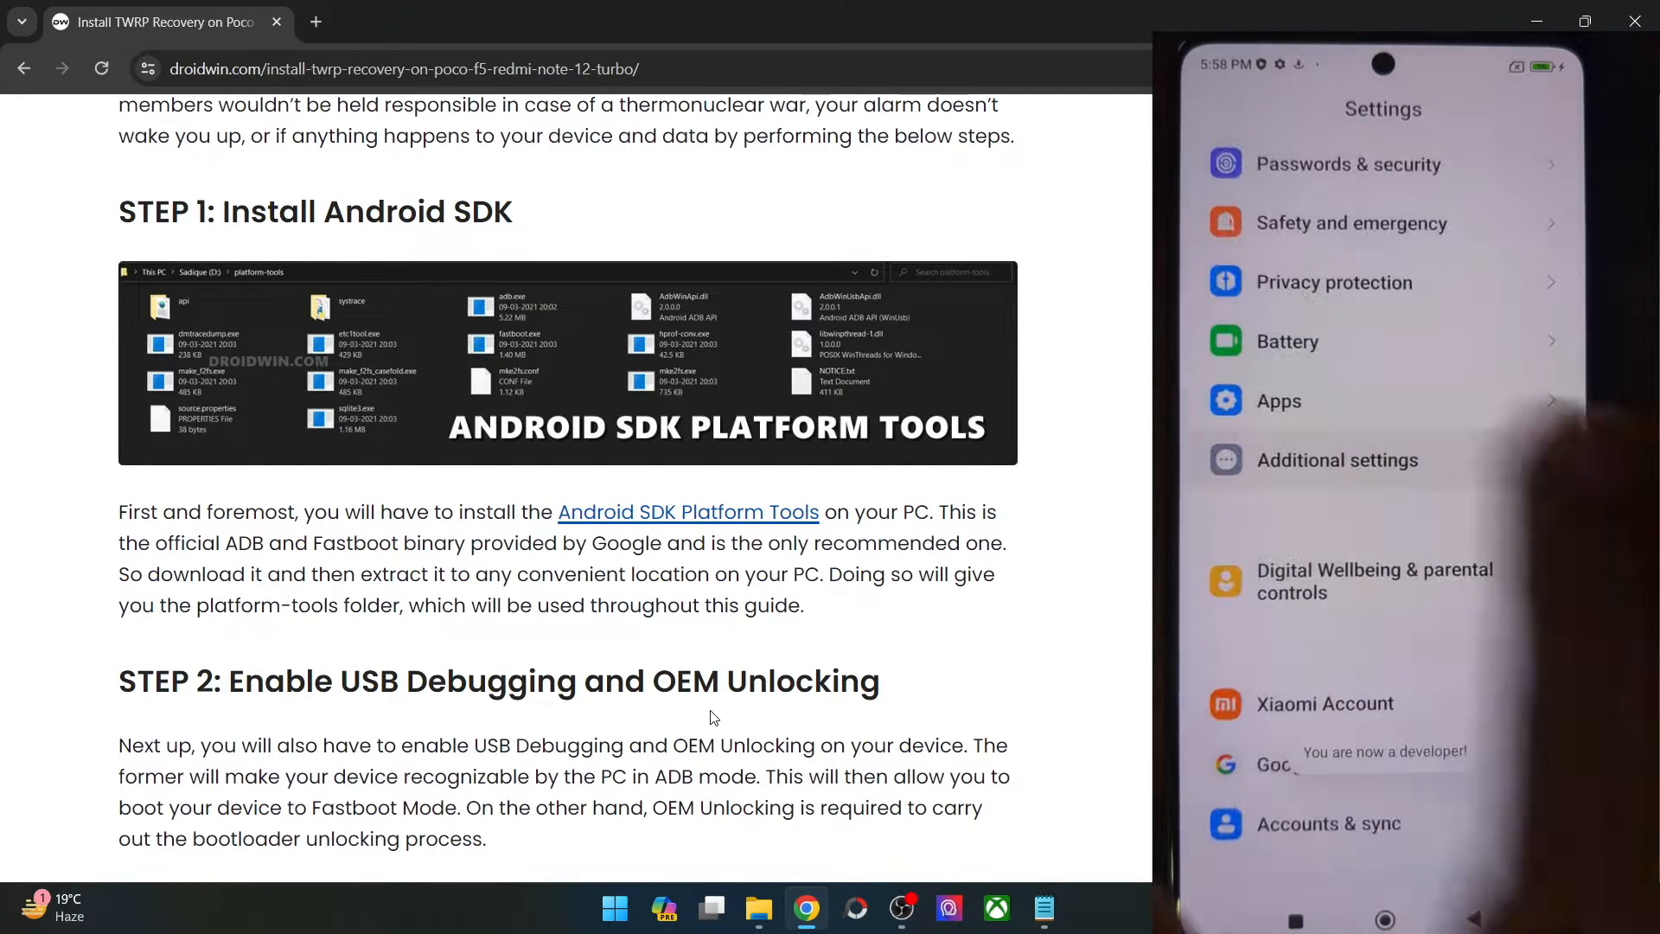
{"action": "left_click", "coordinate": [1336, 459]}
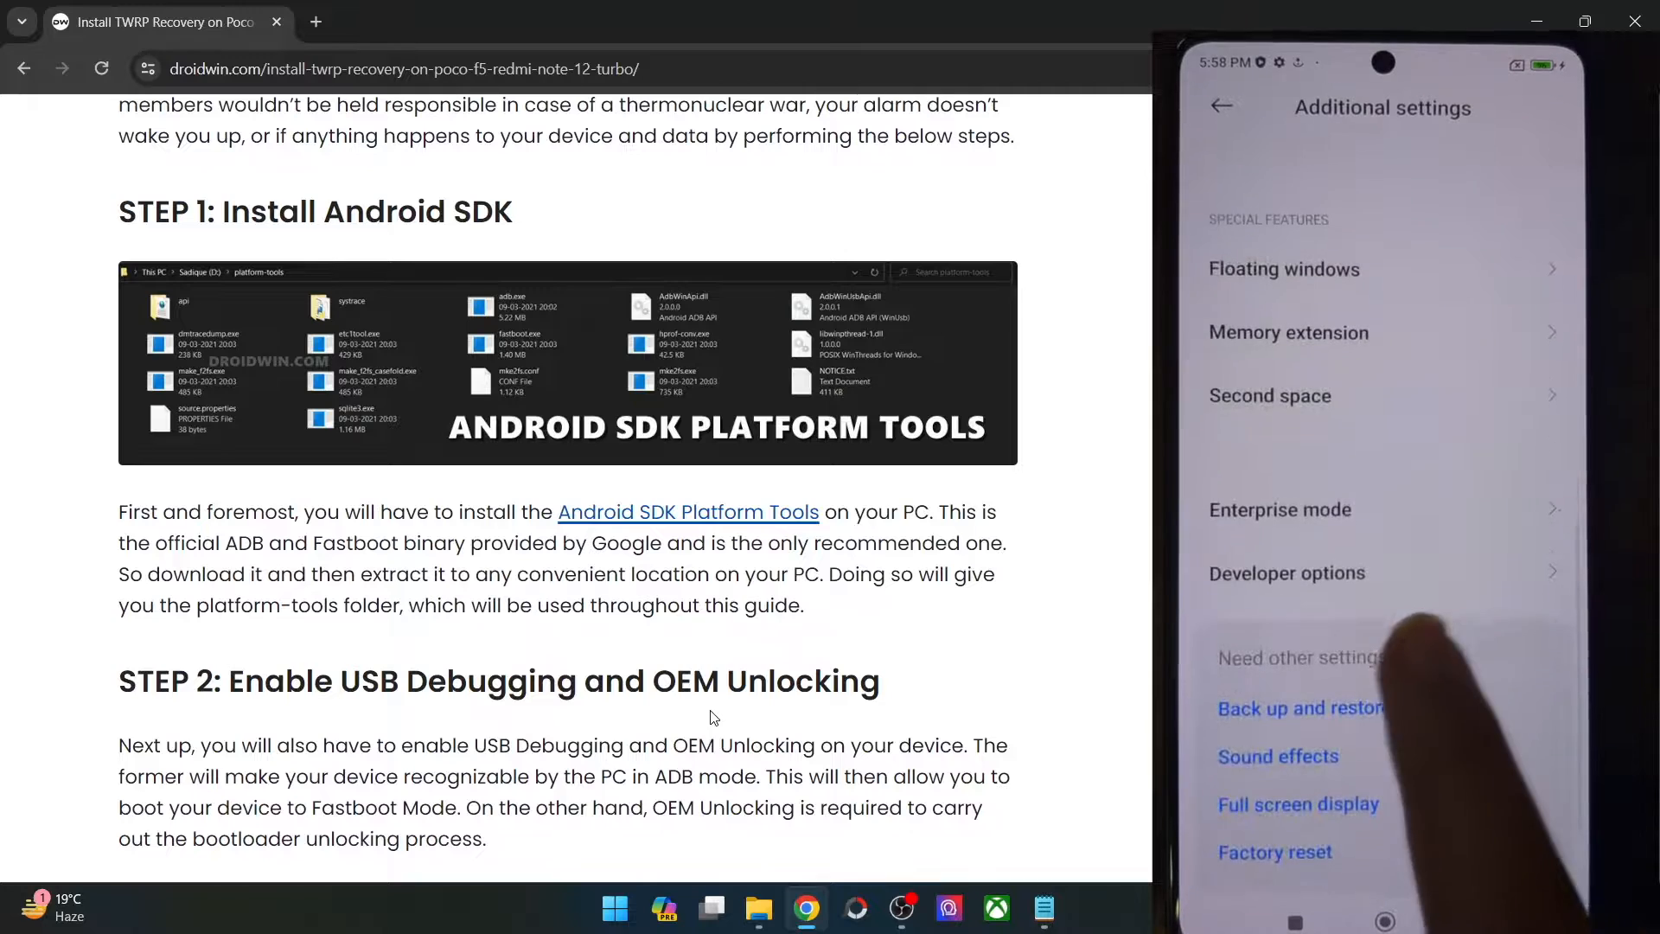
{"action": "left_click", "coordinate": [1287, 572]}
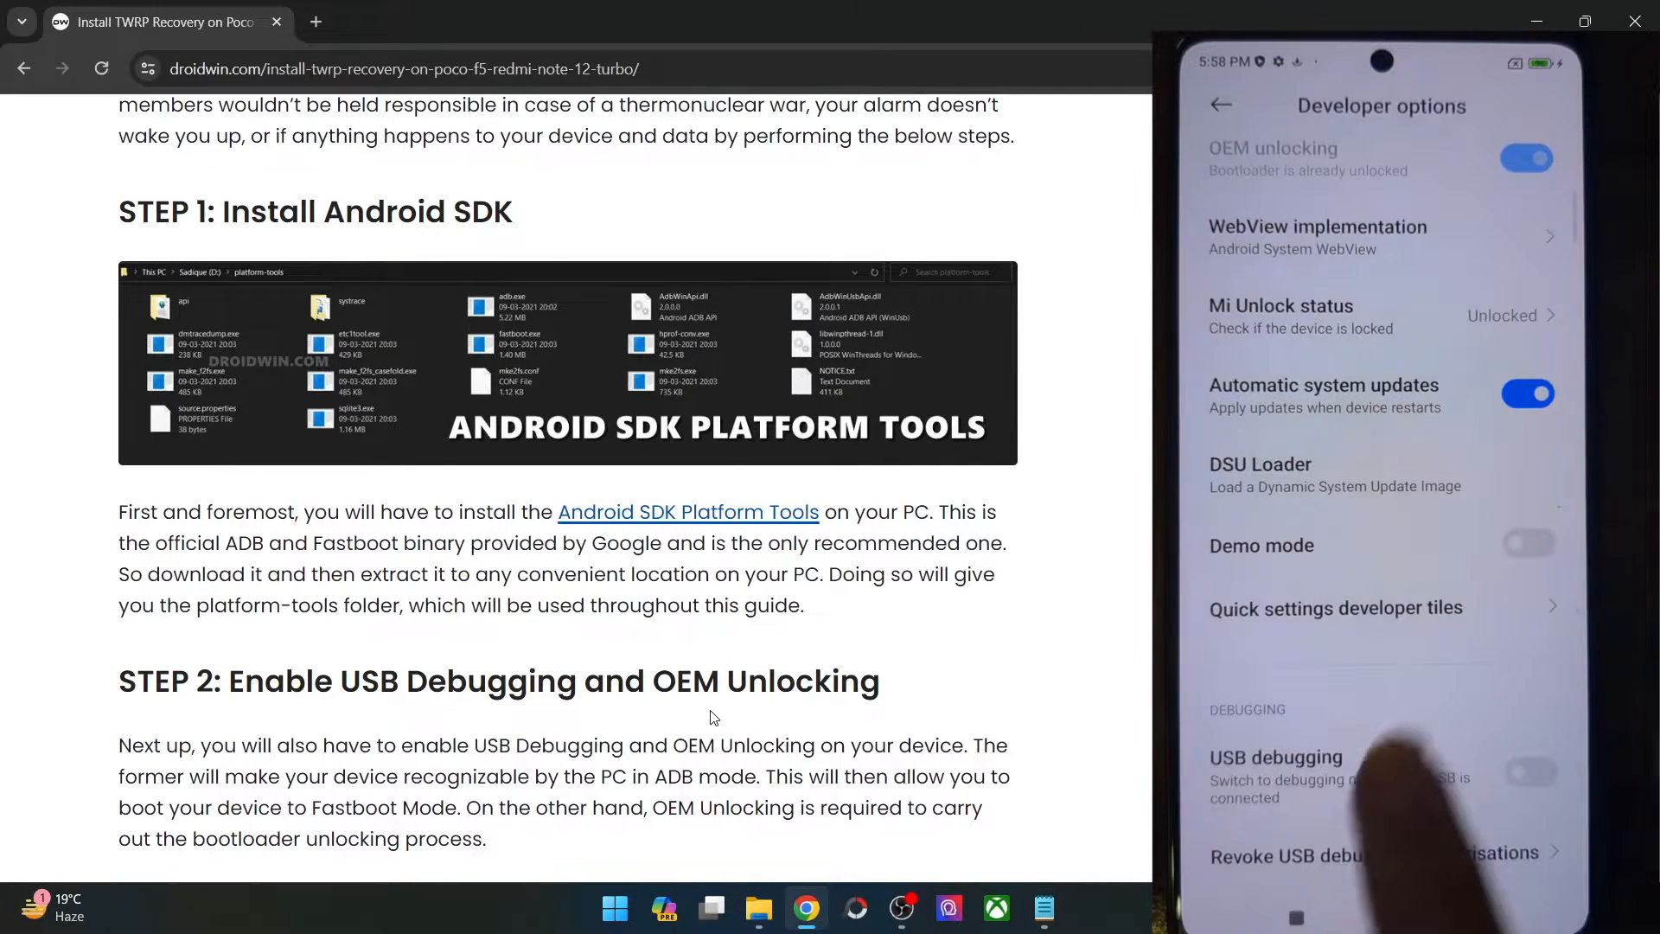
Turn on USB debugging, accept the risk warning, and always allow debugging from this computer
{"action": "left_click", "coordinate": [1531, 771]}
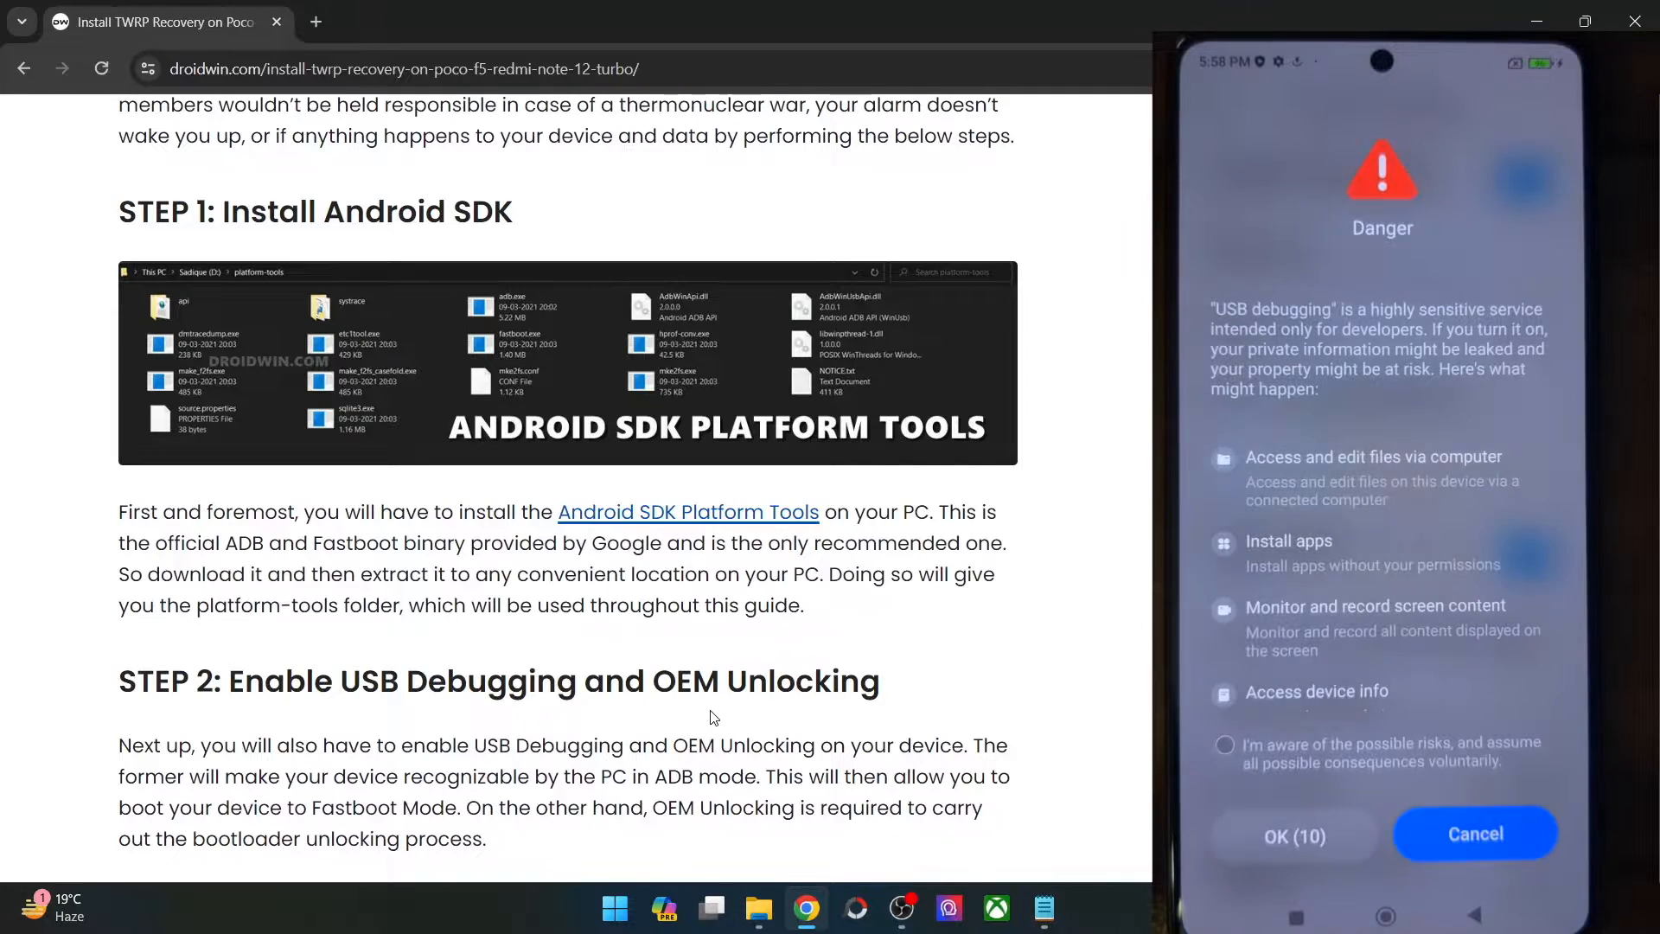
{"action": "left_click", "coordinate": [1225, 753]}
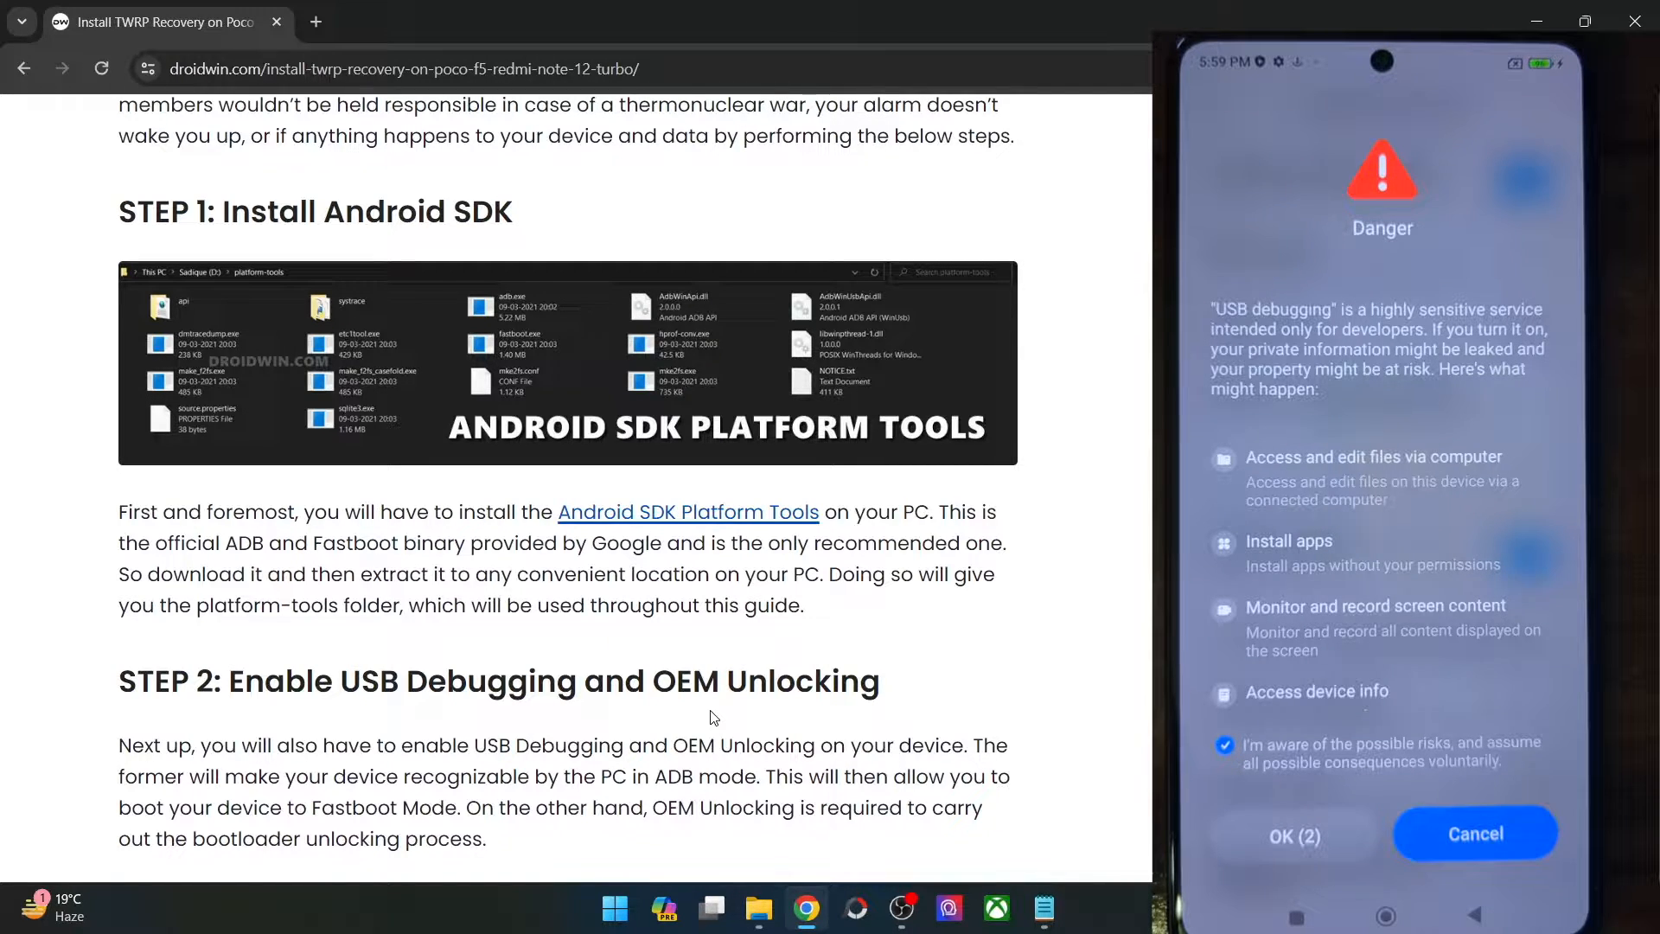
{"action": "left_click", "coordinate": [1294, 835]}
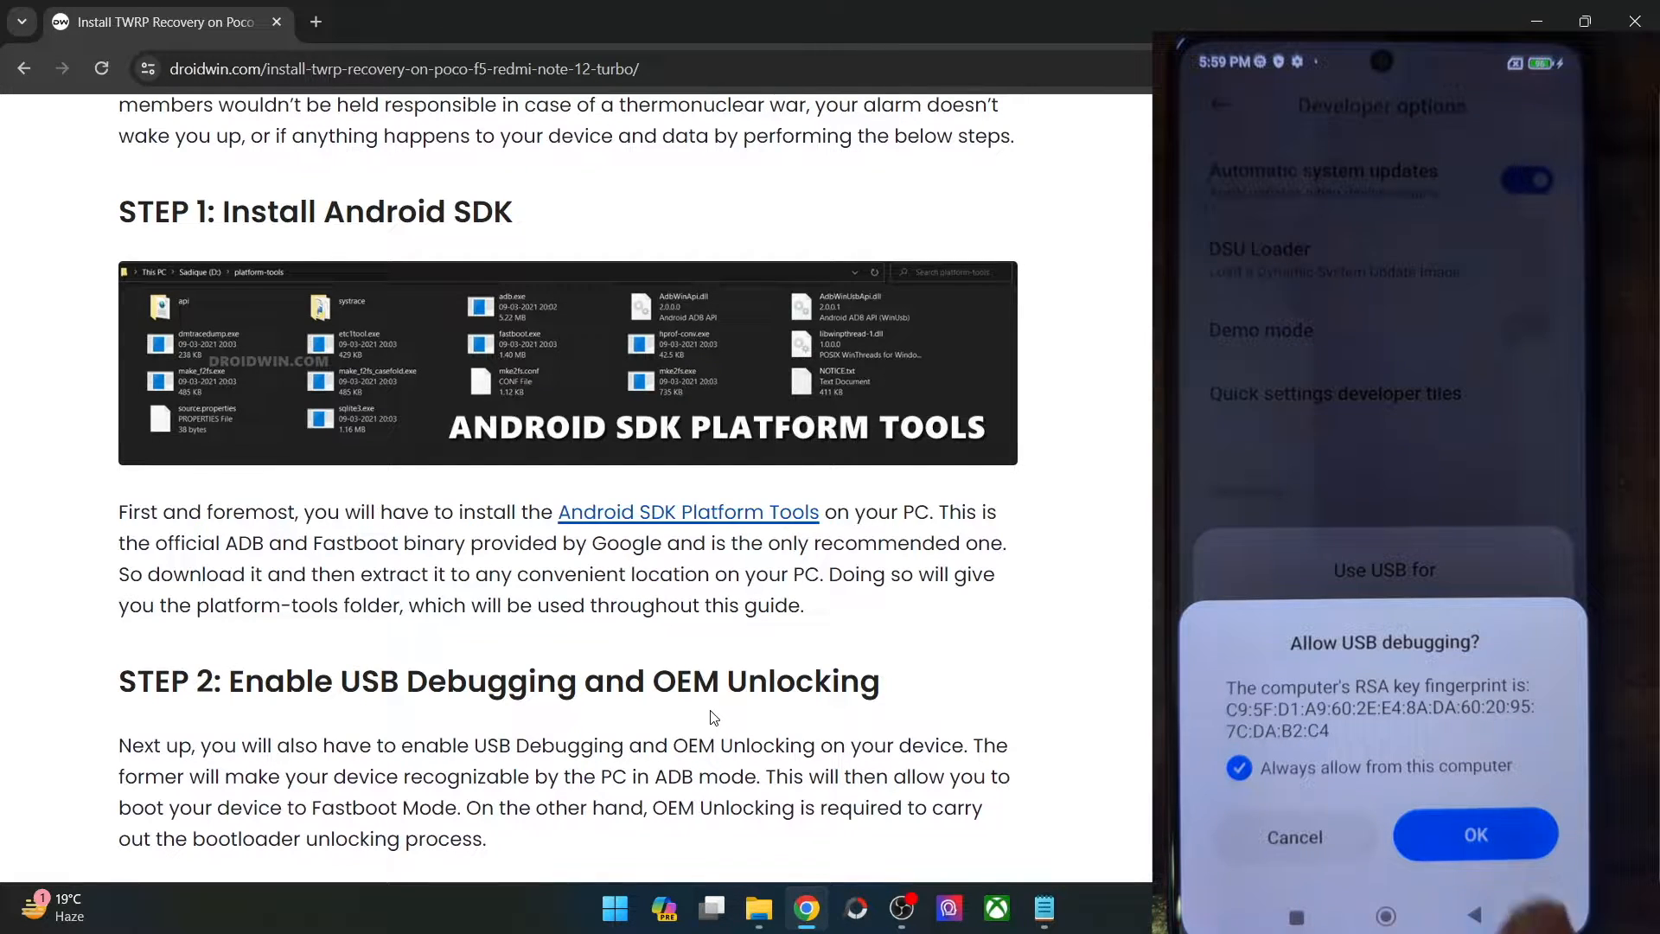
{"action": "left_click", "coordinate": [1473, 833]}
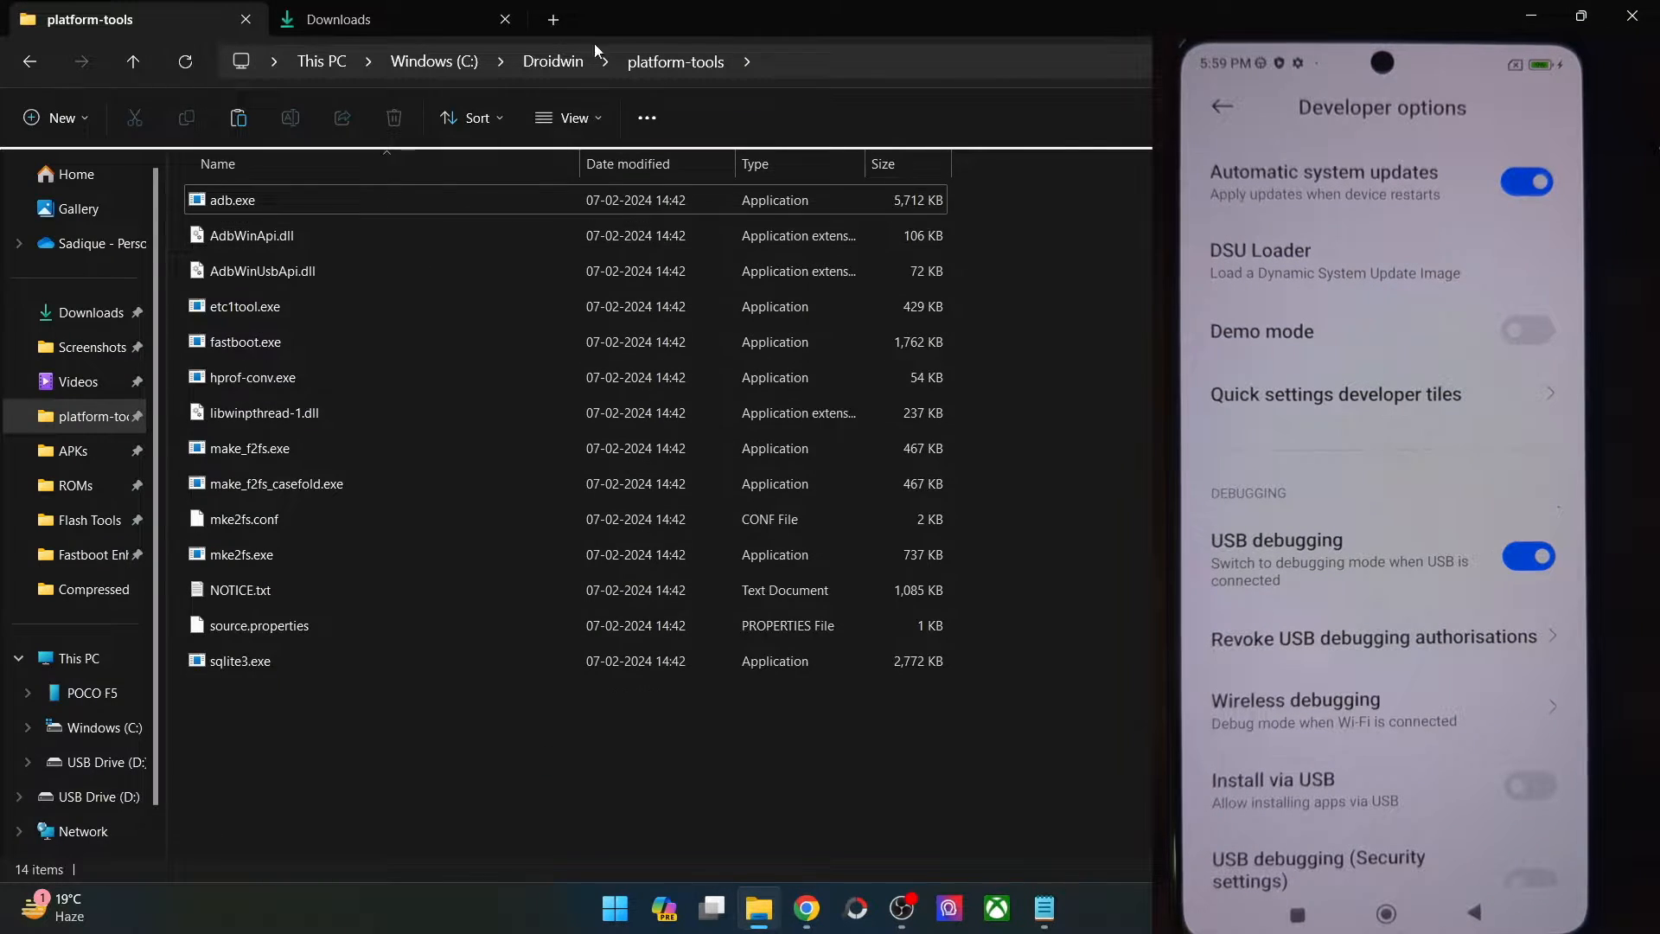
Launch Command Prompt in platform-tools via cmd and run adb devices to list the phone
{"action": "type", "text": "cmd"}
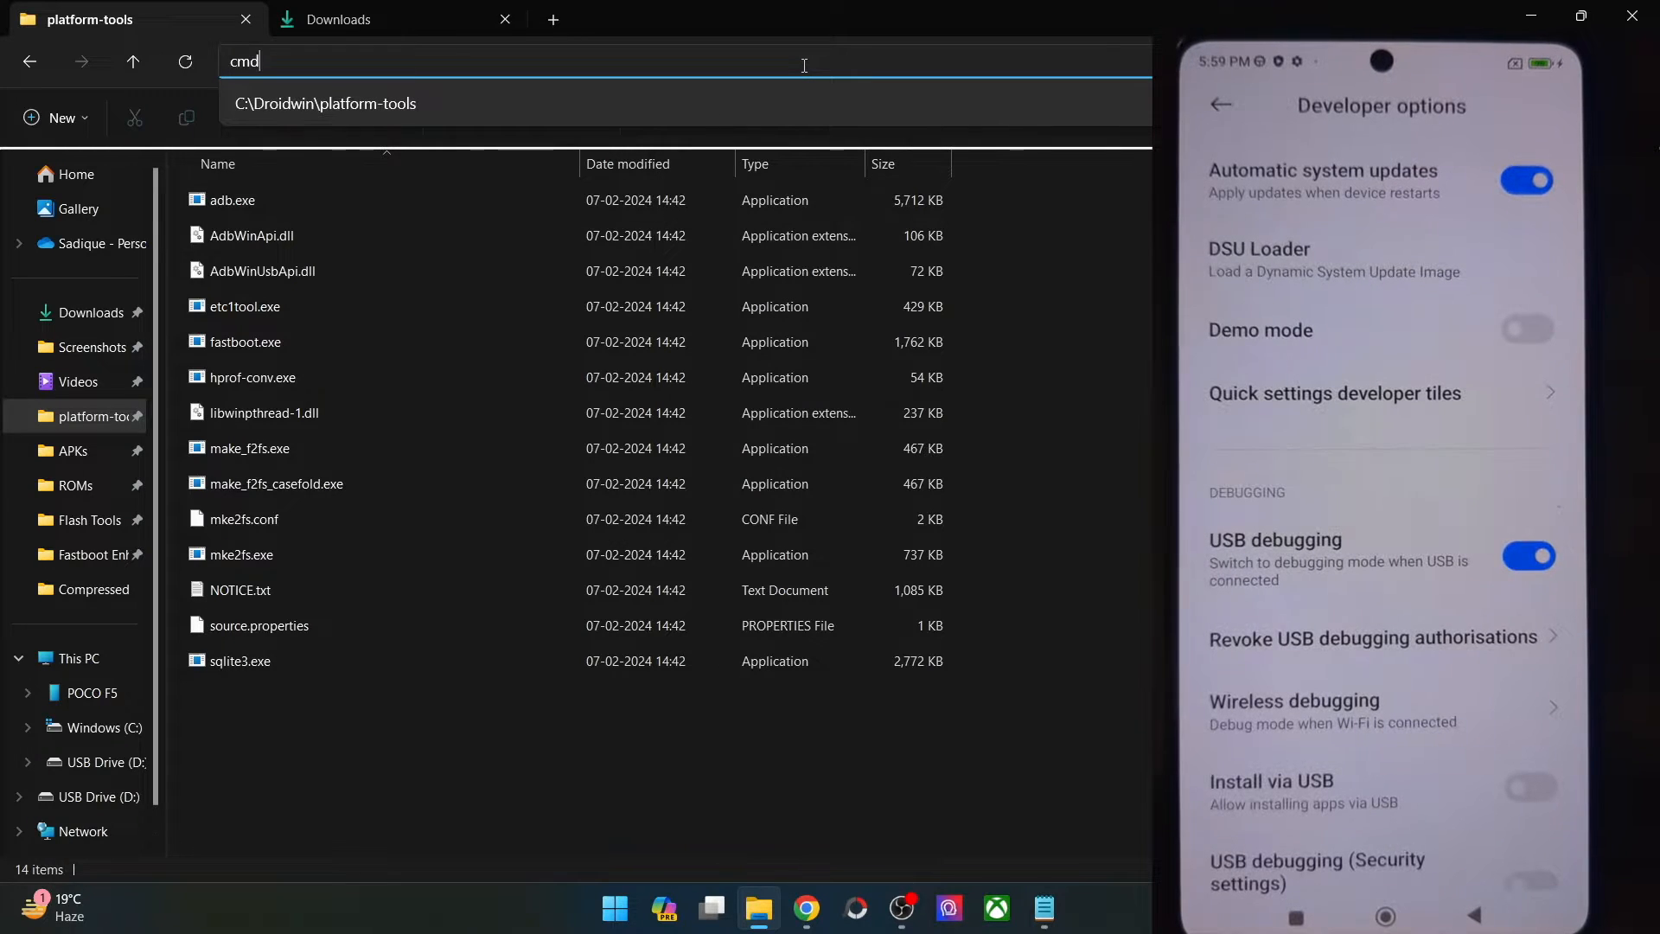
{"action": "key", "text": "Return"}
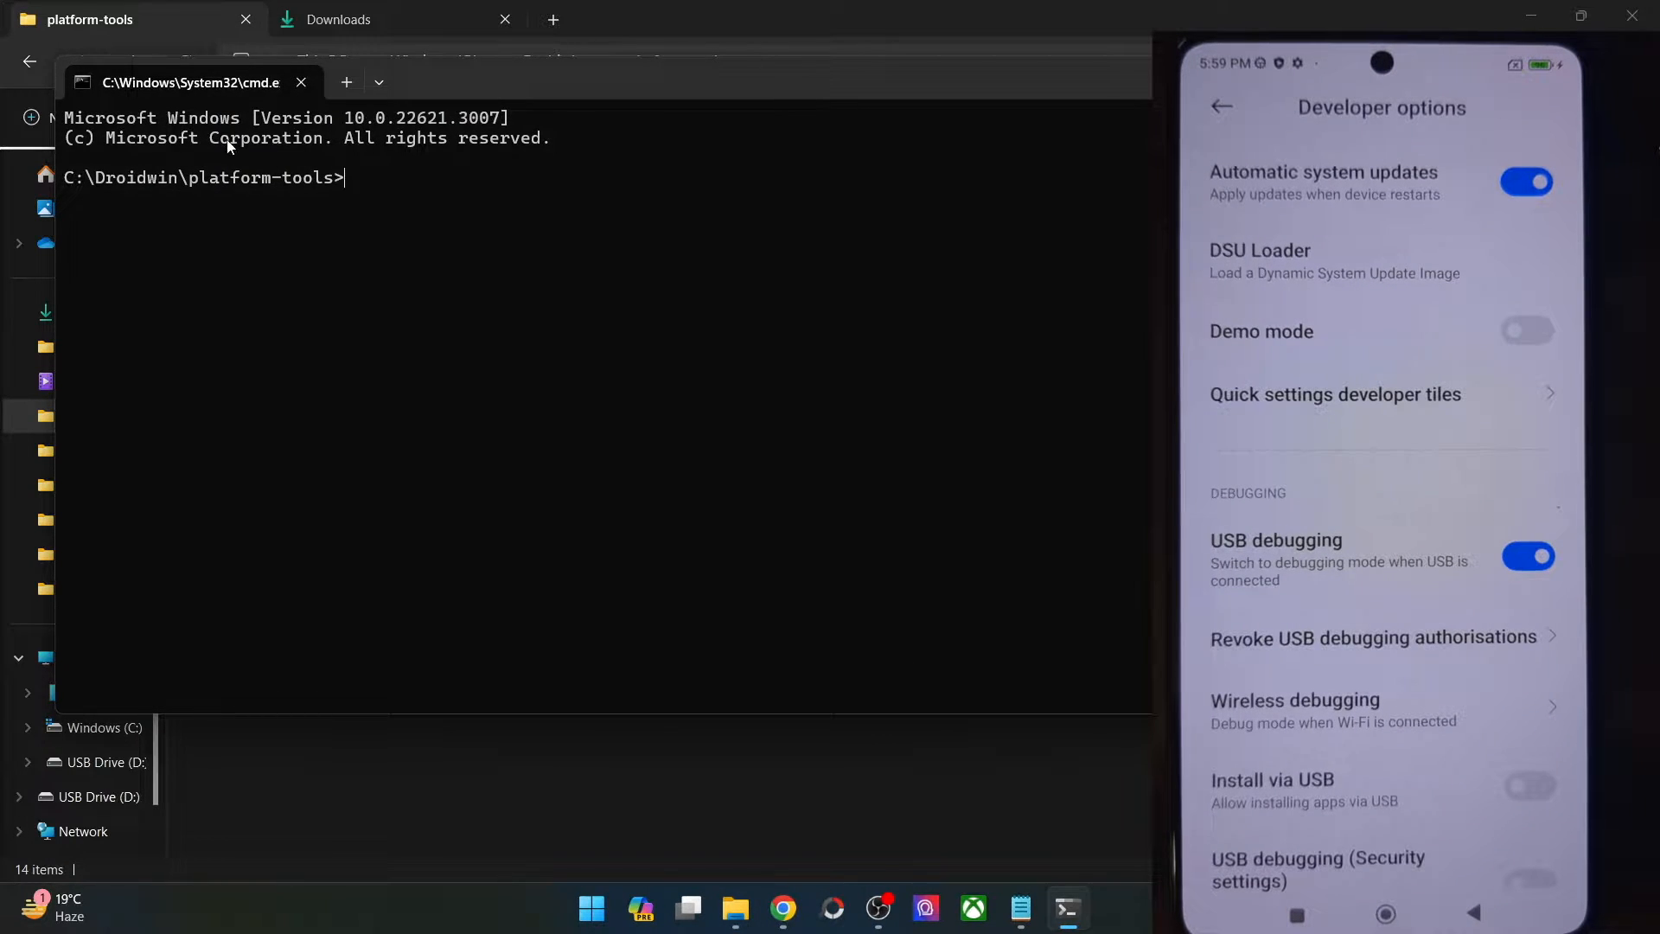
{"action": "type", "text": "adb devices"}
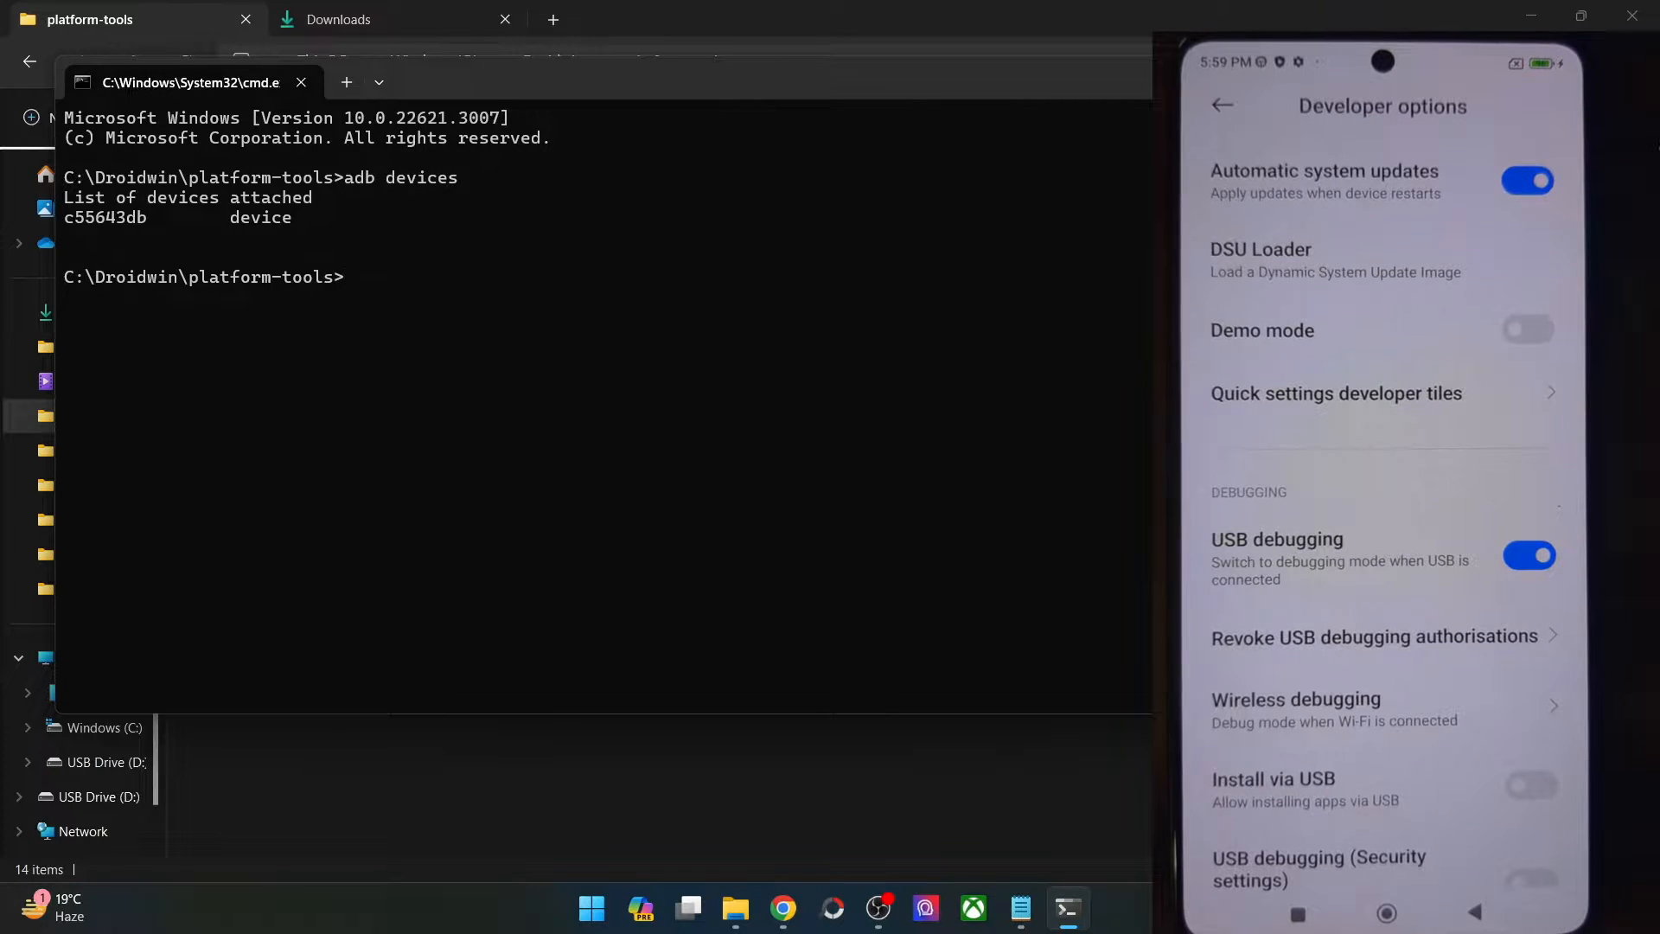
{"action": "double_click", "coordinate": [105, 218]}
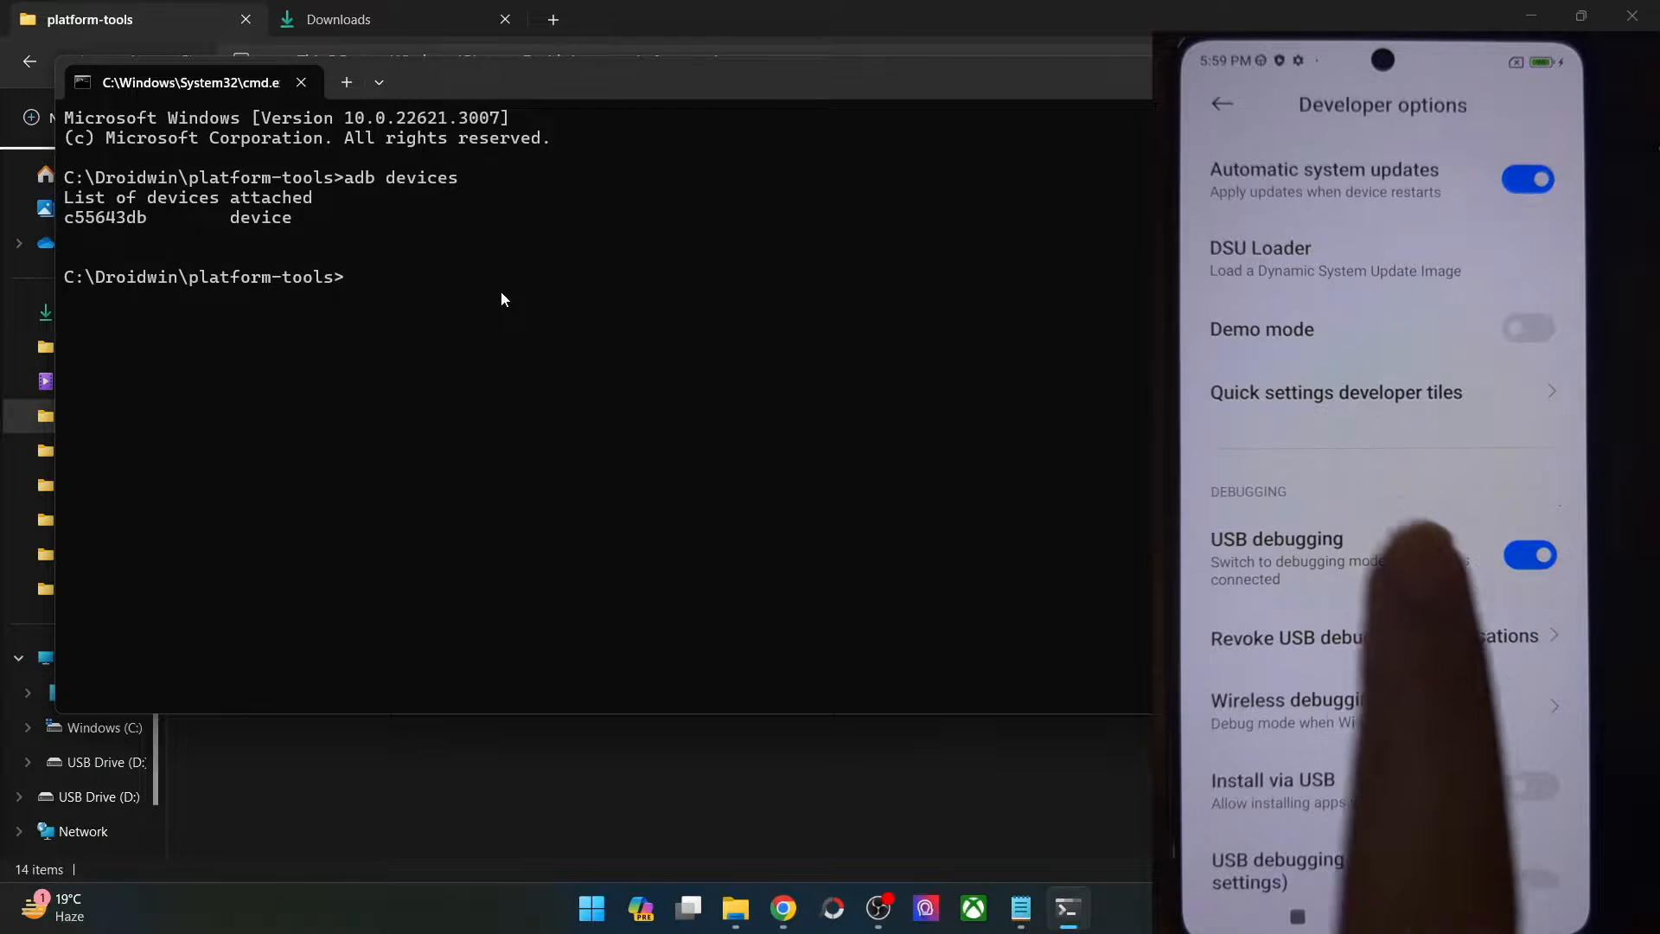
{"action": "scroll", "scroll_direction": "up", "scroll_amount": 3}
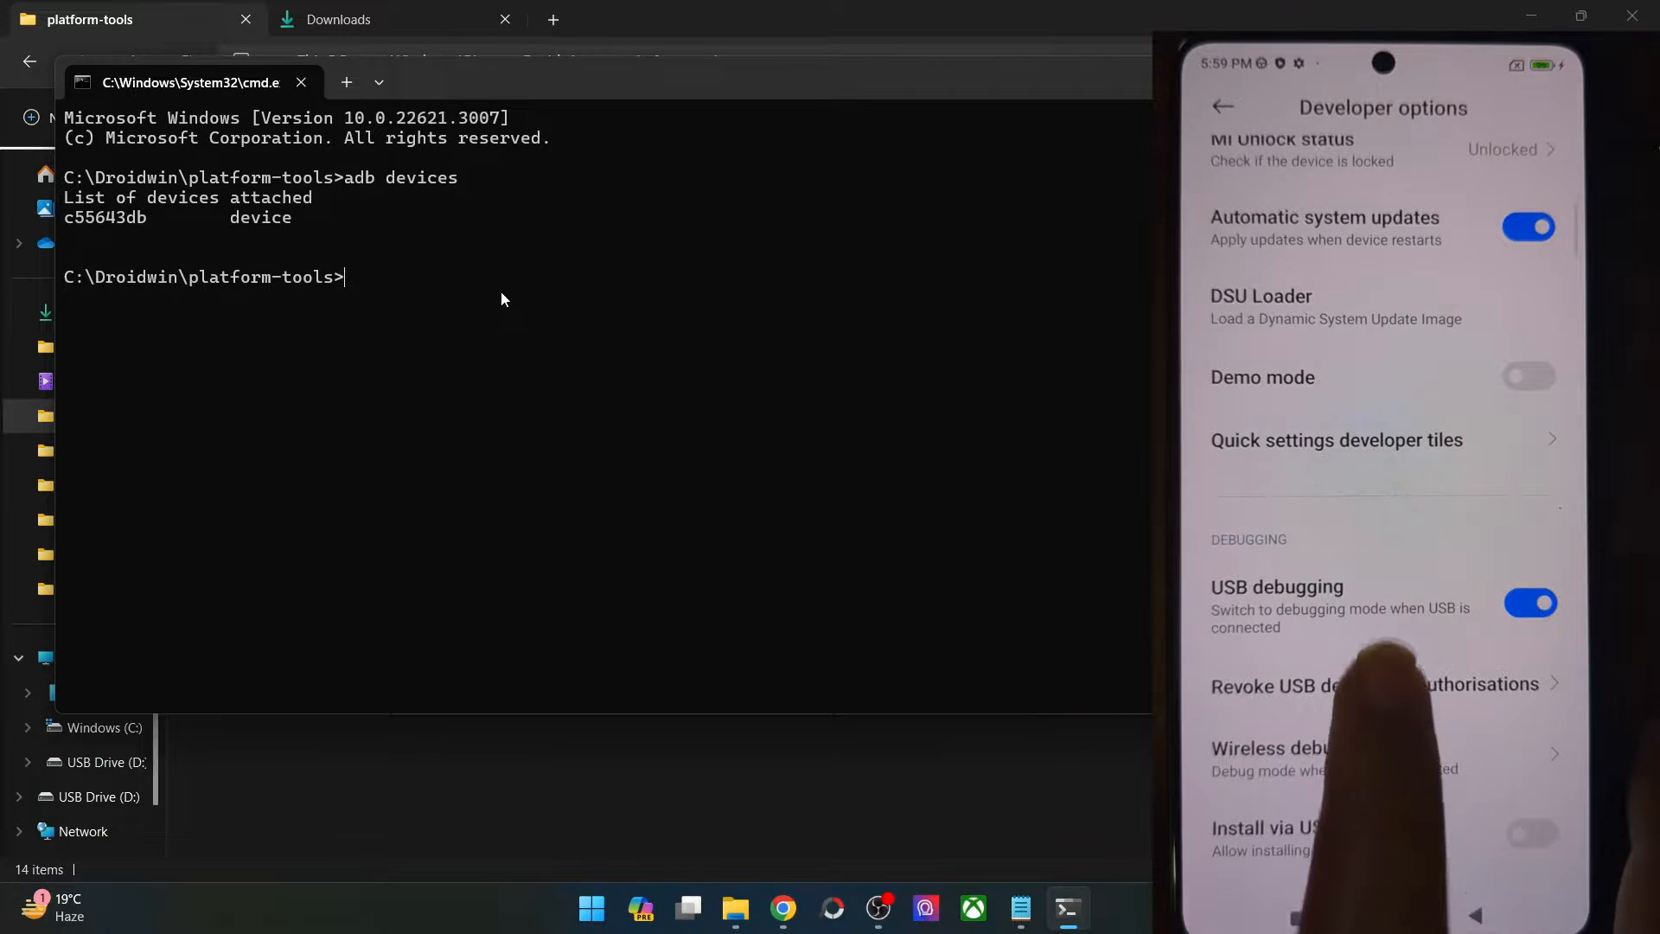
{"action": "scroll", "scroll_direction": "up", "scroll_amount": 3}
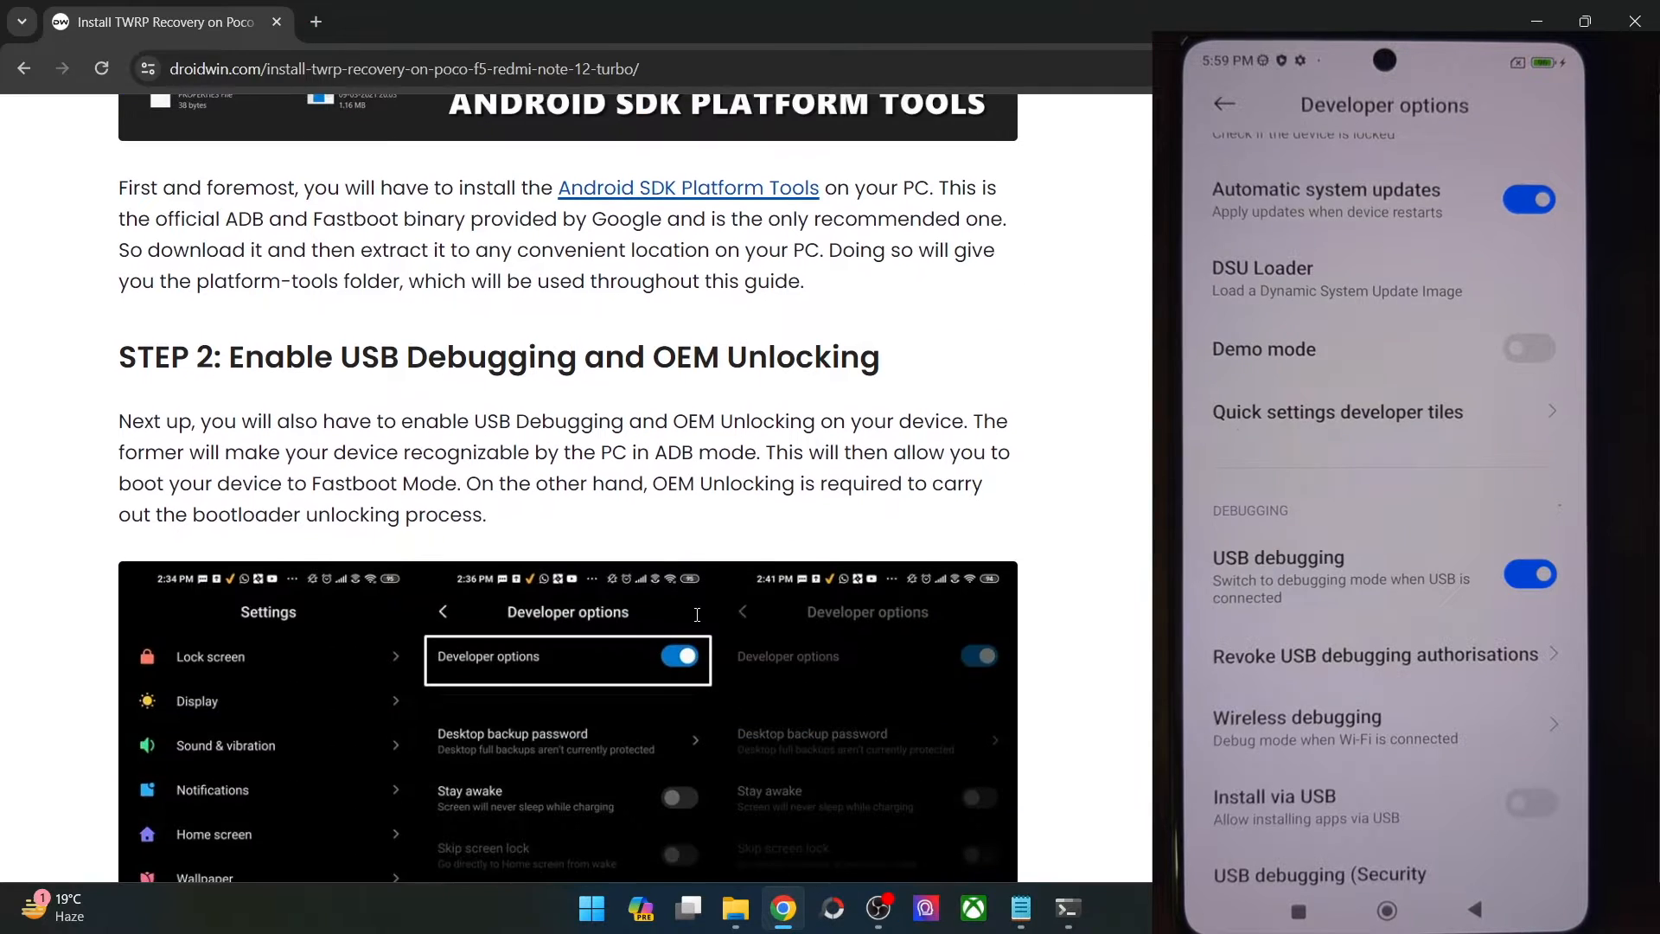
Scroll the guide past Steps 2 and 3 to Step 4's TWRP download links for the Poco F5
{"action": "scroll", "scroll_direction": "down", "scroll_amount": 3}
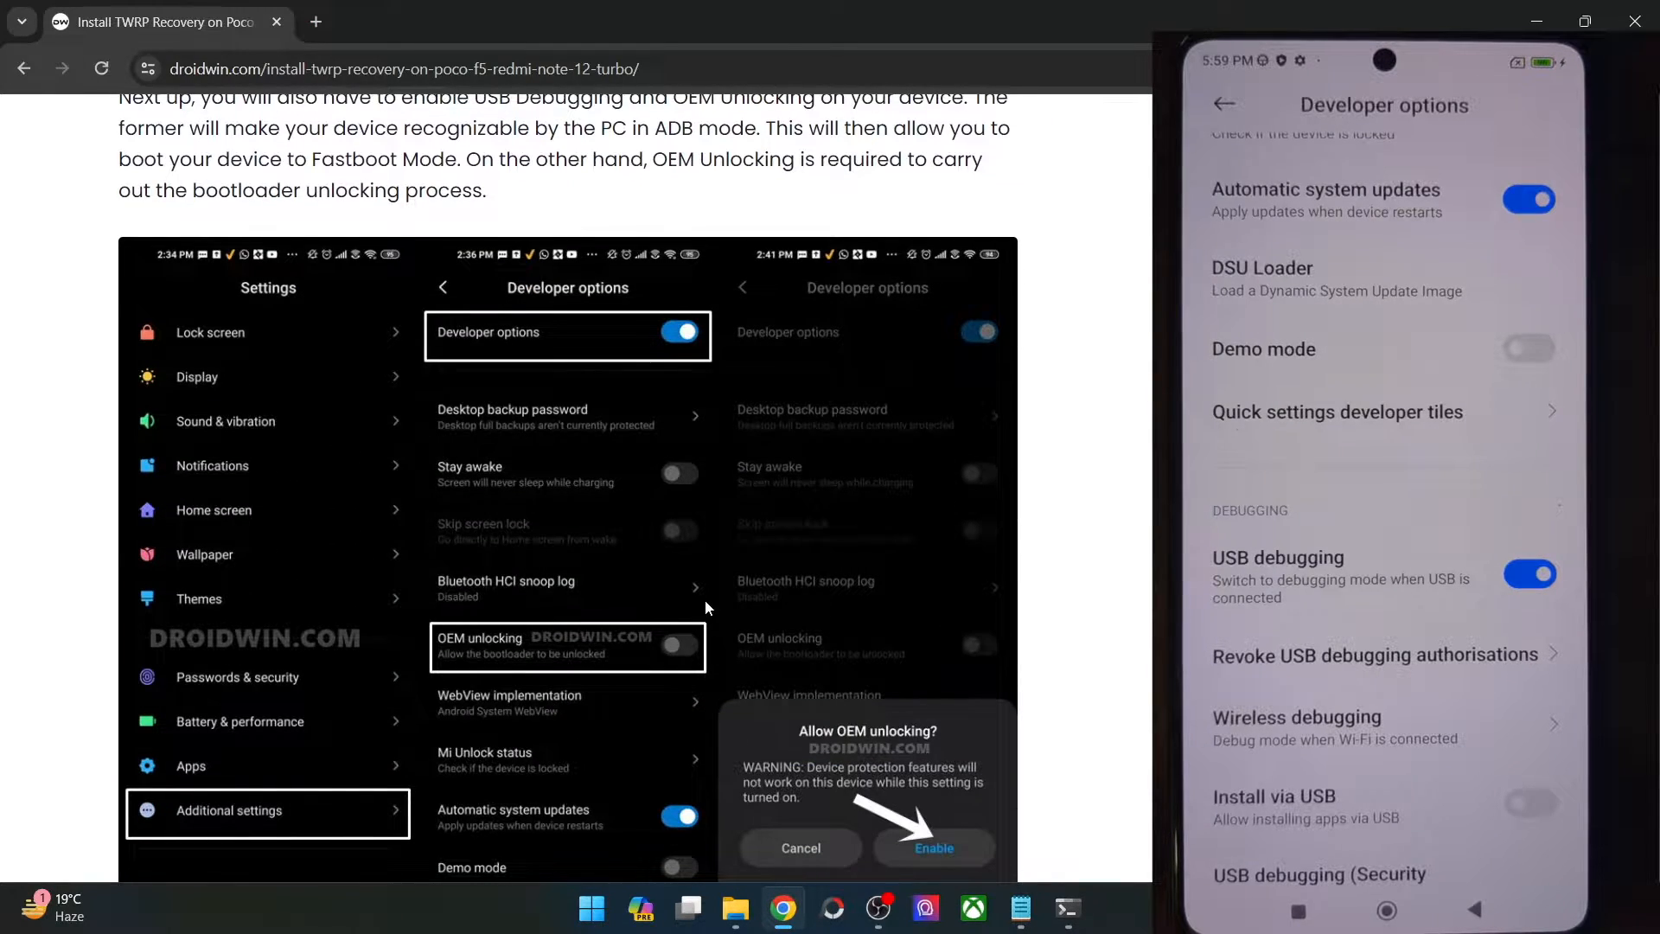
{"action": "scroll", "scroll_direction": "down", "scroll_amount": 3}
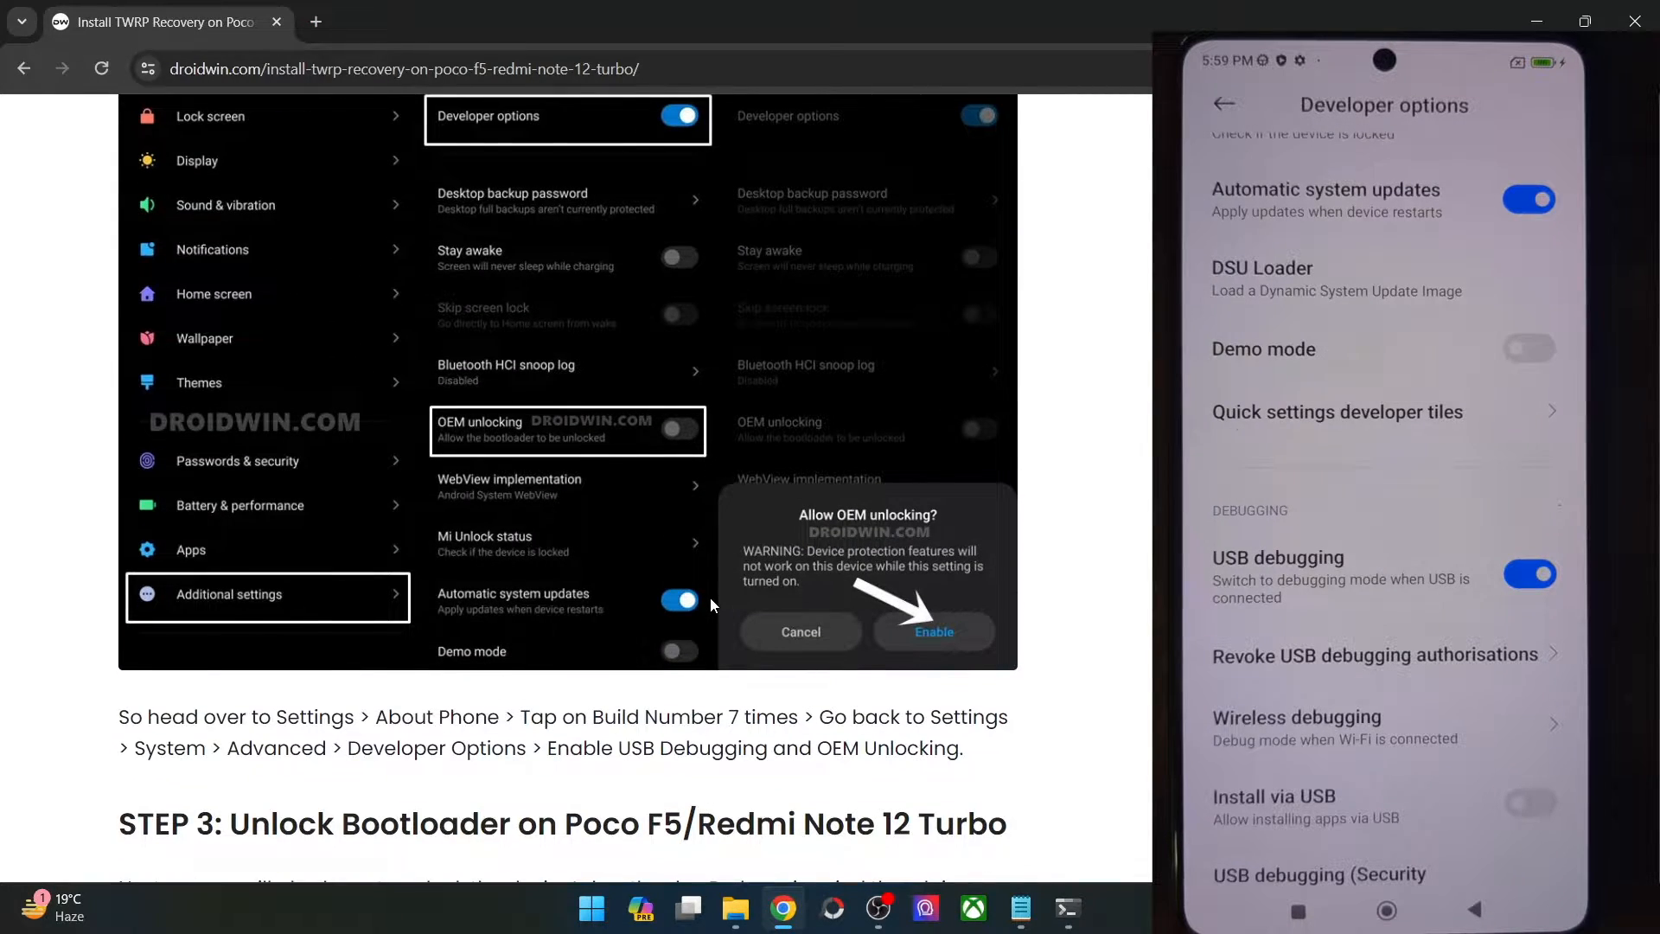
{"action": "scroll", "scroll_direction": "down", "scroll_amount": 3}
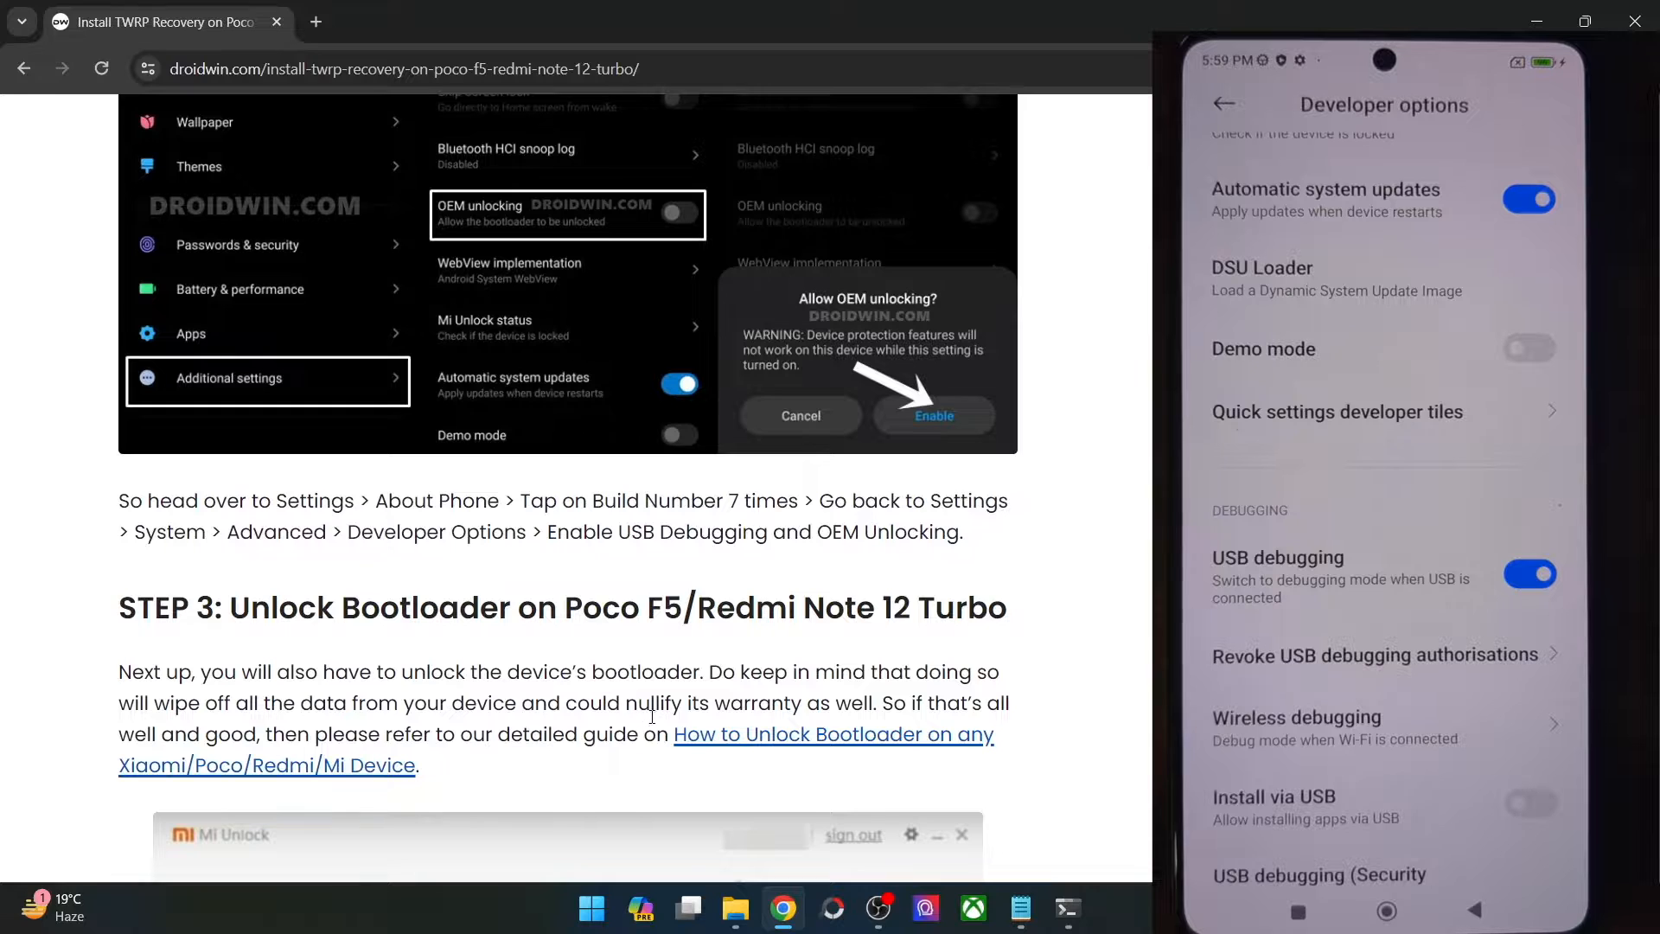
{"action": "scroll", "scroll_direction": "down", "scroll_amount": 3}
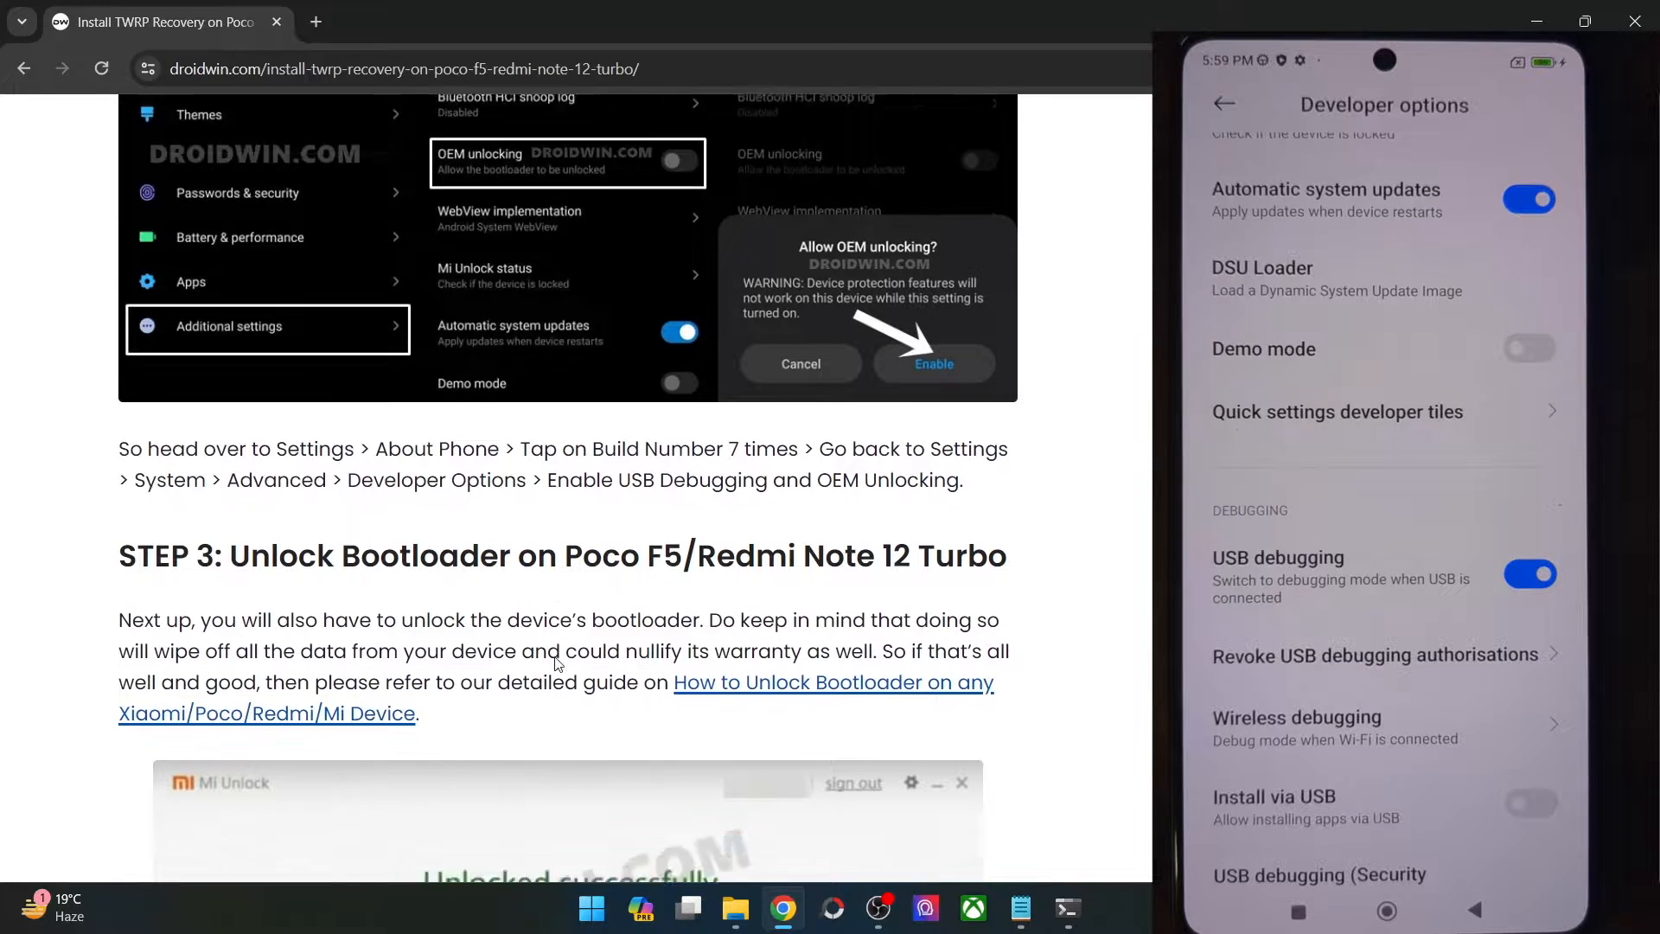
{"action": "scroll", "scroll_direction": "down", "scroll_amount": 3}
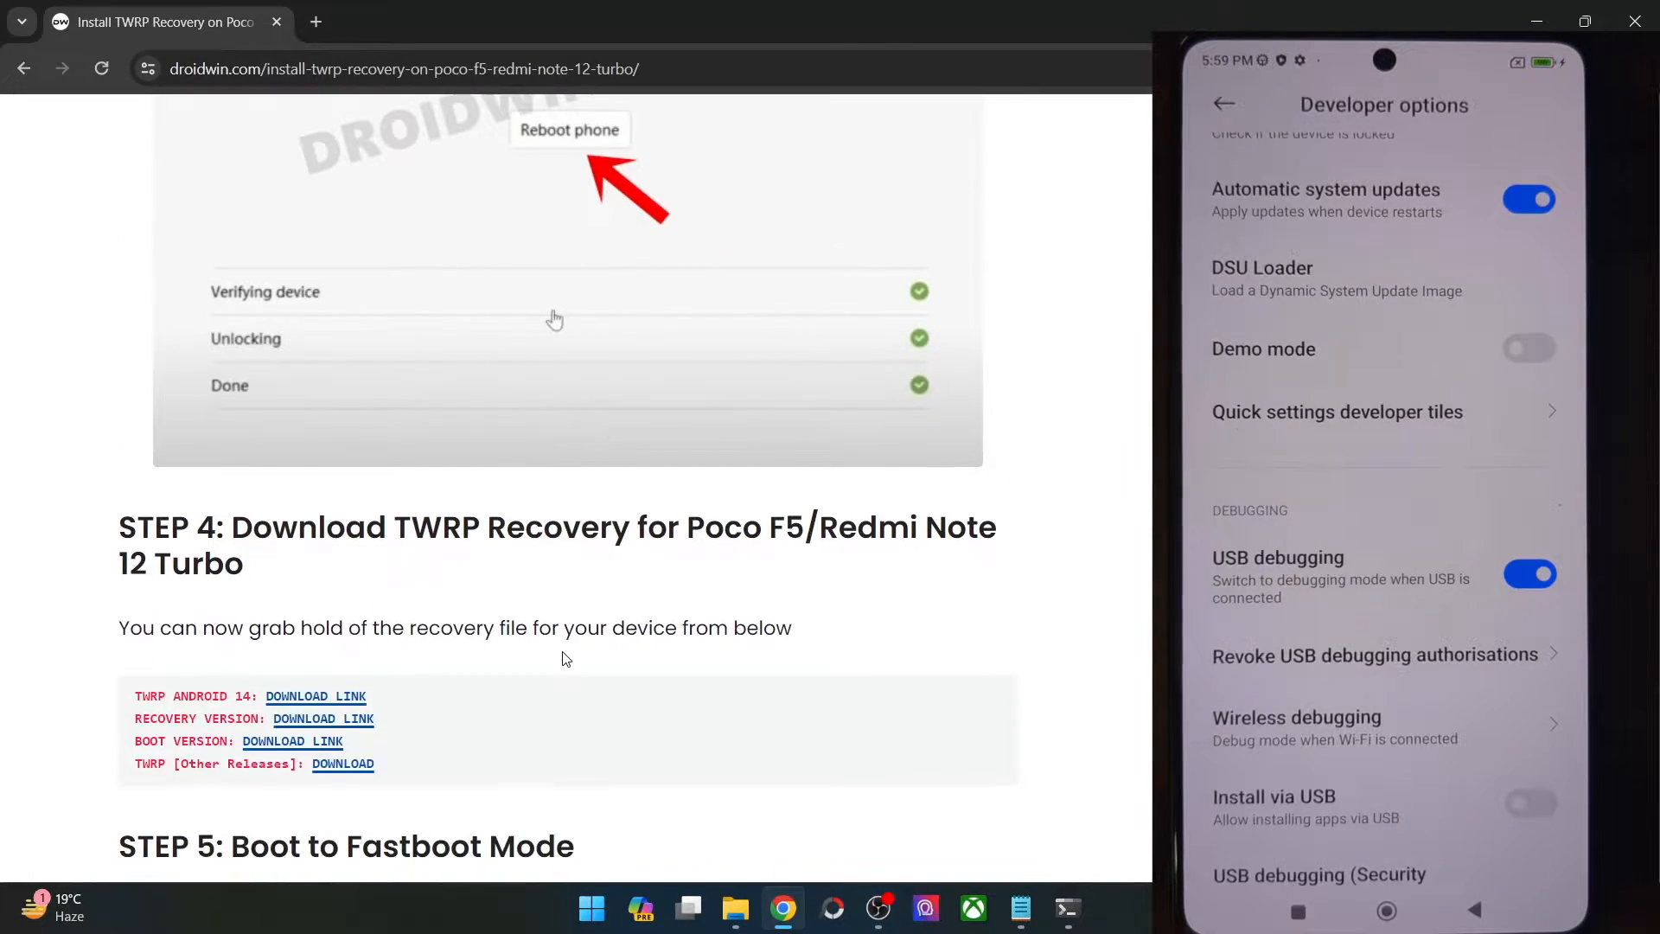
{"action": "mouse_move", "coordinate": [529, 673]}
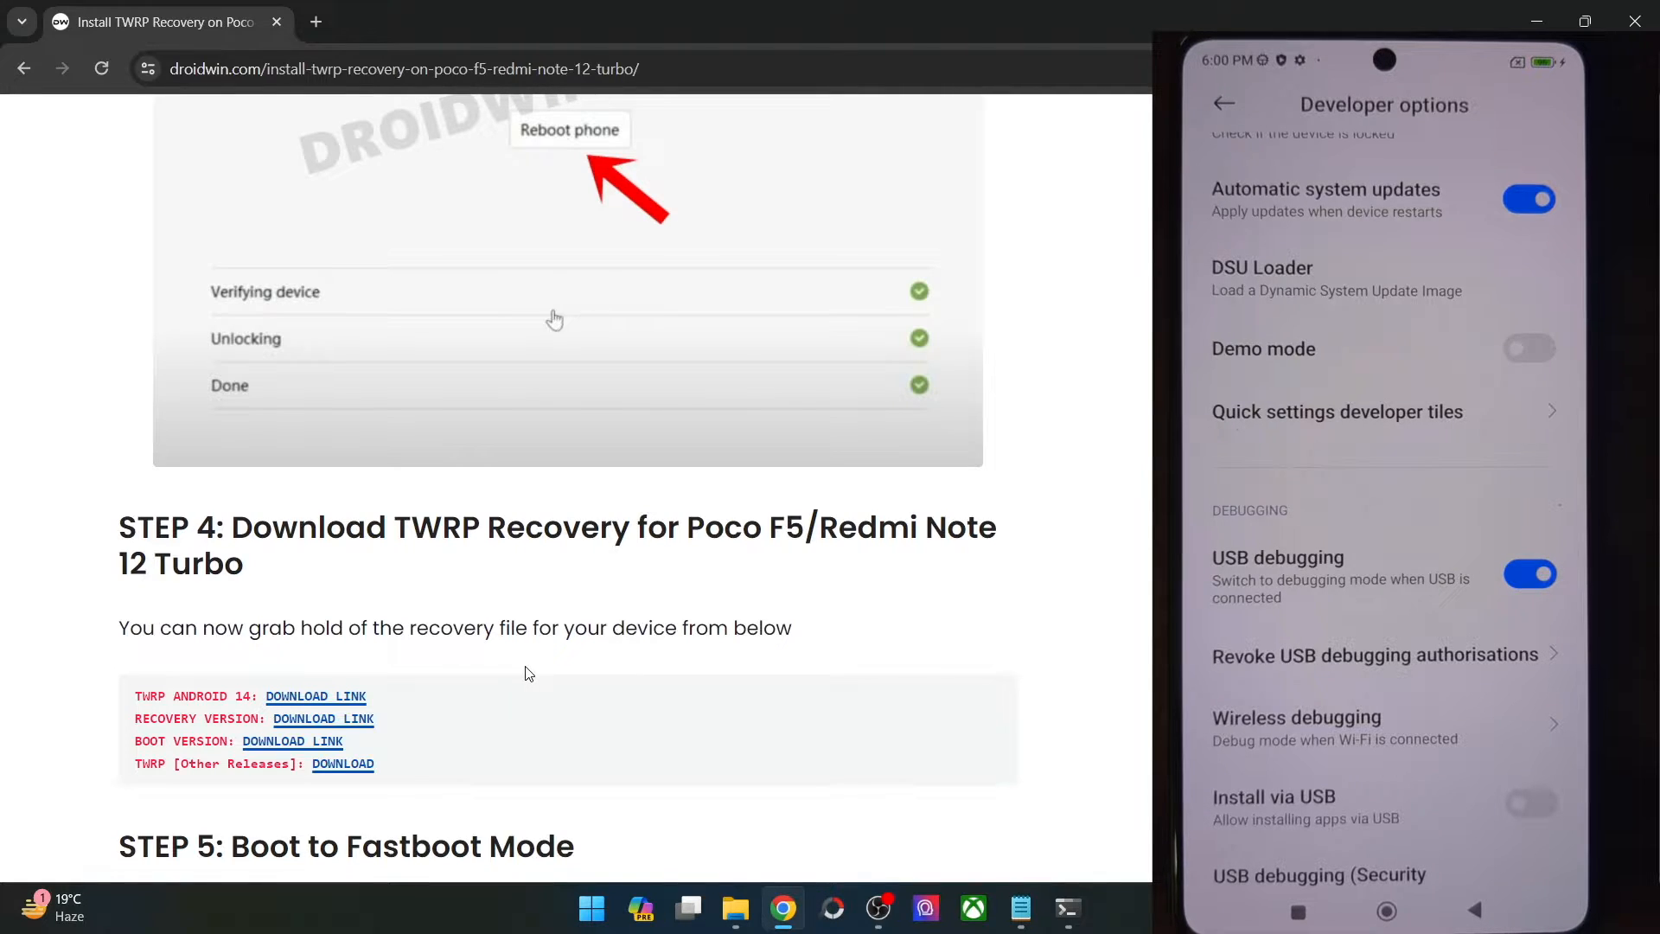
{"action": "mouse_move", "coordinate": [212, 690]}
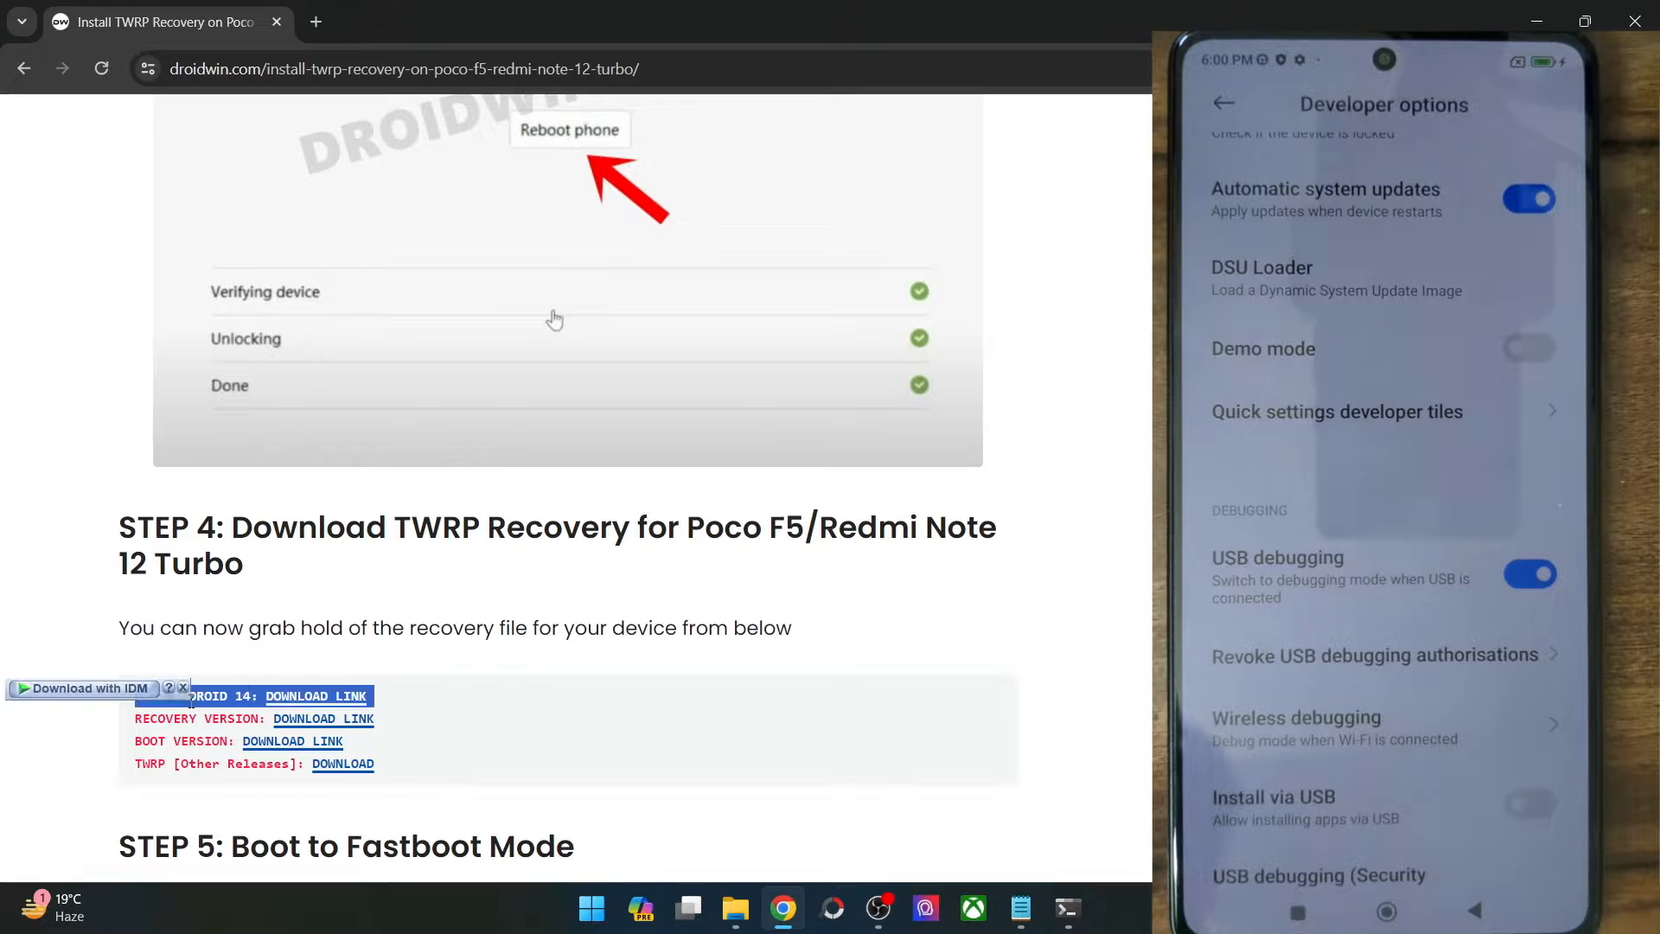
{"action": "left_click", "coordinate": [181, 687]}
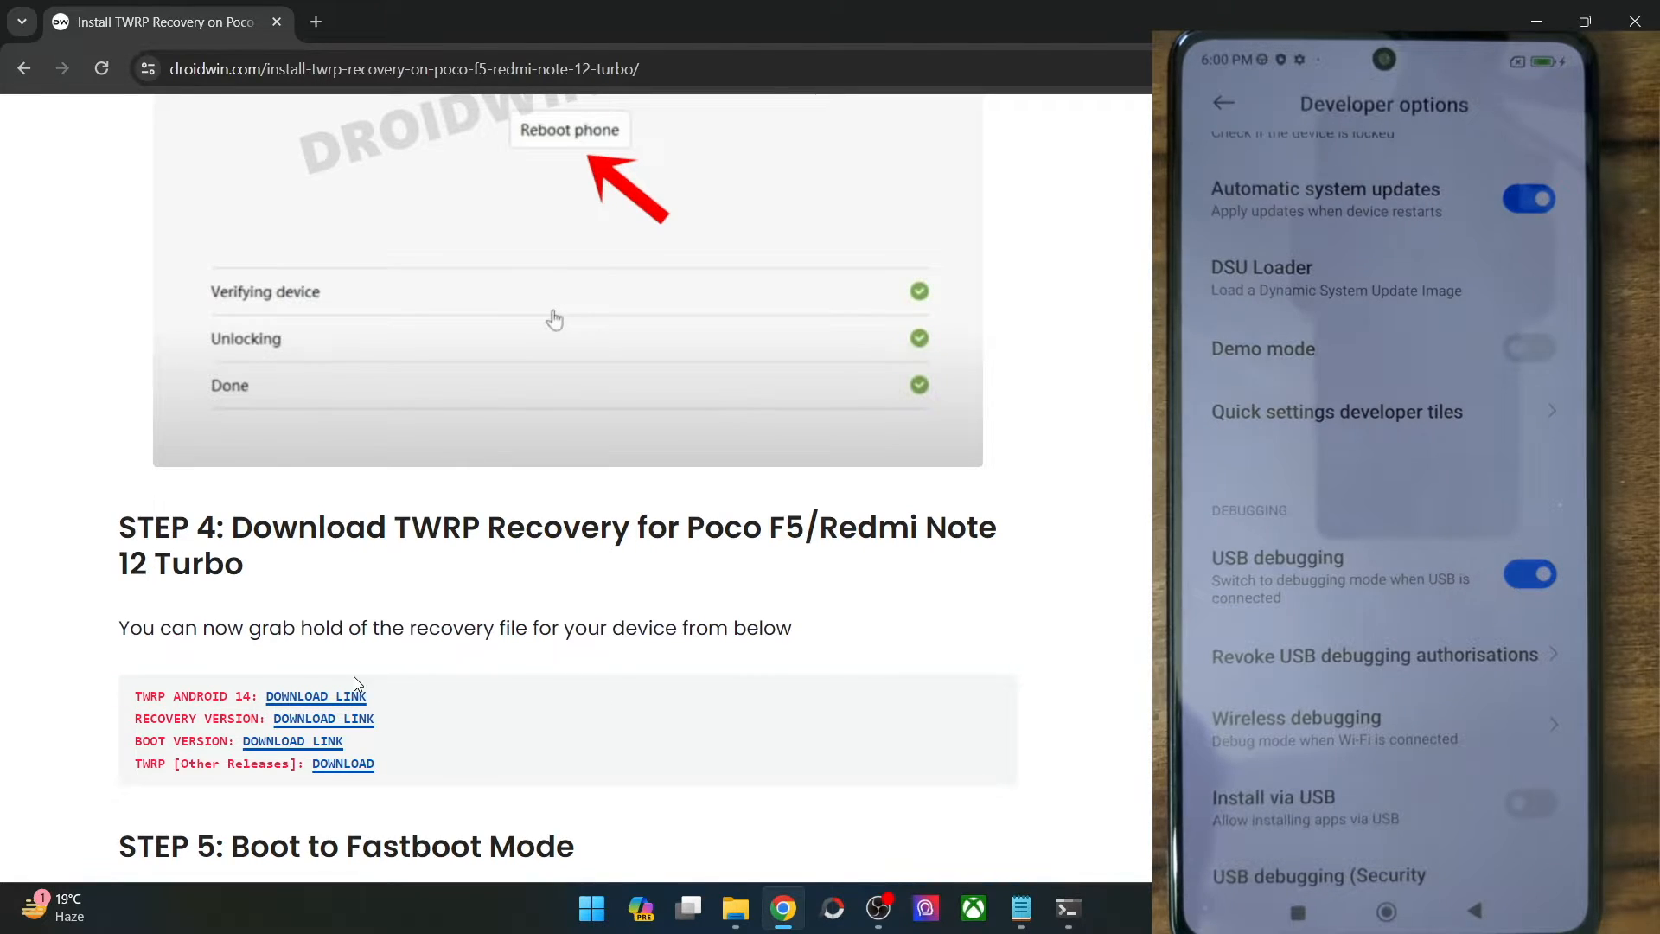
Paste the TWRP image into platform-tools, rename it to twrp.img, and return to the guide
{"action": "left_click", "coordinate": [733, 908]}
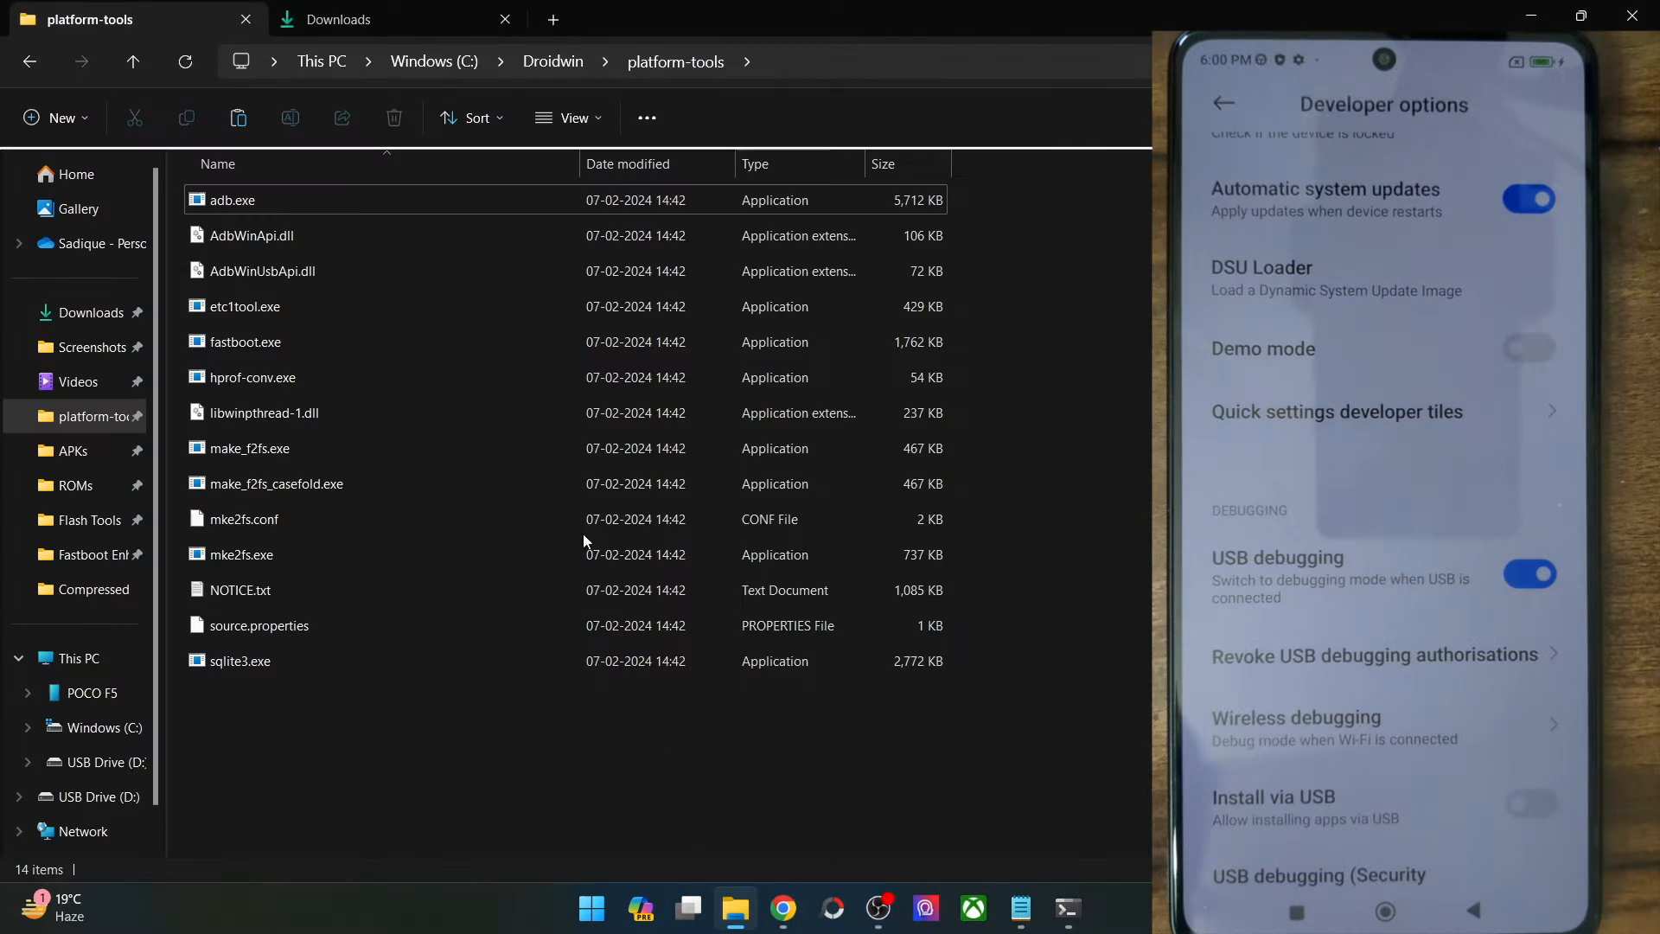
{"action": "left_click", "coordinate": [339, 19]}
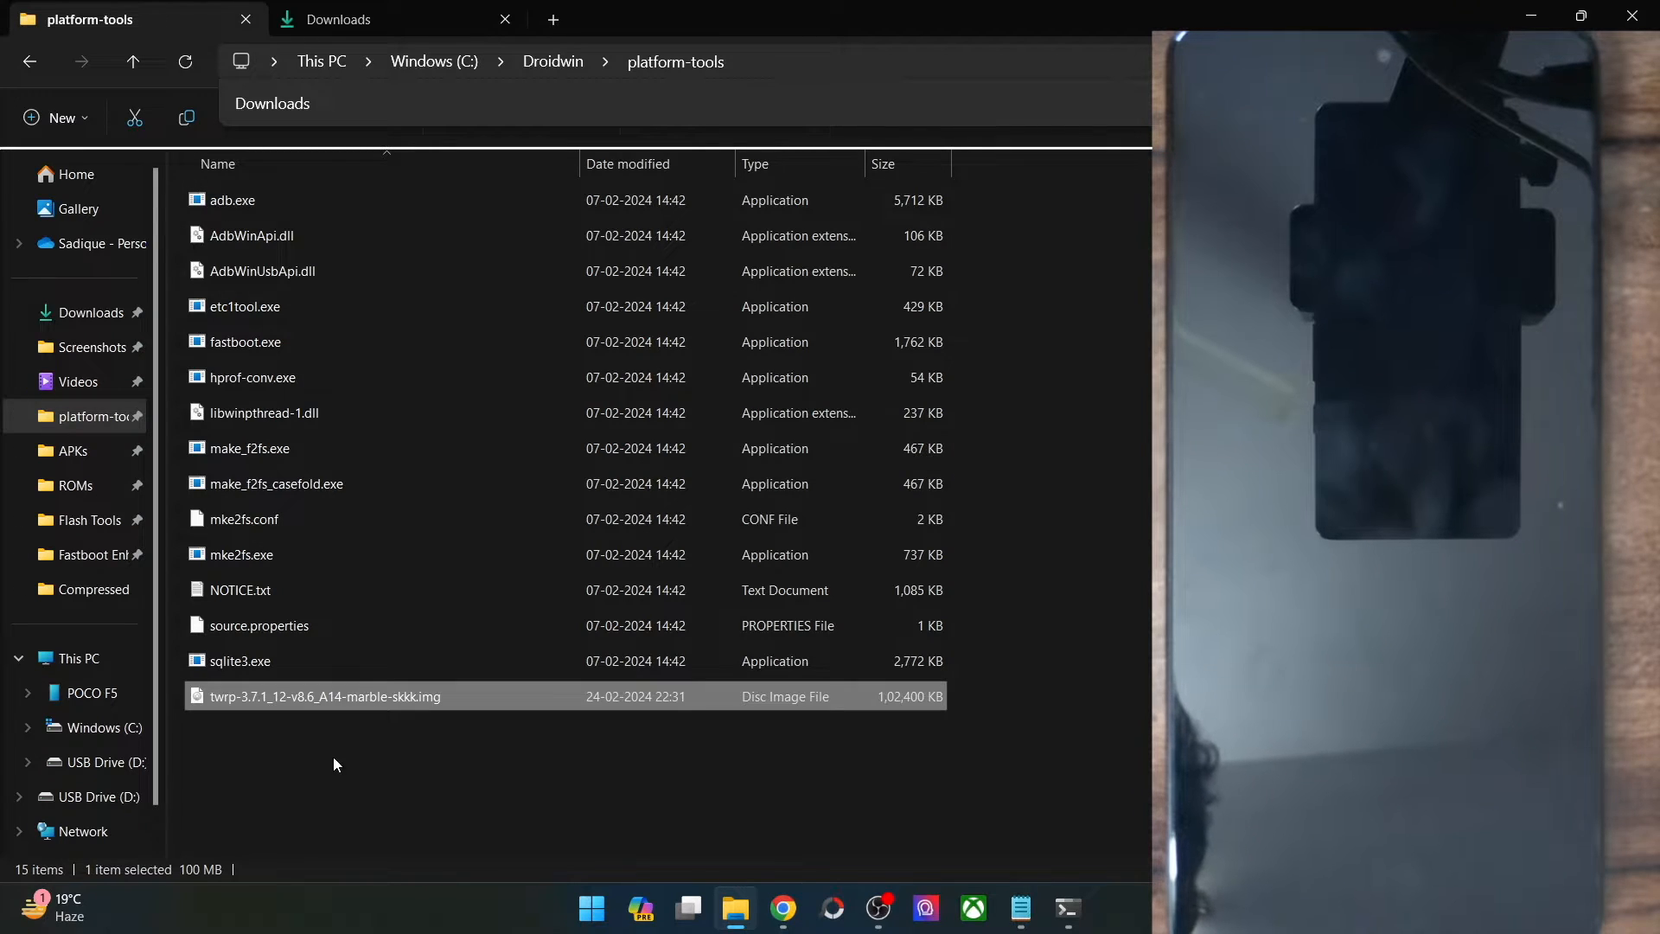
{"action": "right_click", "coordinate": [325, 695]}
{"action": "type", "text": "twrp"}
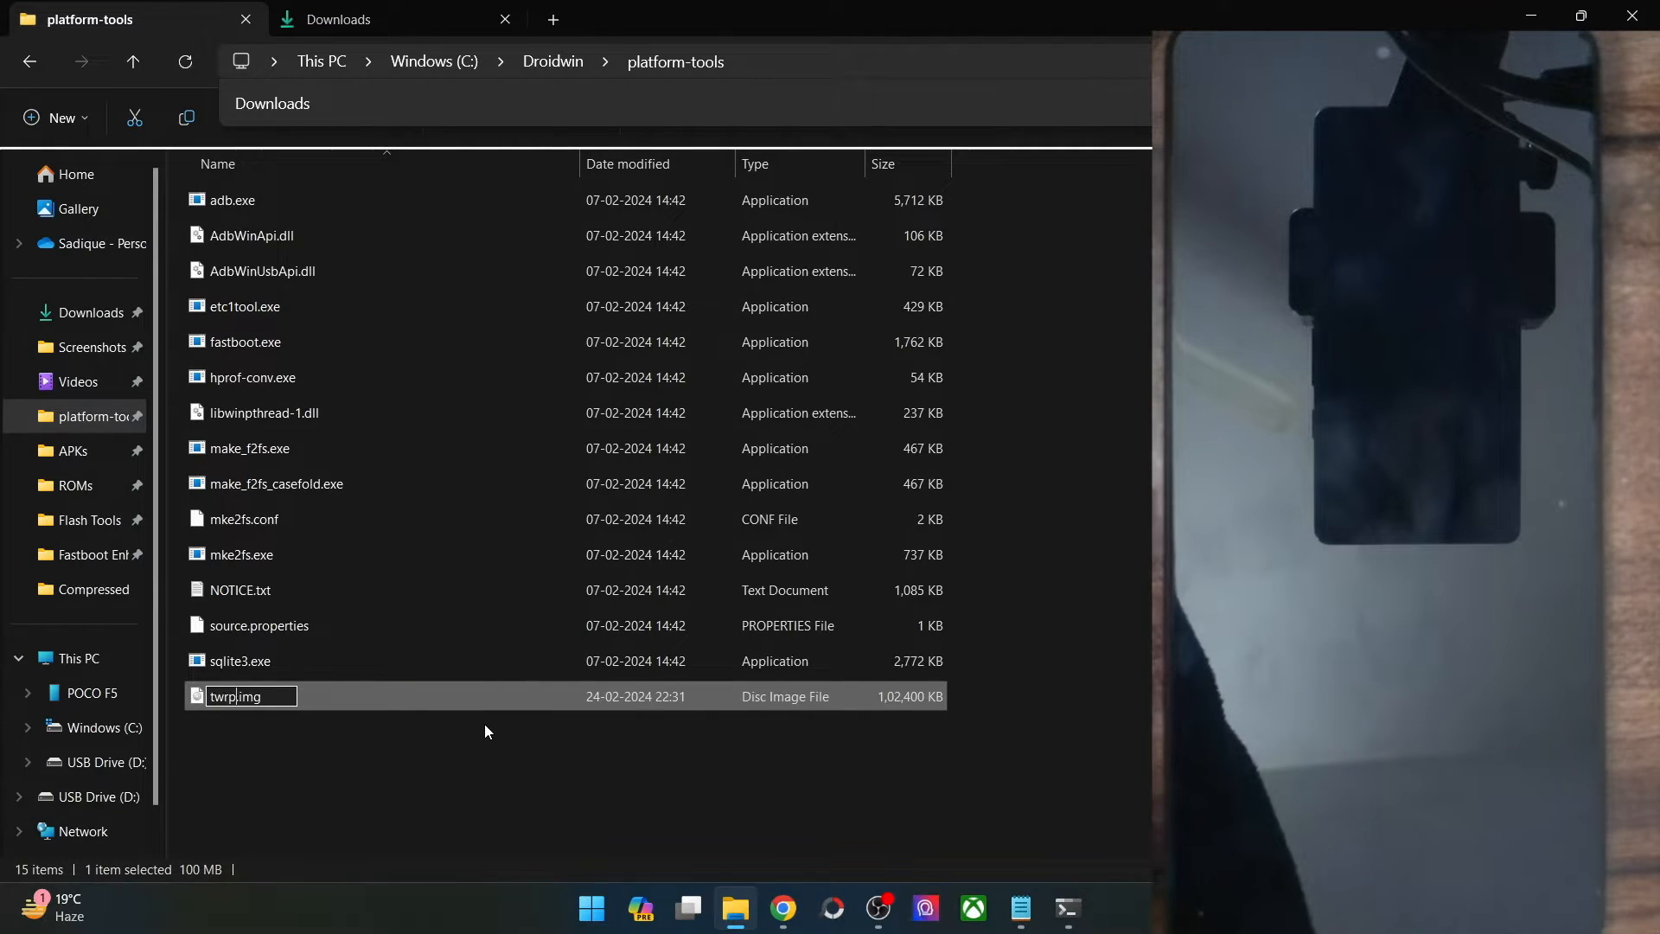
{"action": "key", "text": "Return"}
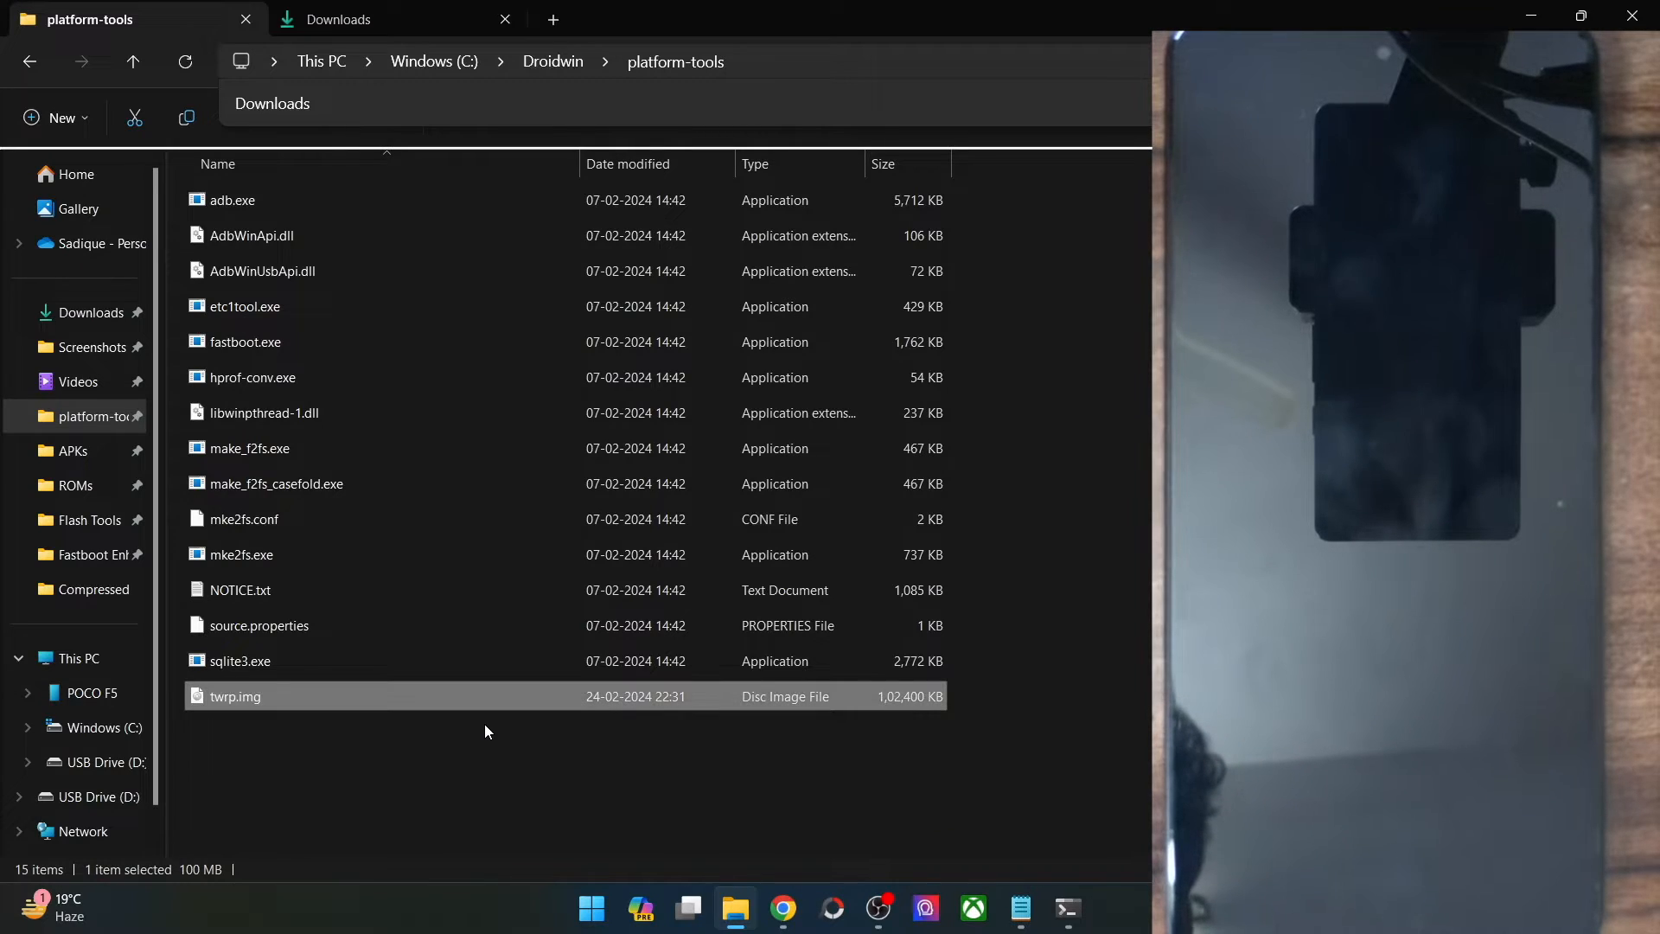
{"action": "left_click", "coordinate": [488, 762]}
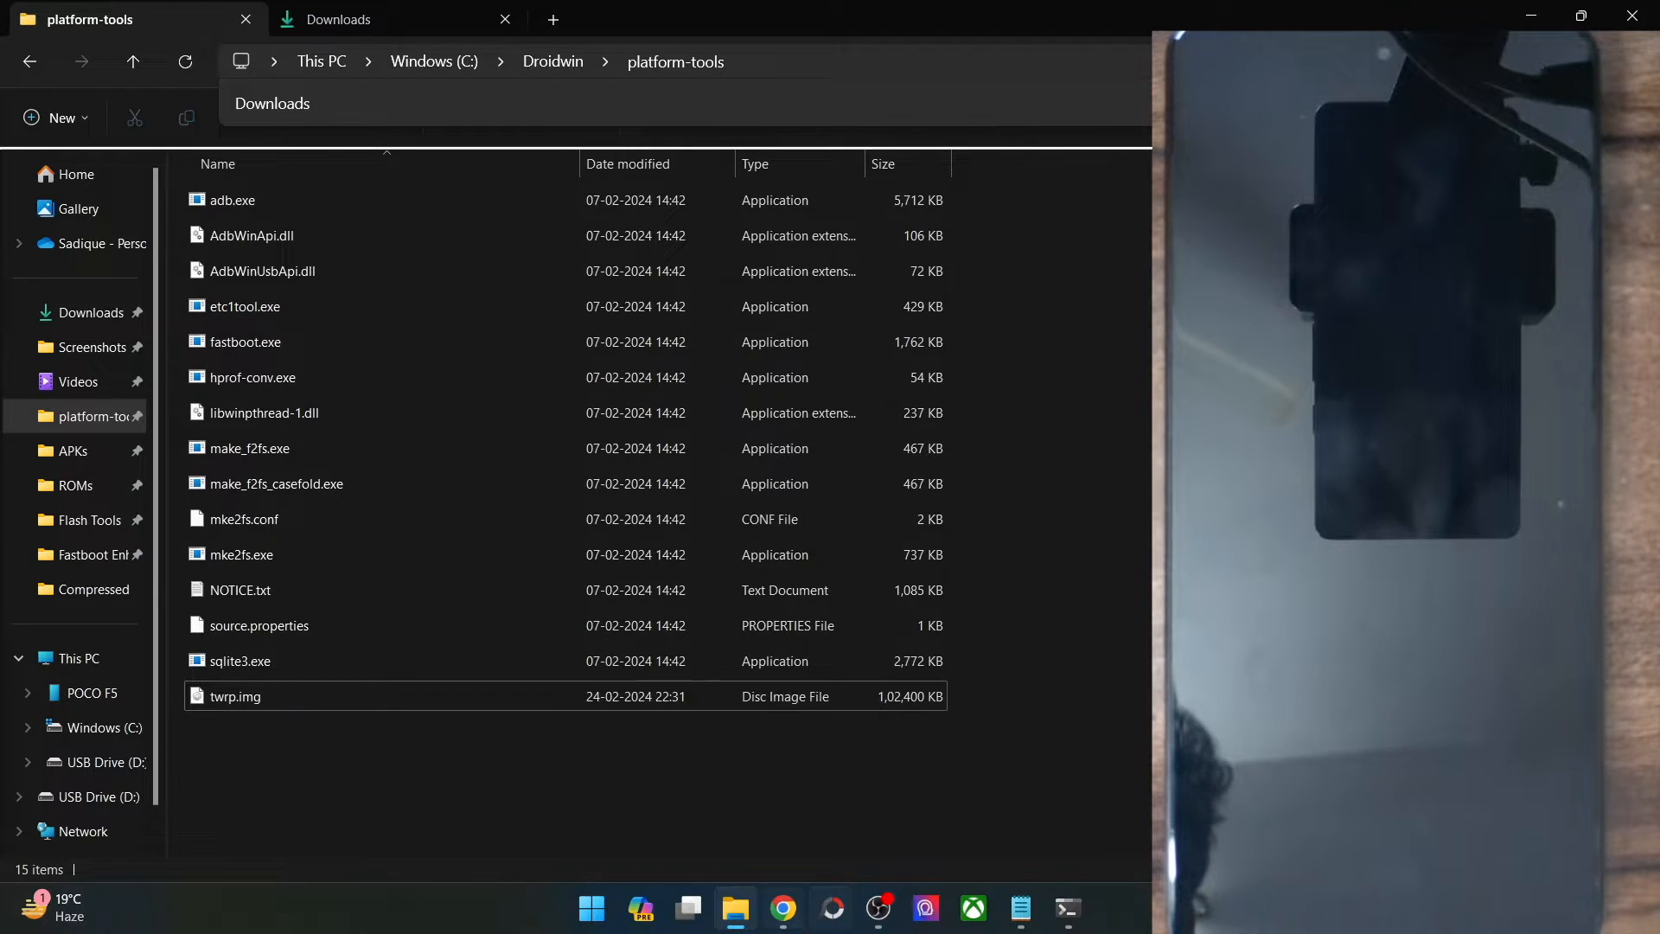
{"action": "left_click", "coordinate": [781, 908]}
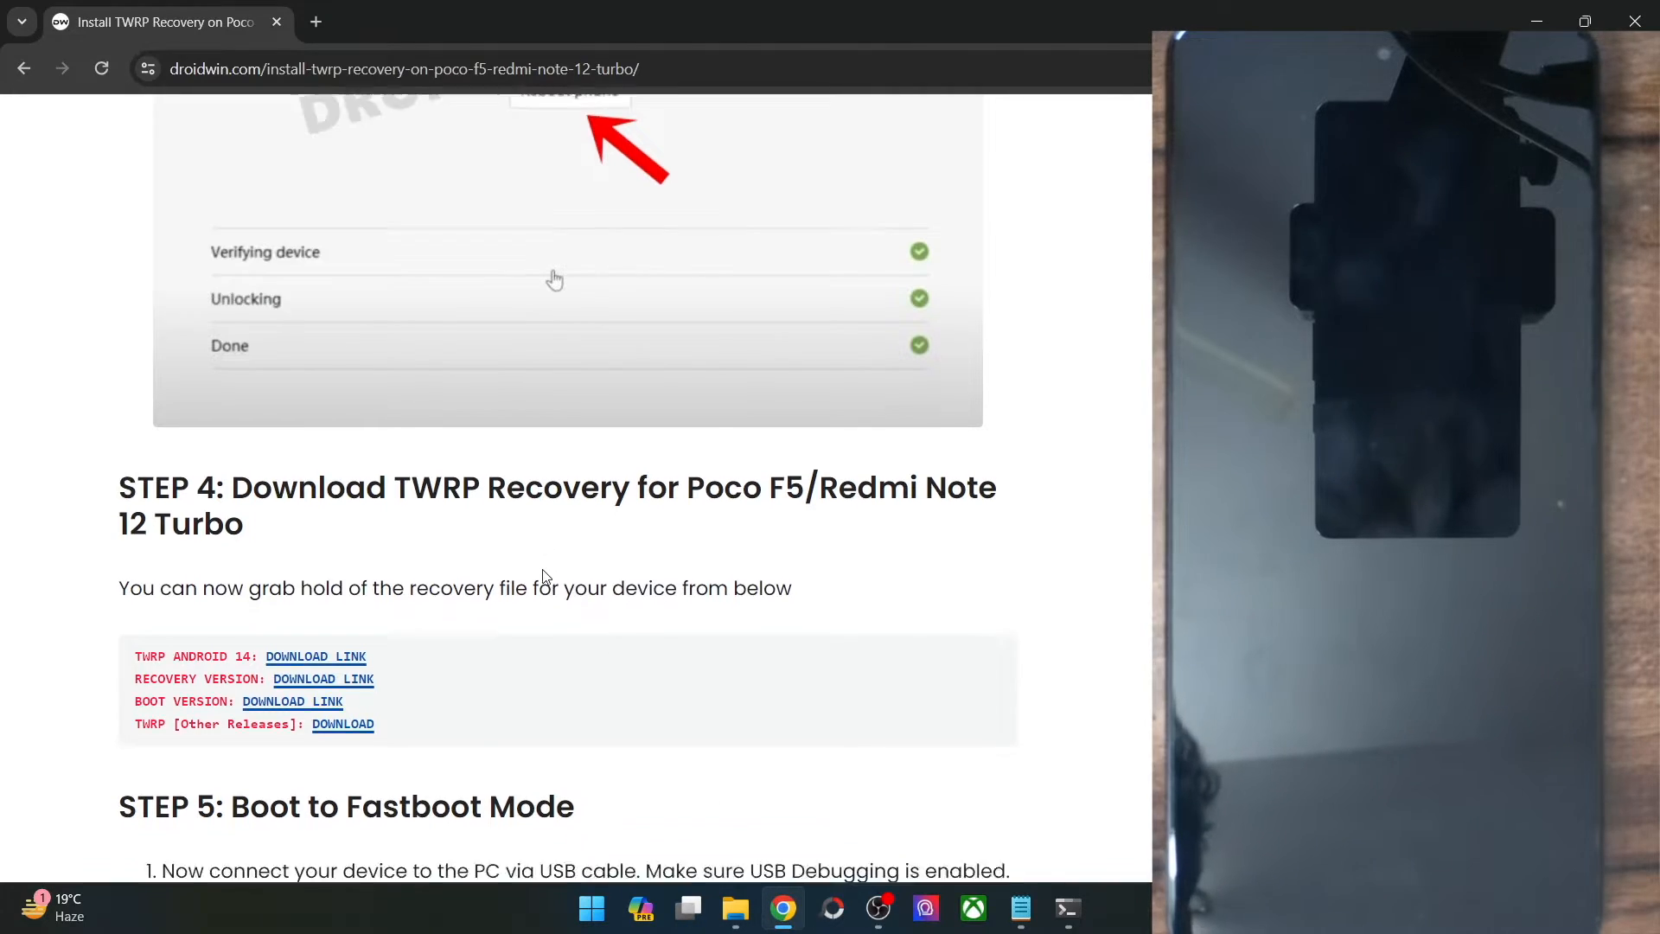
Run adb reboot bootloader to put the Poco F5 into fastboot mode, then start the fastboot command
{"action": "scroll", "scroll_direction": "down", "scroll_amount": 3}
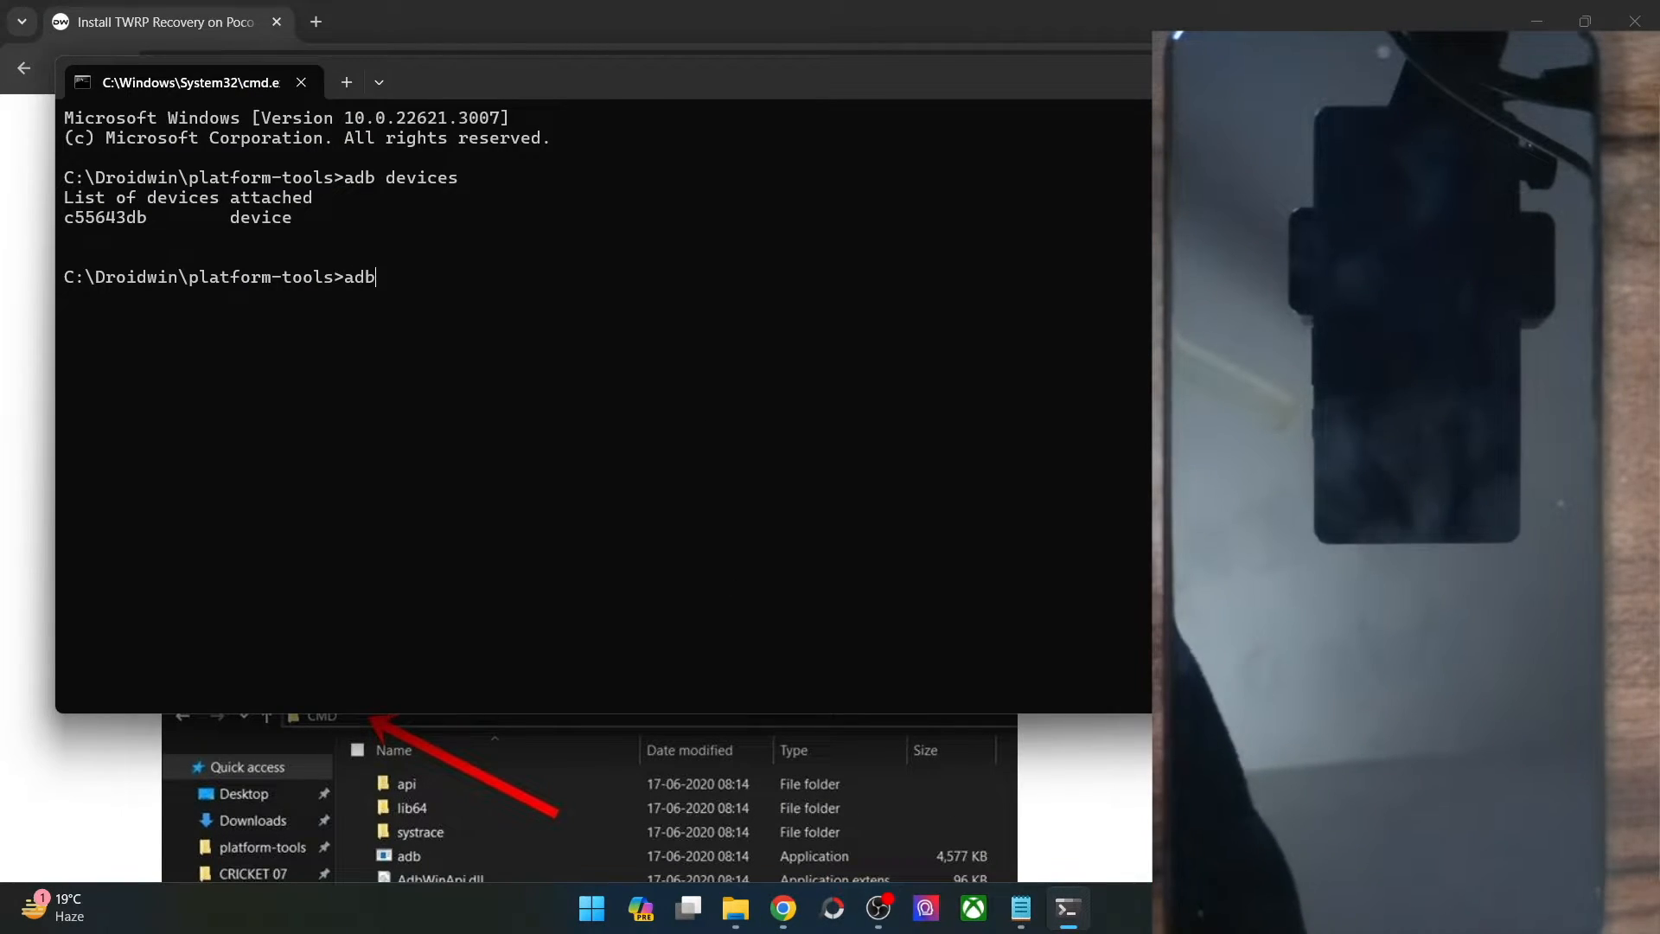
{"action": "type", "text": "reboot bootloa"}
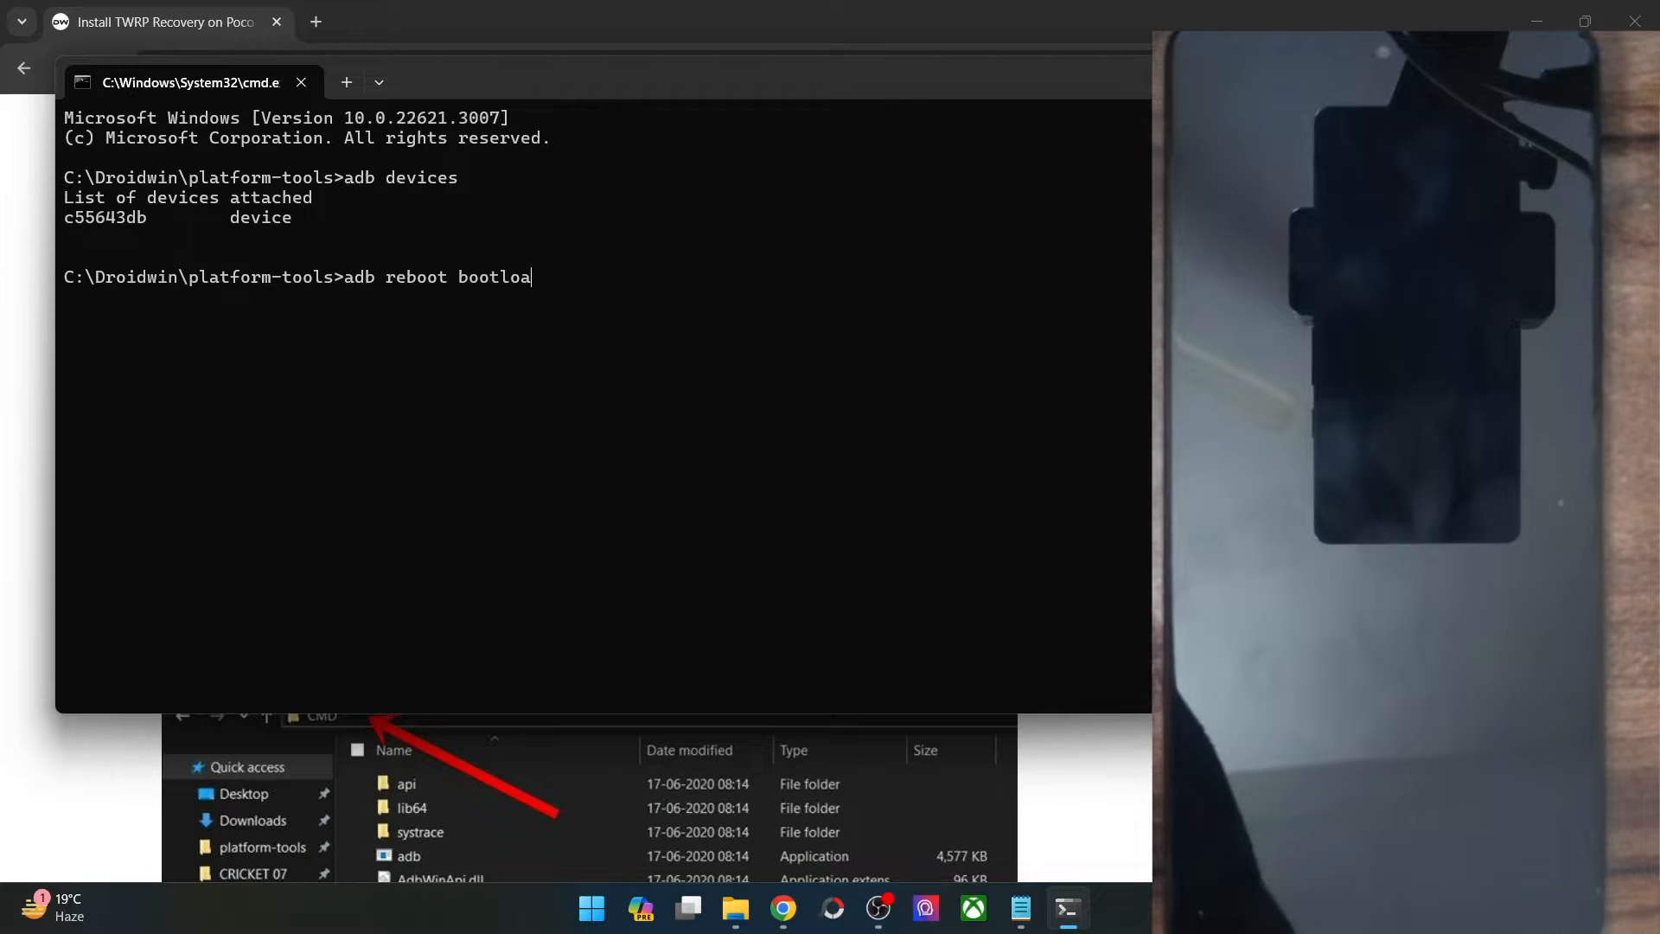
{"action": "type", "text": "der"}
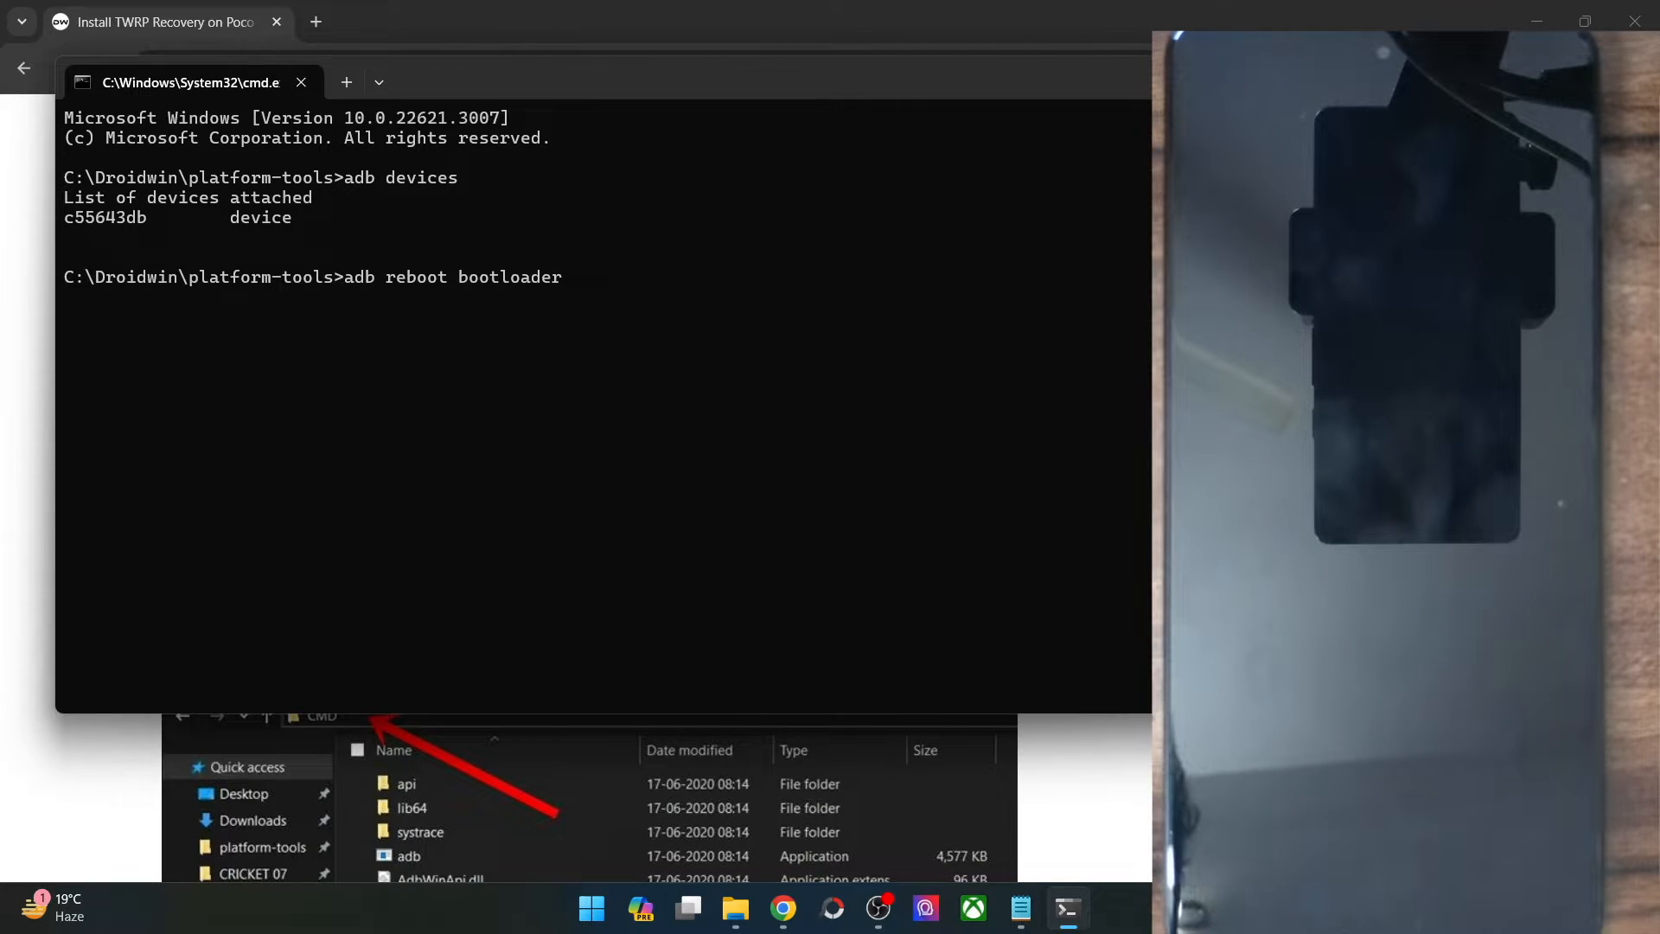
{"action": "key", "text": "Return"}
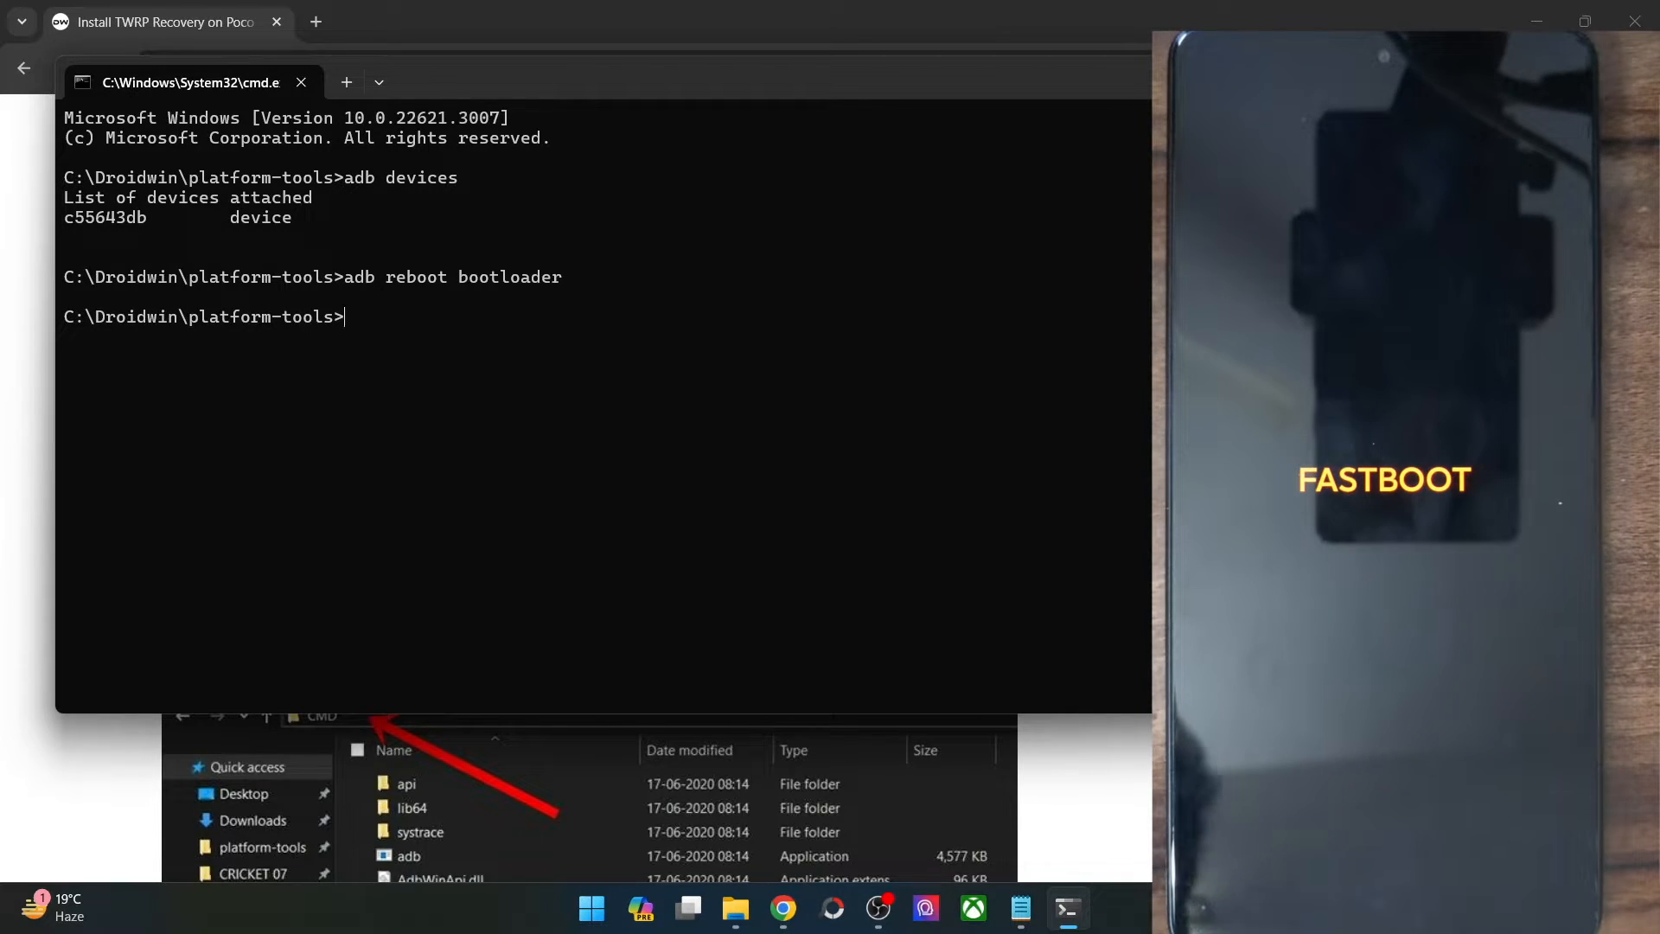
{"action": "type", "text": "fastb"}
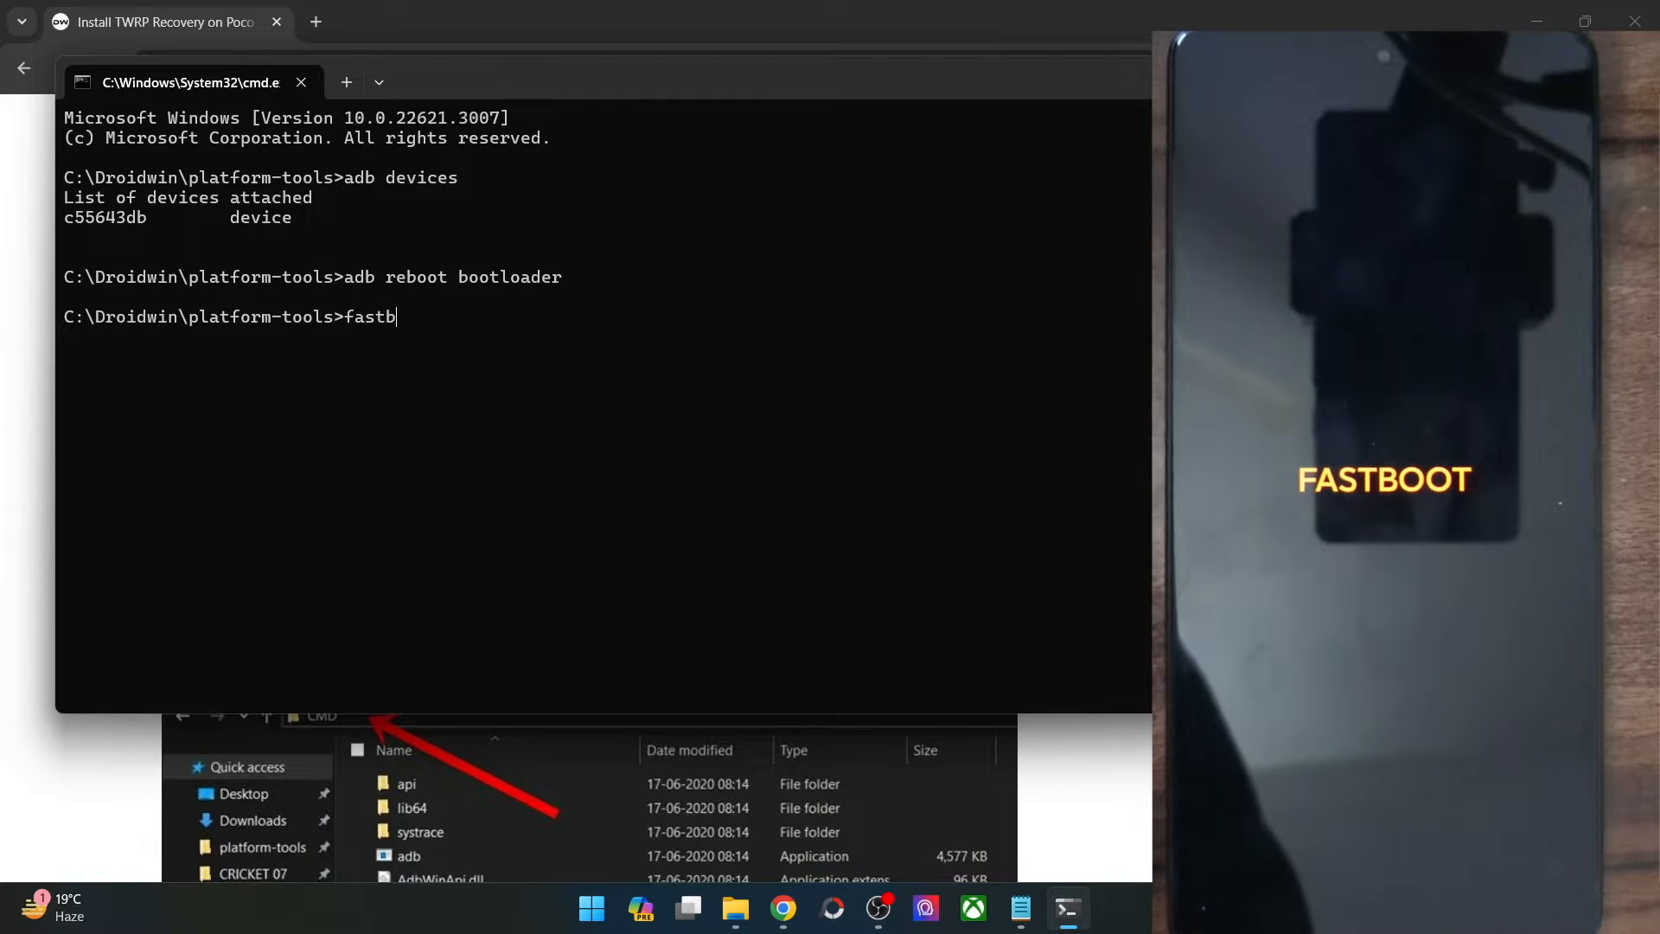
{"action": "key", "text": "Return"}
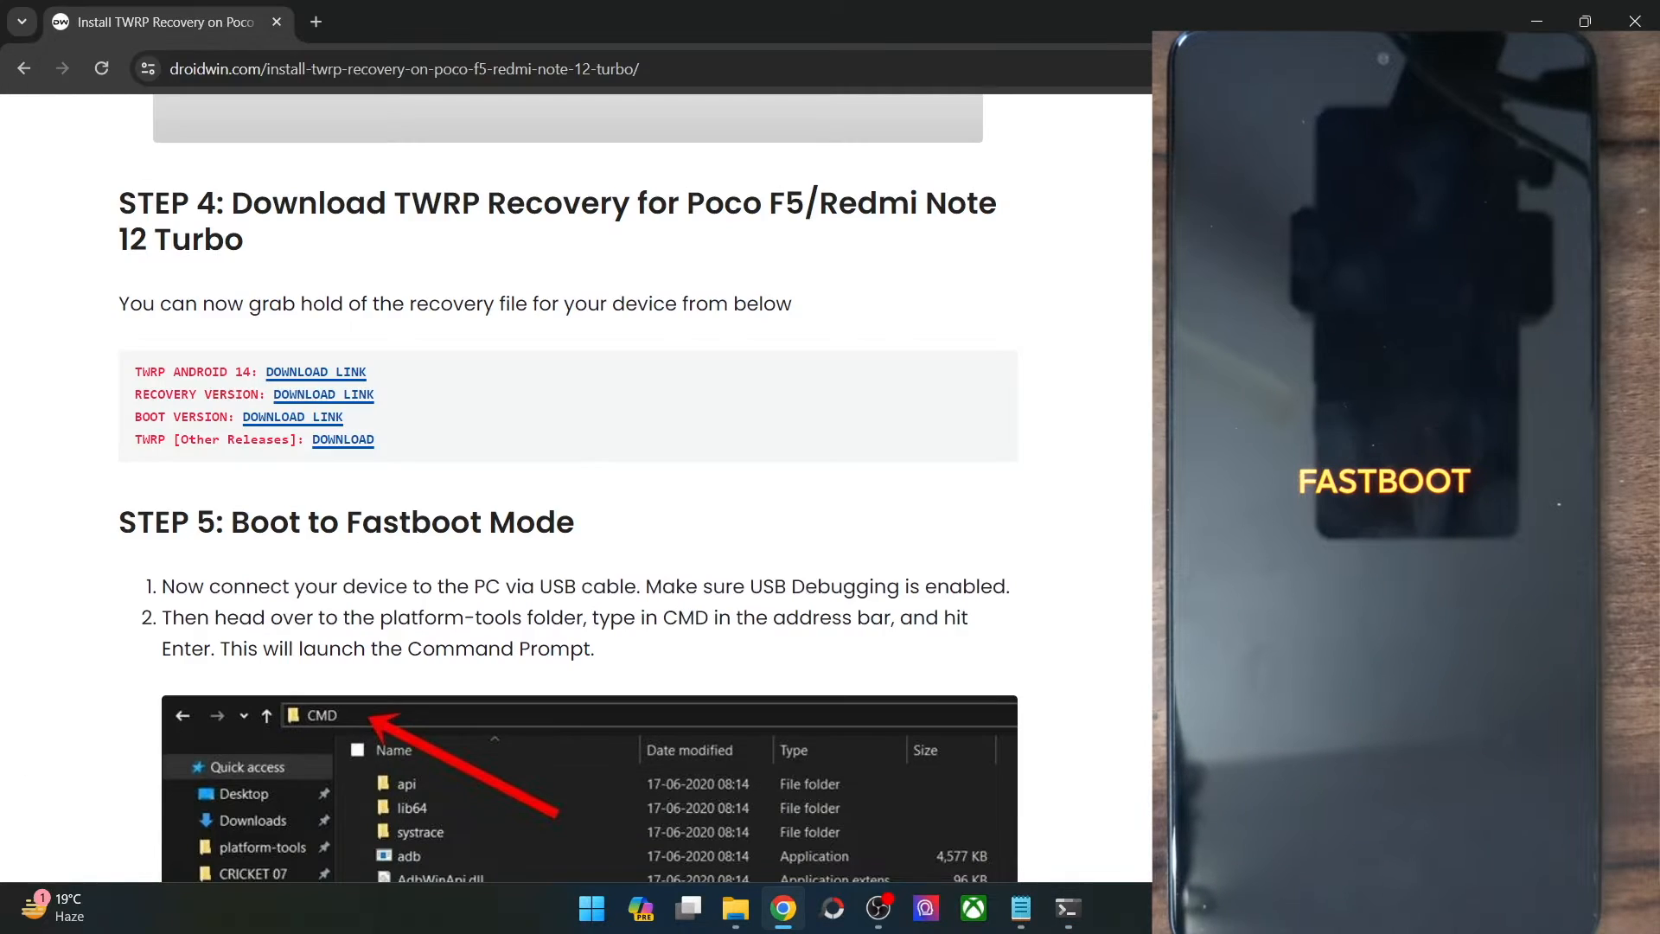
Scroll the guide to the fastboot devices verification step and bring up the Windows system tools menu
{"action": "scroll", "scroll_direction": "down", "scroll_amount": 3}
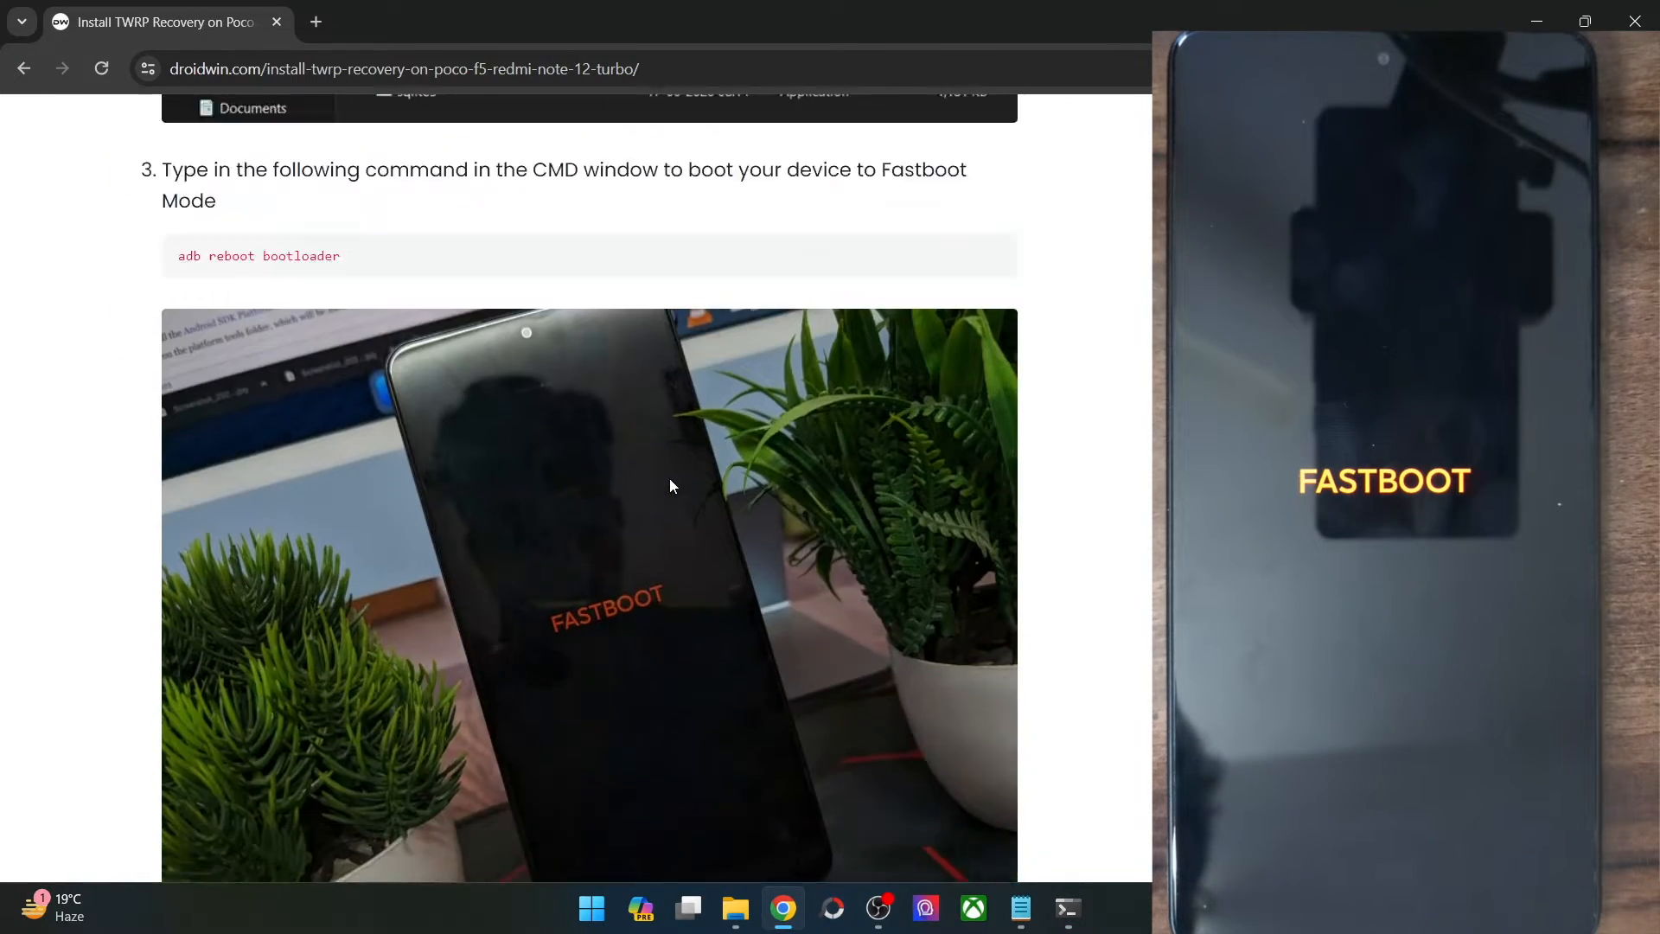
{"action": "scroll", "scroll_direction": "down", "scroll_amount": 3}
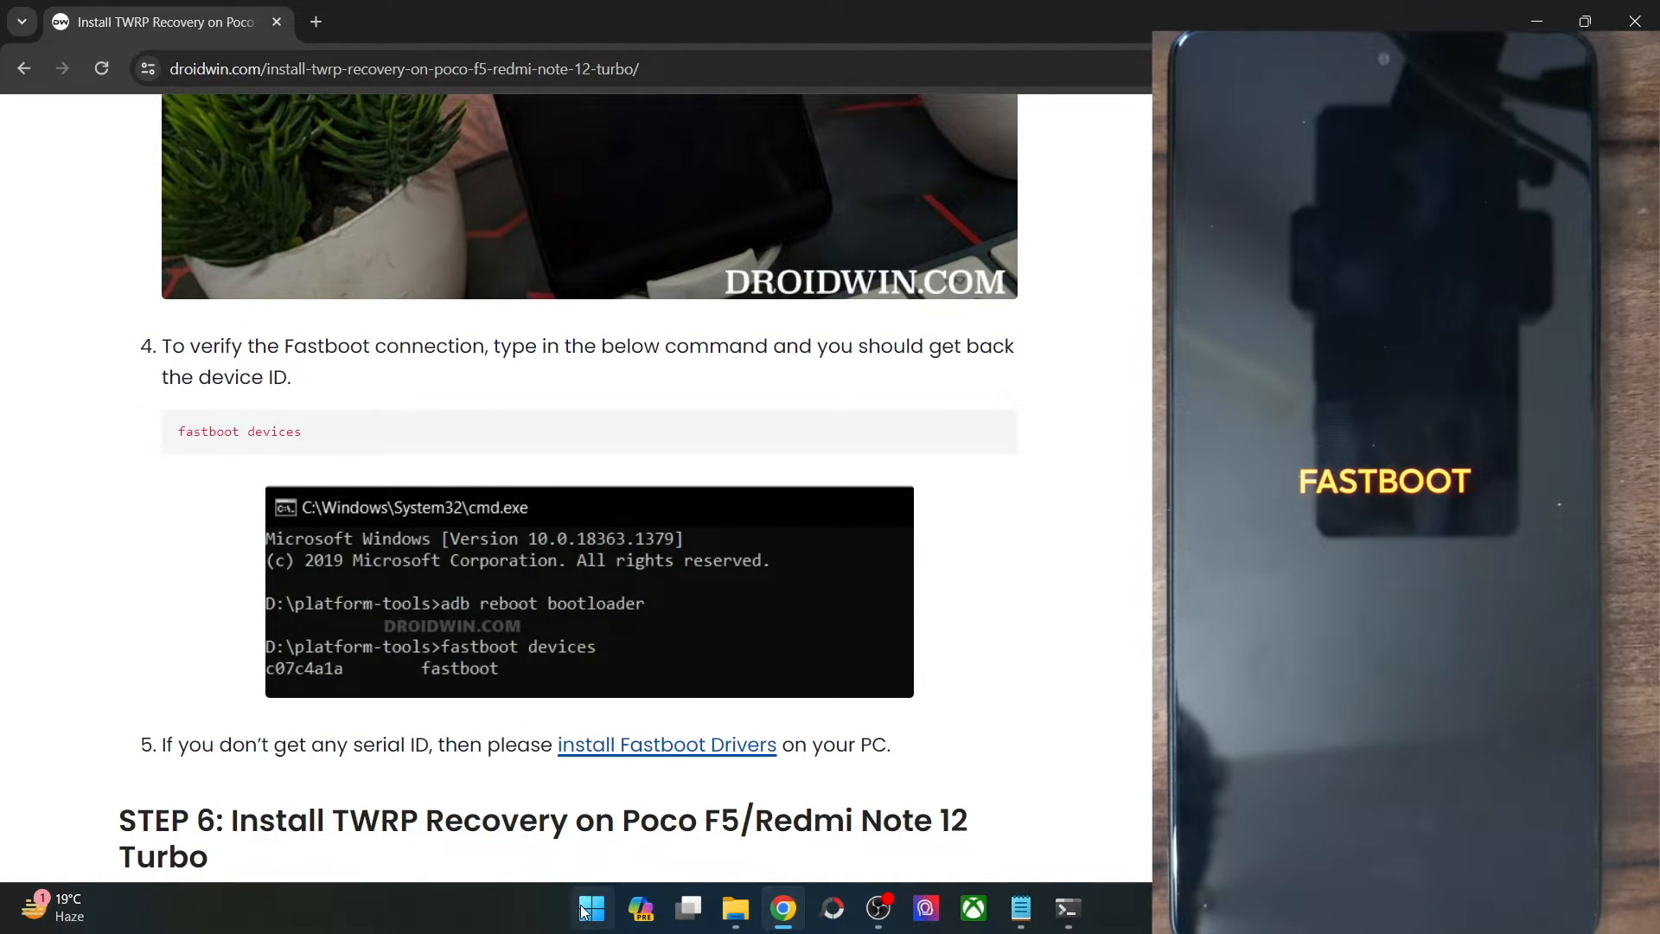
{"action": "right_click", "coordinate": [592, 908]}
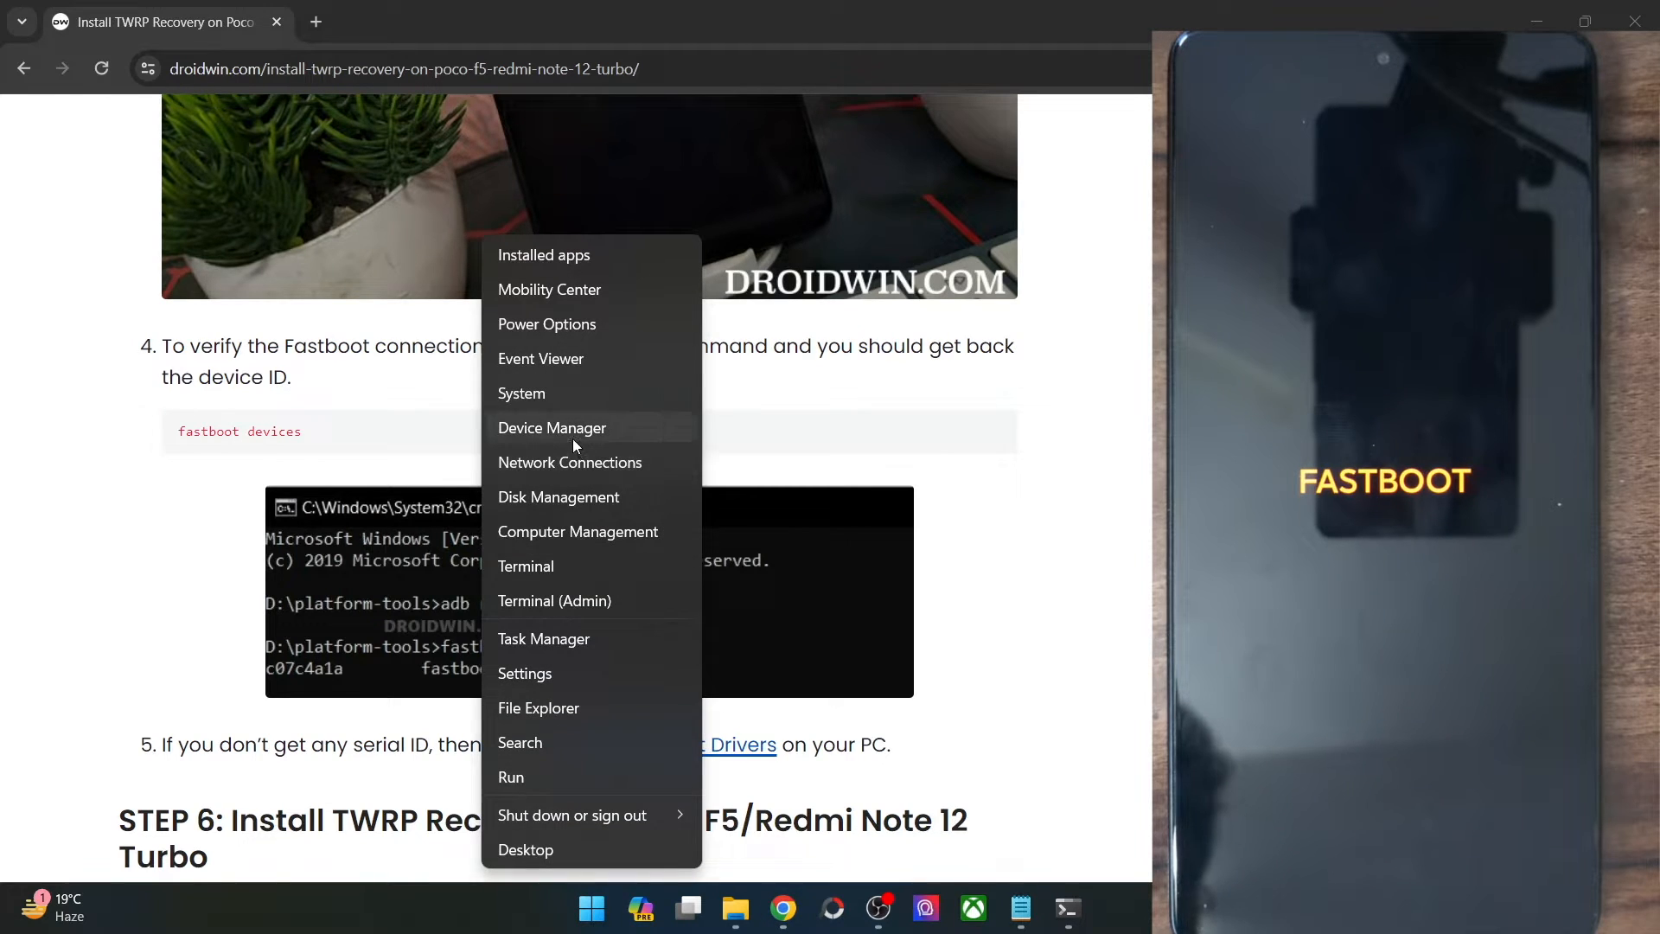
Check in Device Manager that the phone shows as Android Bootloader Interface under Android Phone, then close it
{"action": "left_click", "coordinate": [552, 428]}
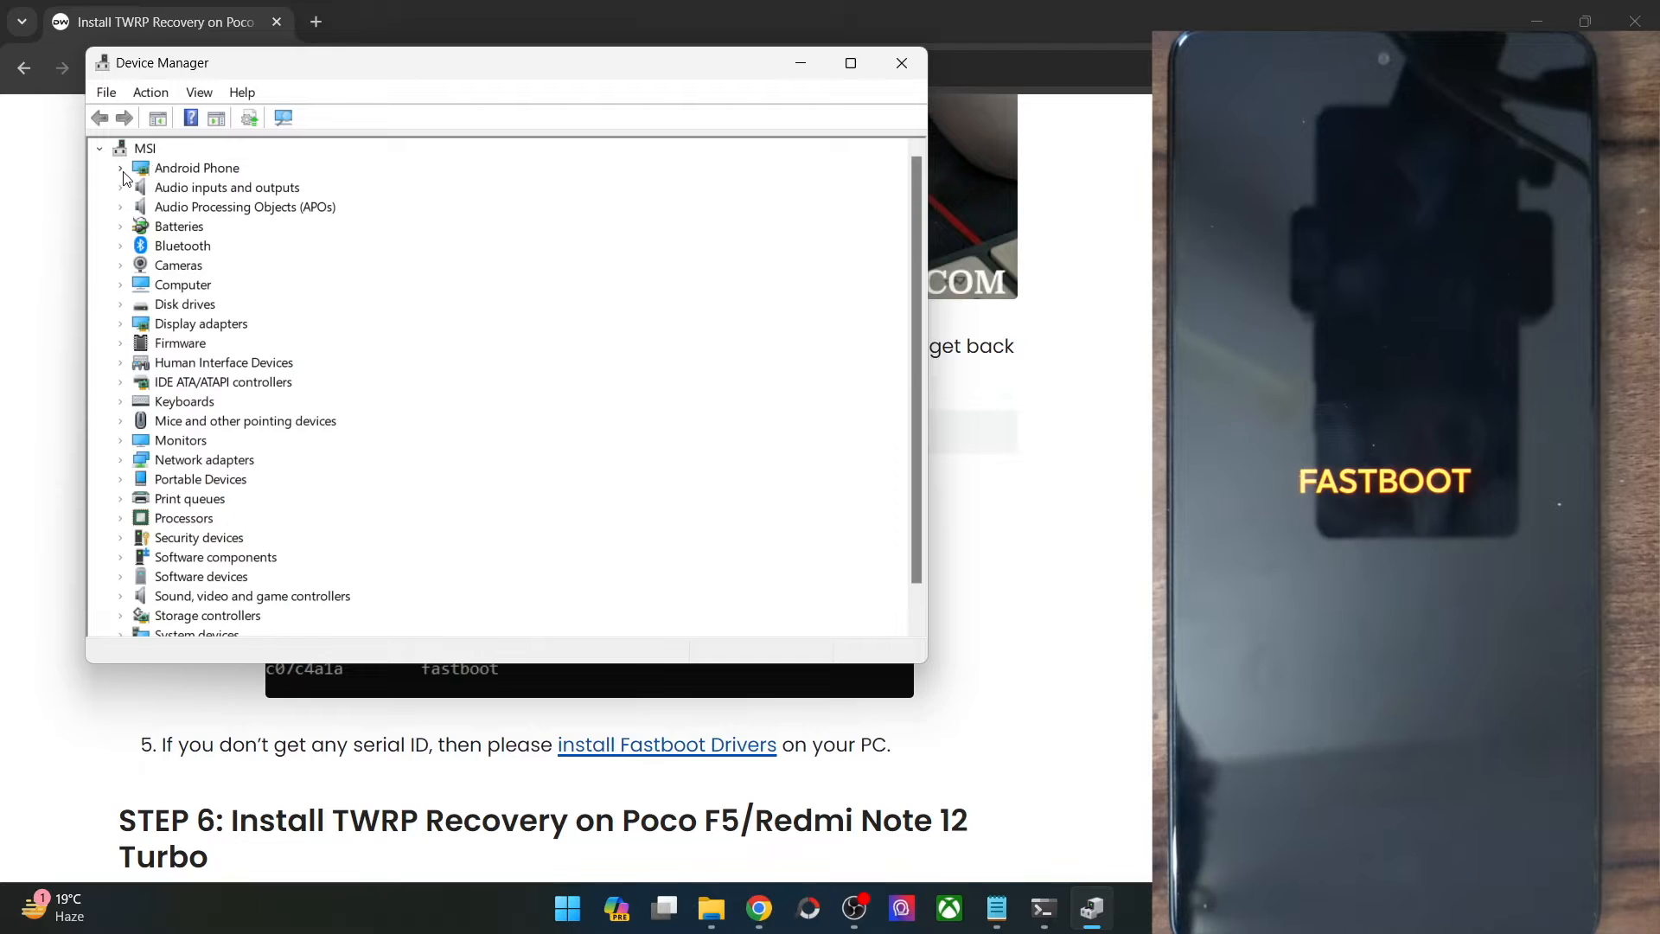
{"action": "left_click", "coordinate": [120, 168]}
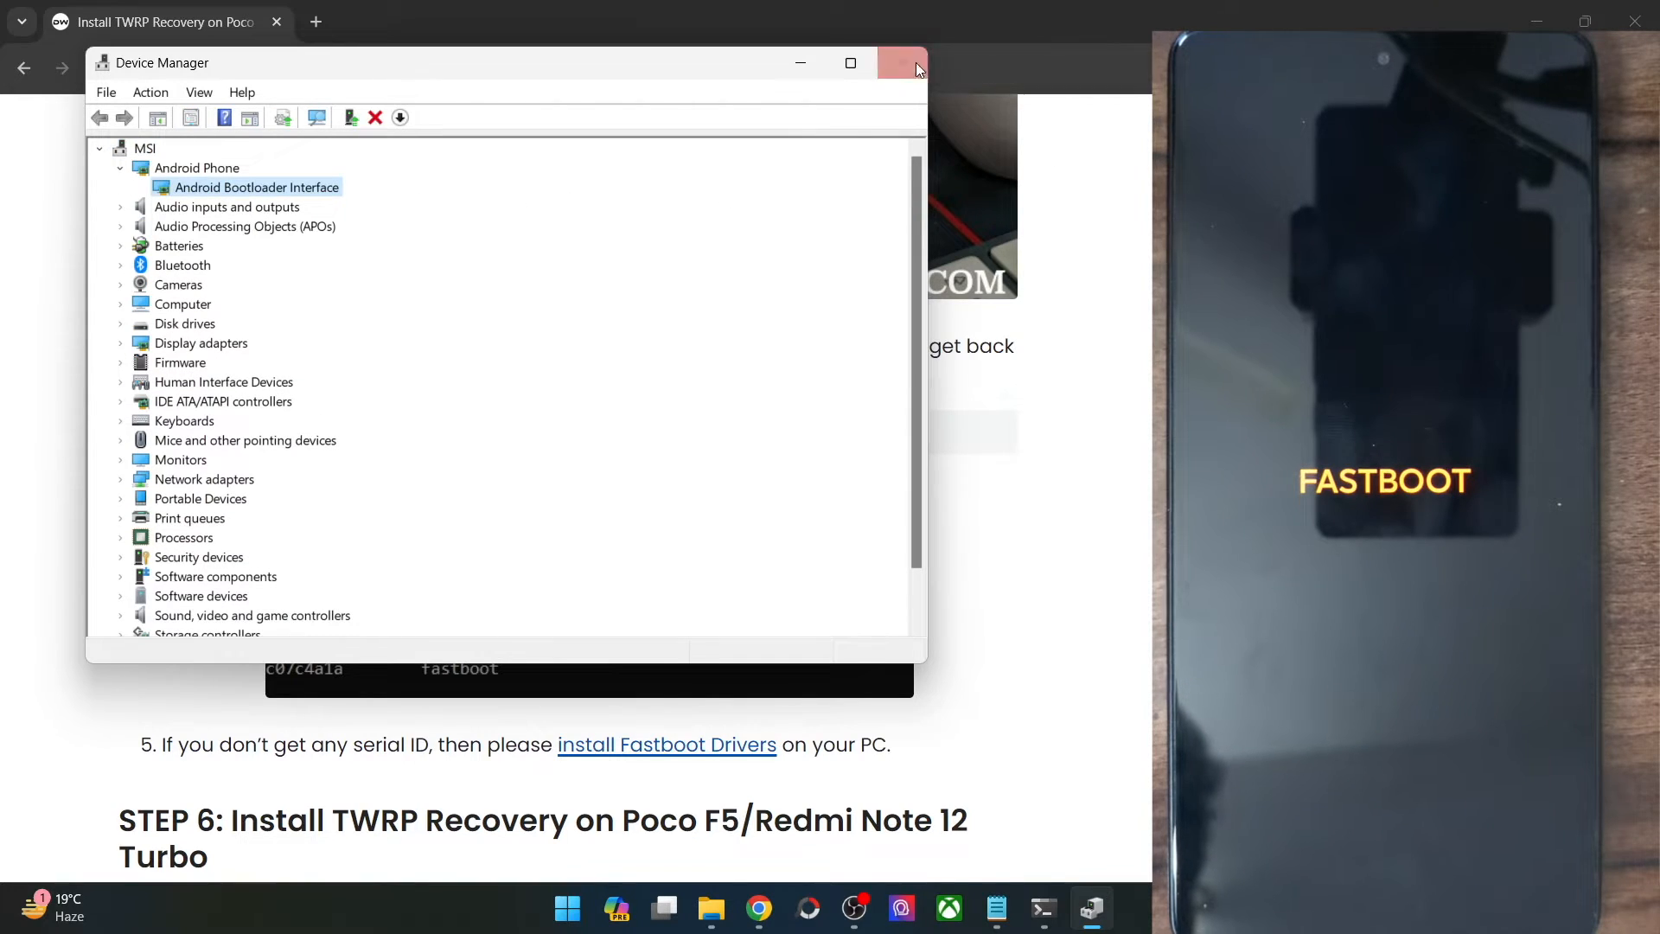
{"action": "left_click", "coordinate": [903, 63]}
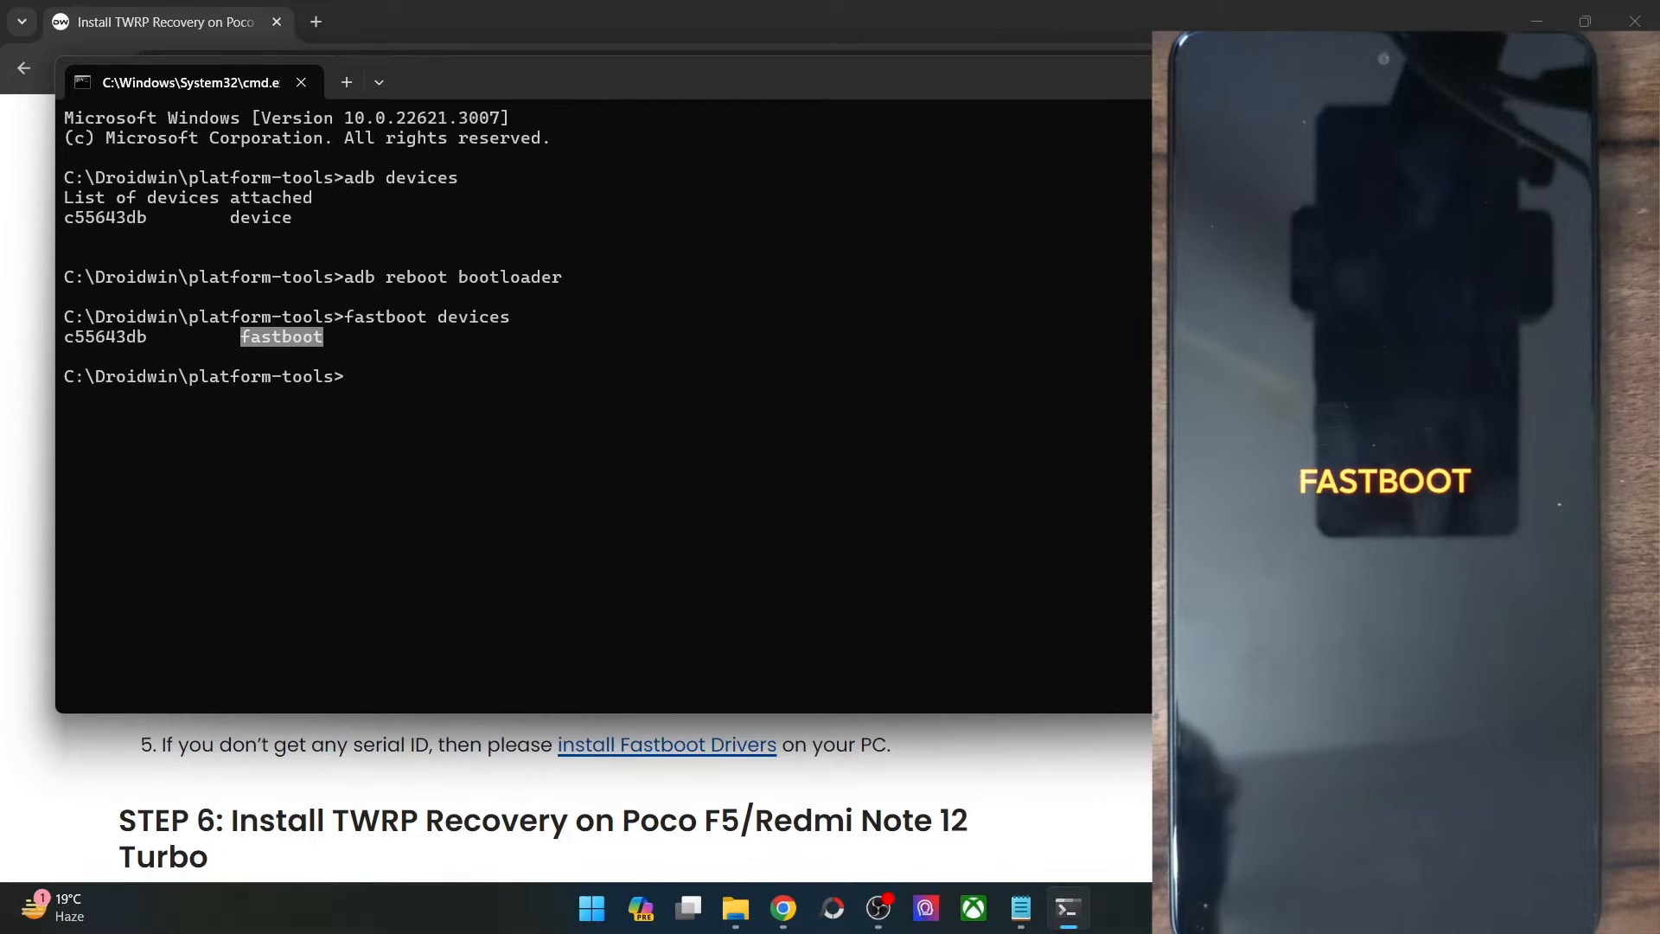
Copy the guide's fastboot flash recovery_ab twrp.img command and run it in CMD
{"action": "left_click", "coordinate": [299, 81]}
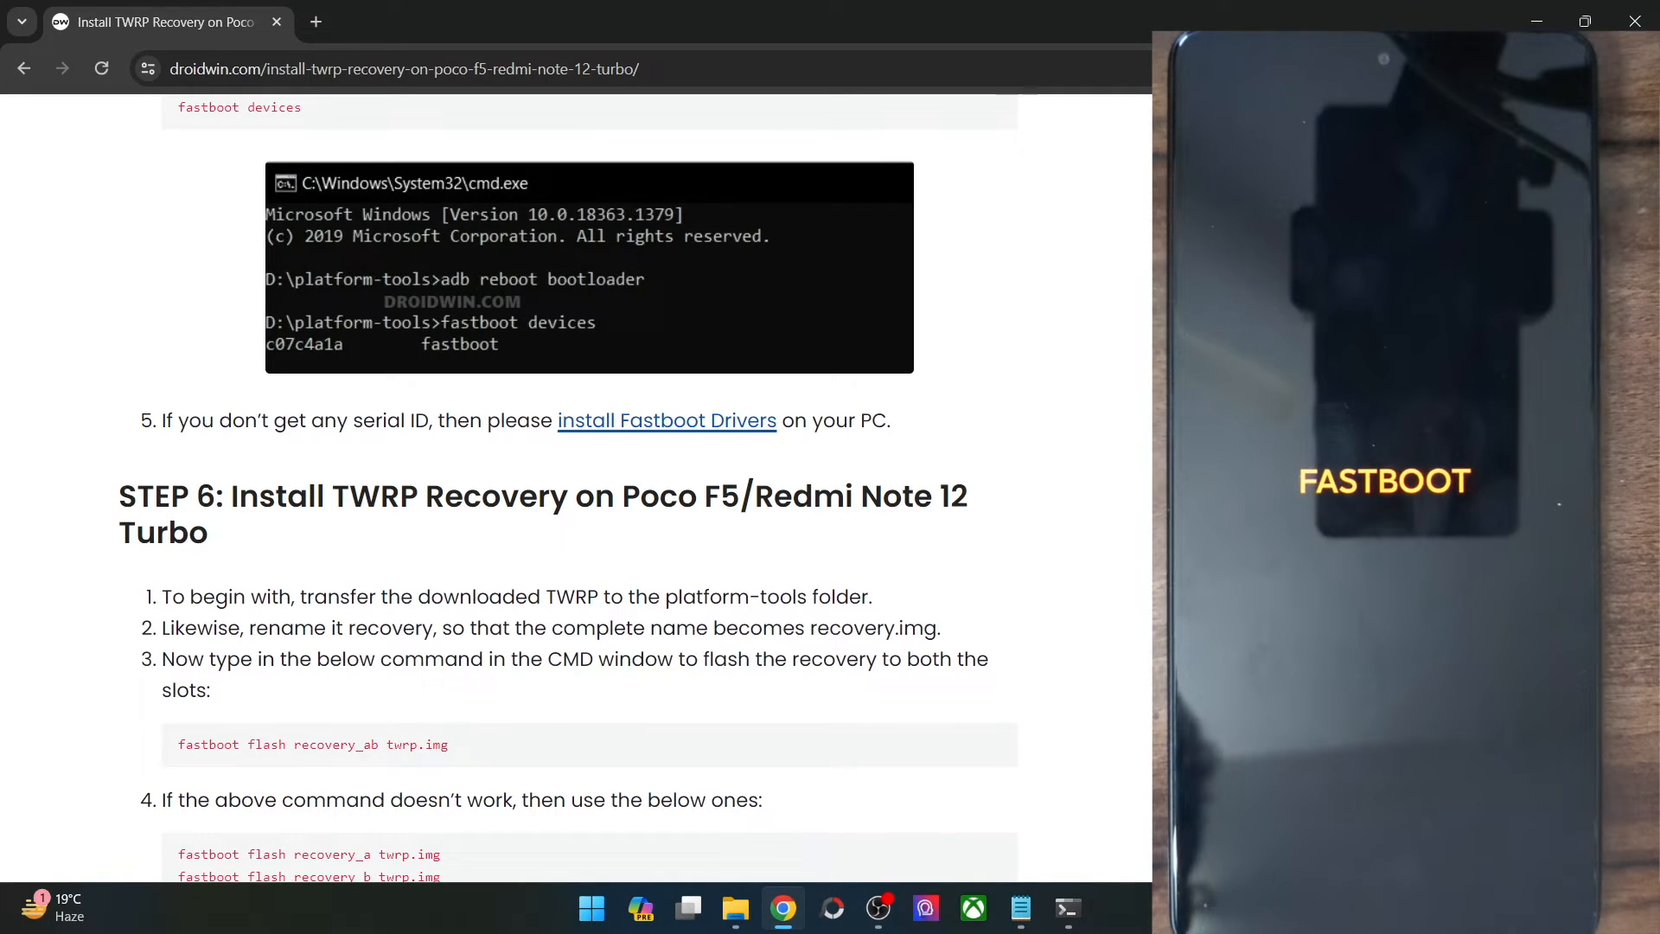
{"action": "scroll", "scroll_direction": "down", "scroll_amount": 3}
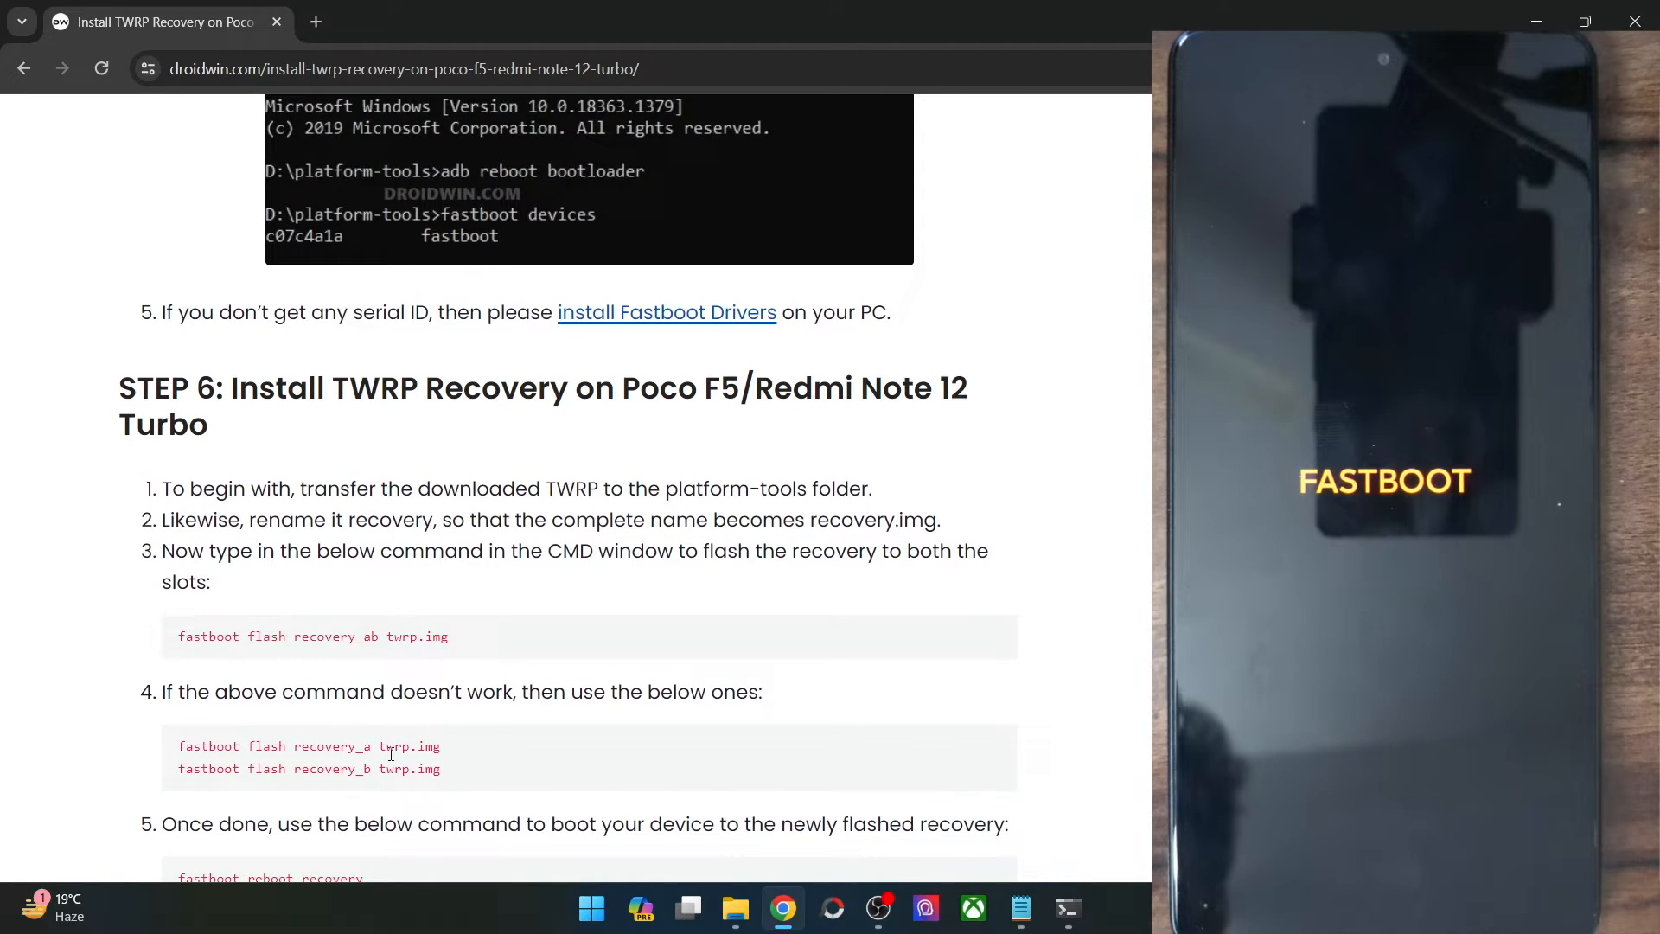
{"action": "triple_click", "coordinate": [308, 746]}
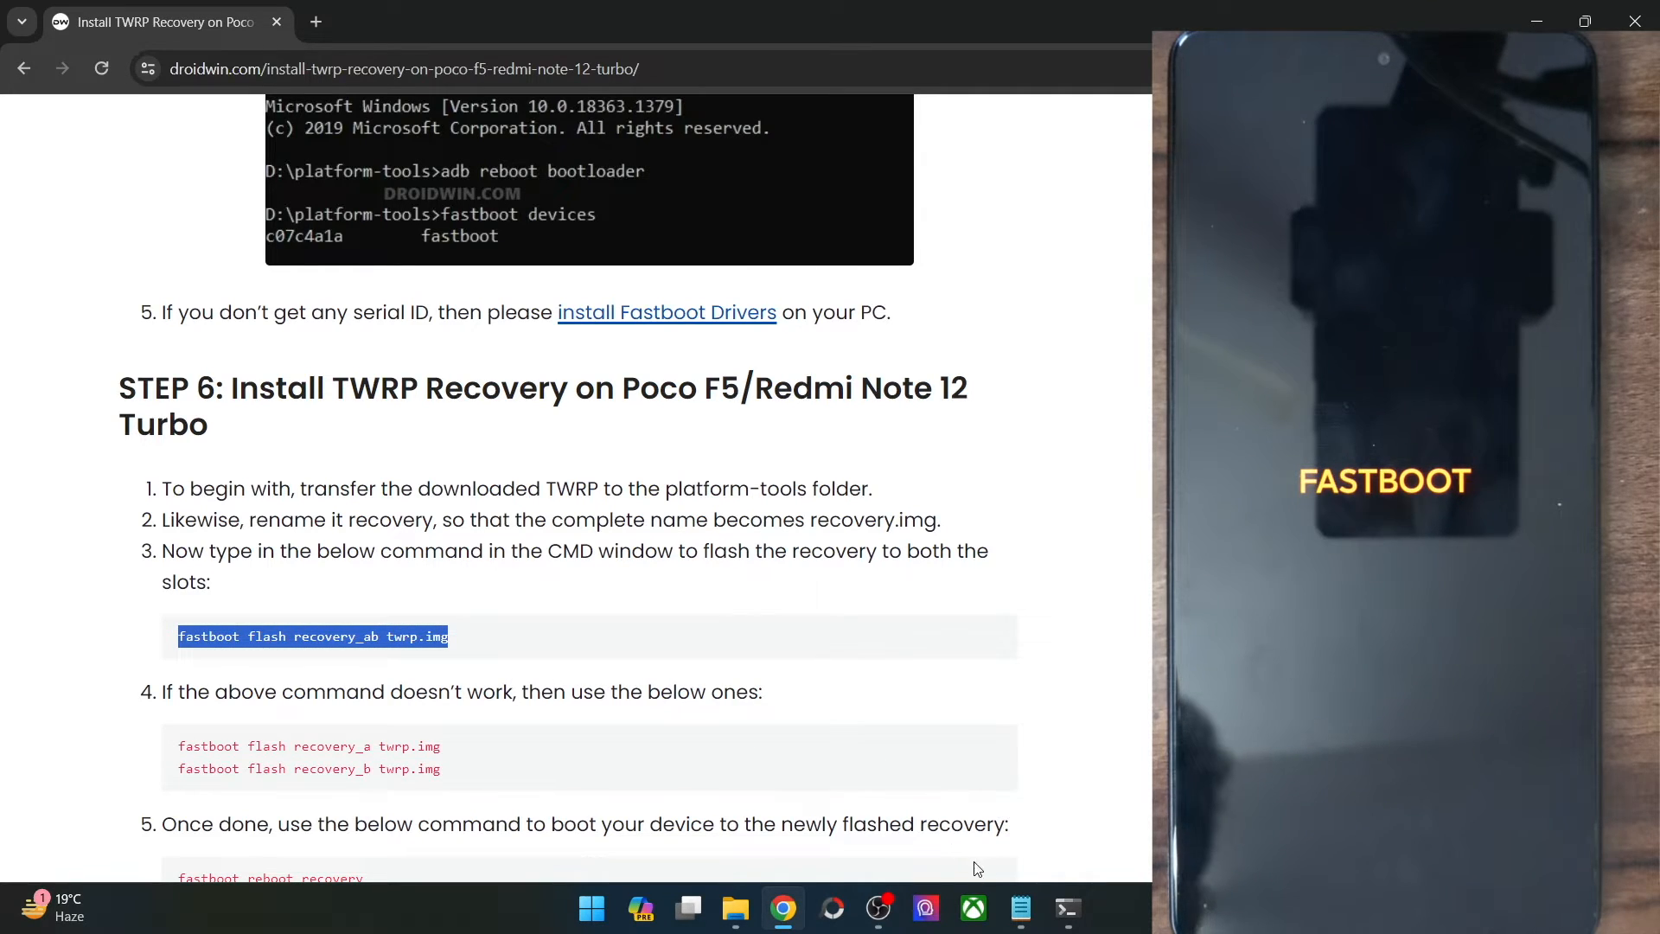
{"action": "left_click", "coordinate": [1068, 908]}
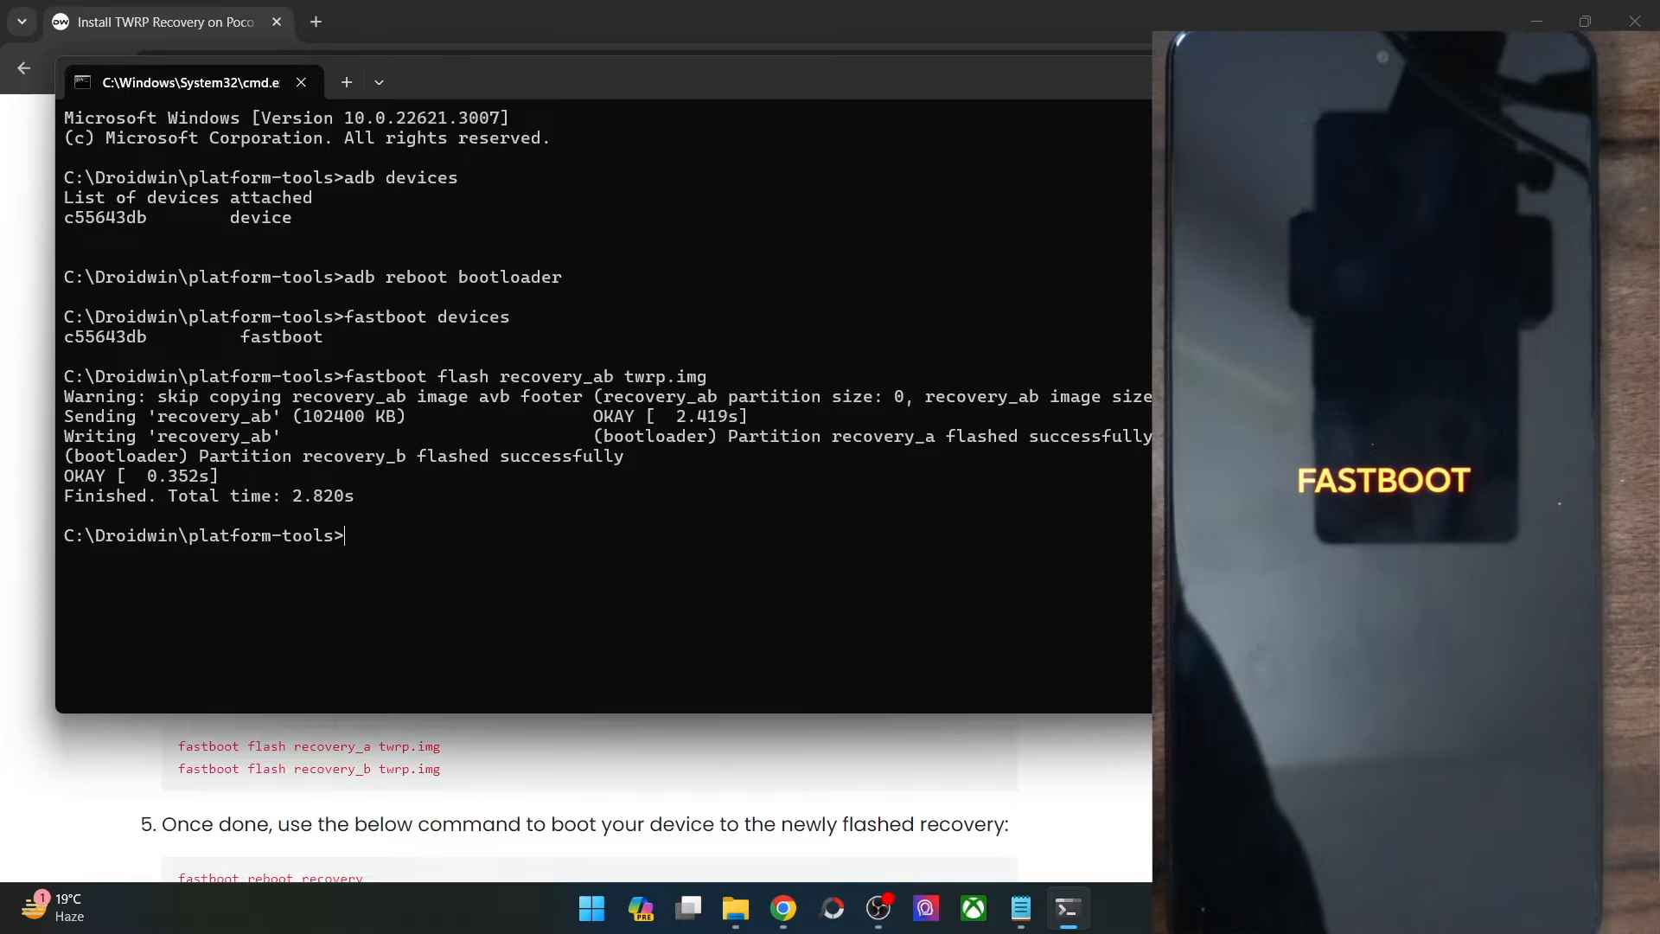
Run fastboot reboot recovery so the Poco F5 restarts into TWRP
{"action": "type", "text": "fastboot"}
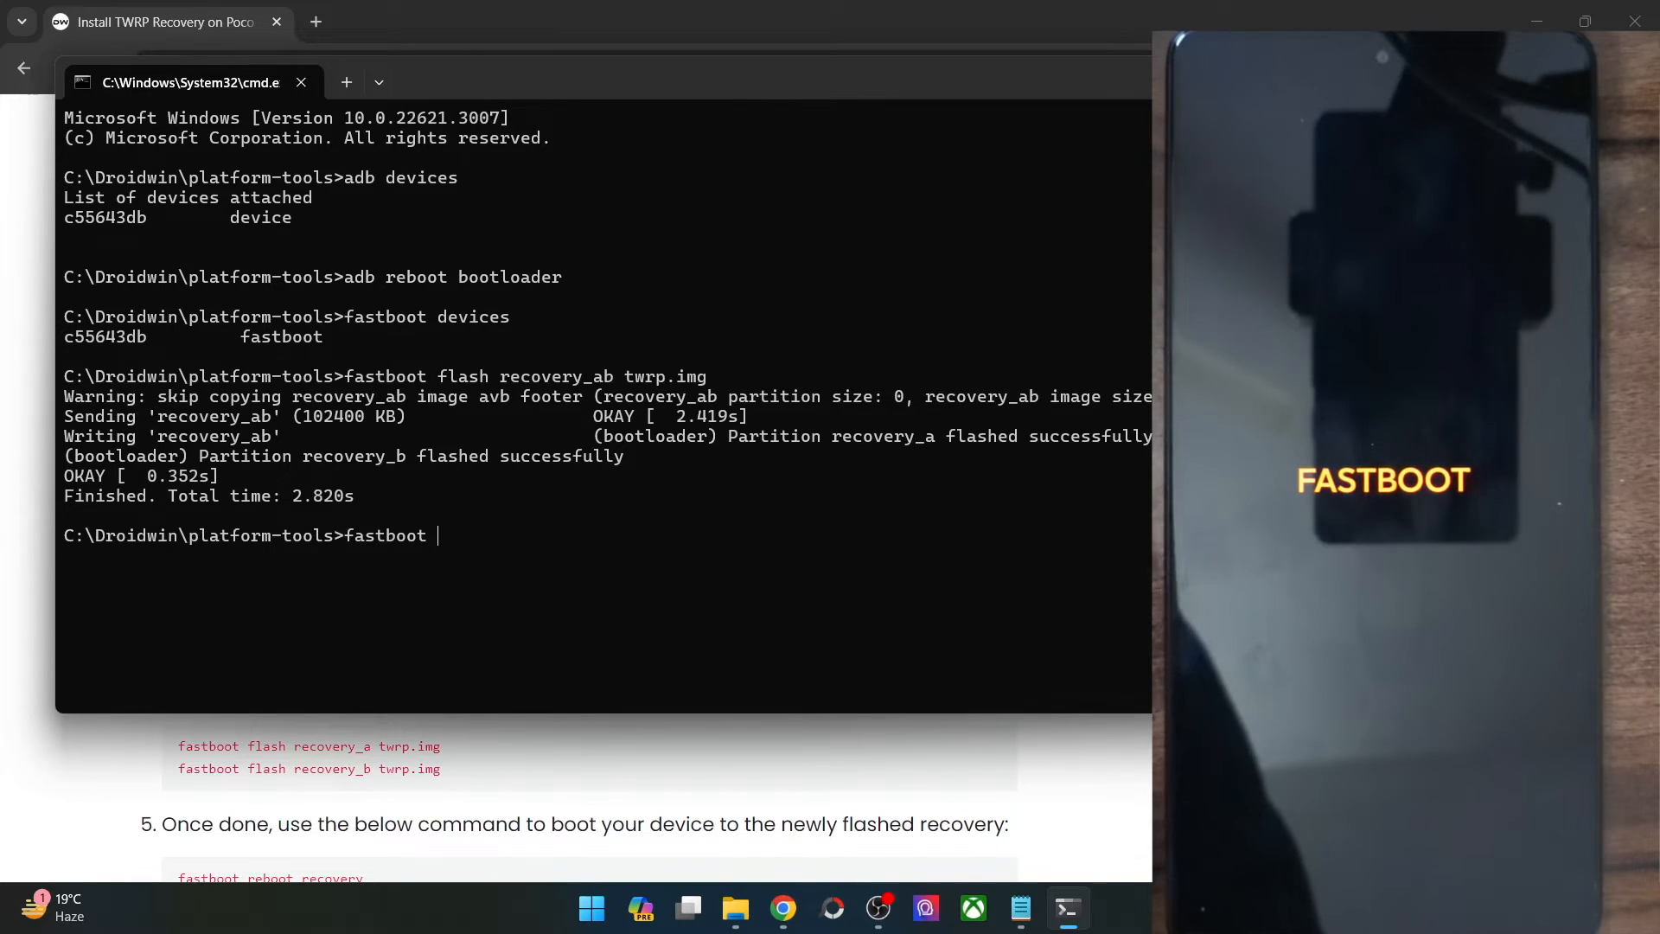
{"action": "type", "text": "reboot recove"}
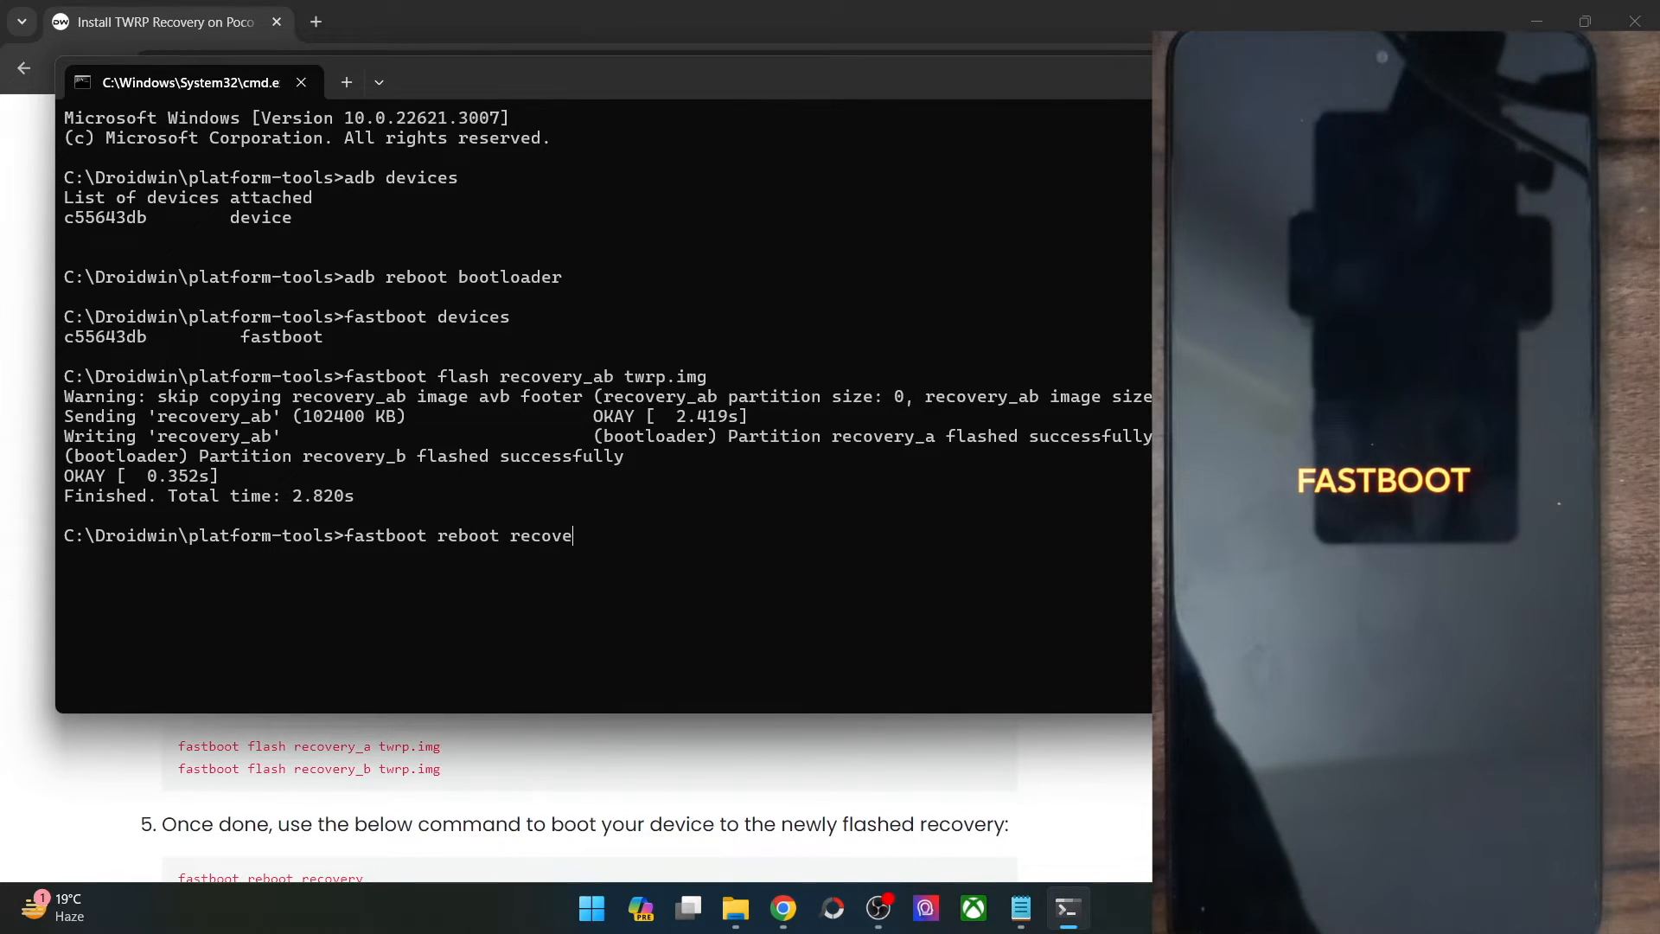
{"action": "type", "text": "ry"}
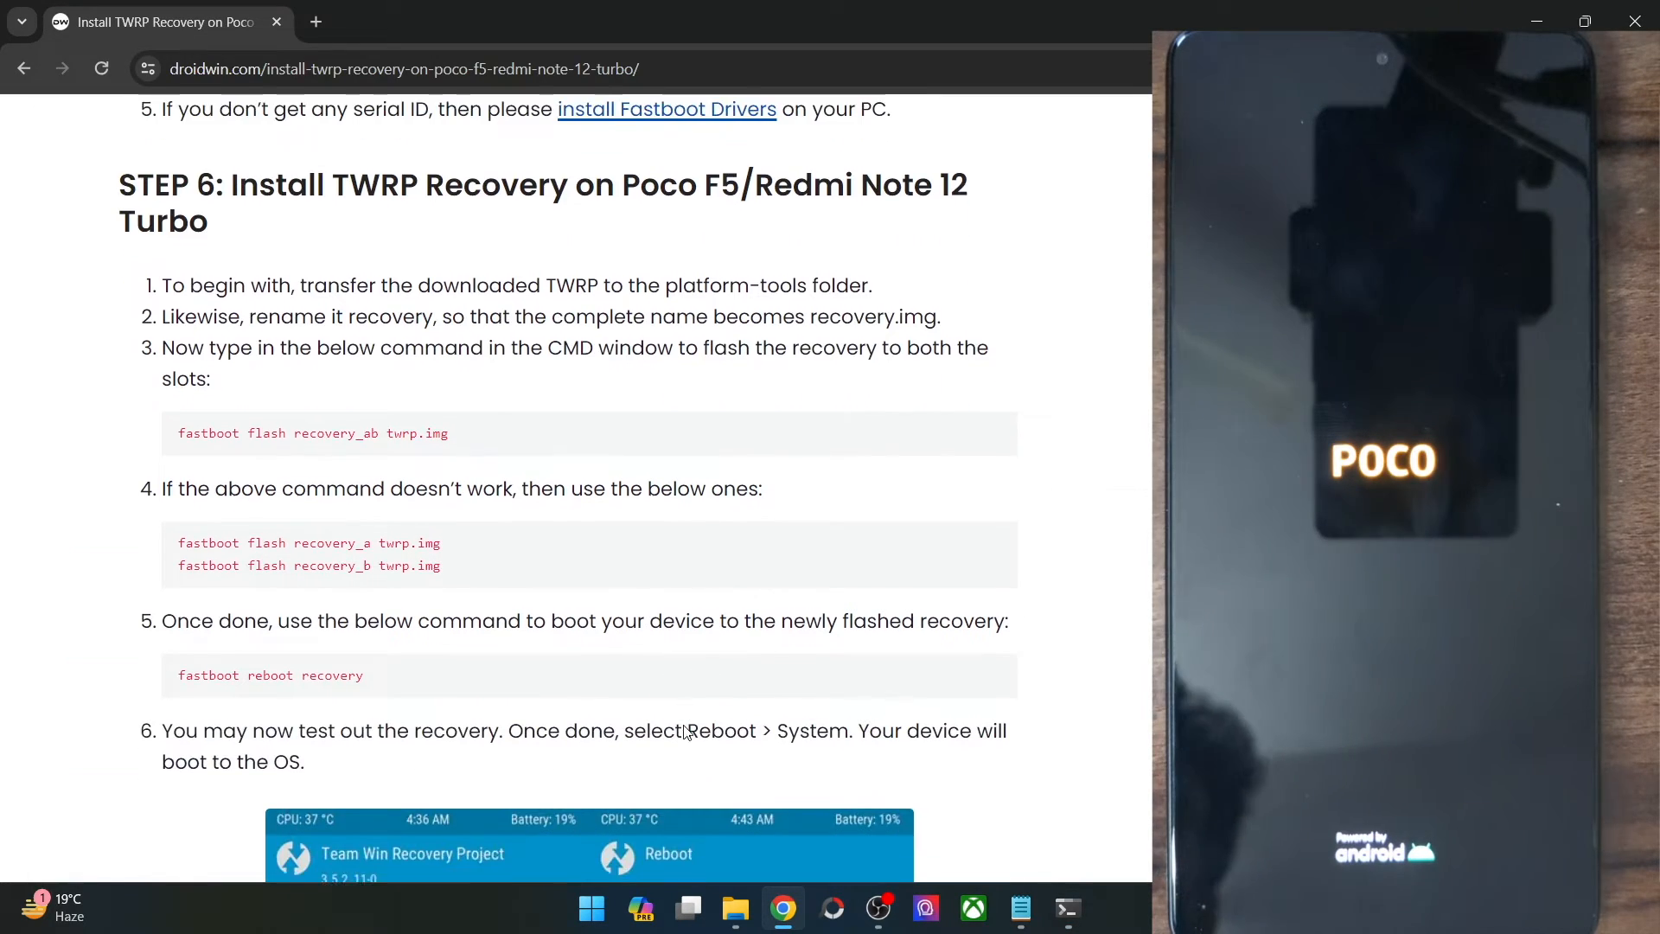
Scroll the guide down through the Reboot > System instructions and TWRP screenshots
{"action": "scroll", "scroll_direction": "down", "scroll_amount": 3}
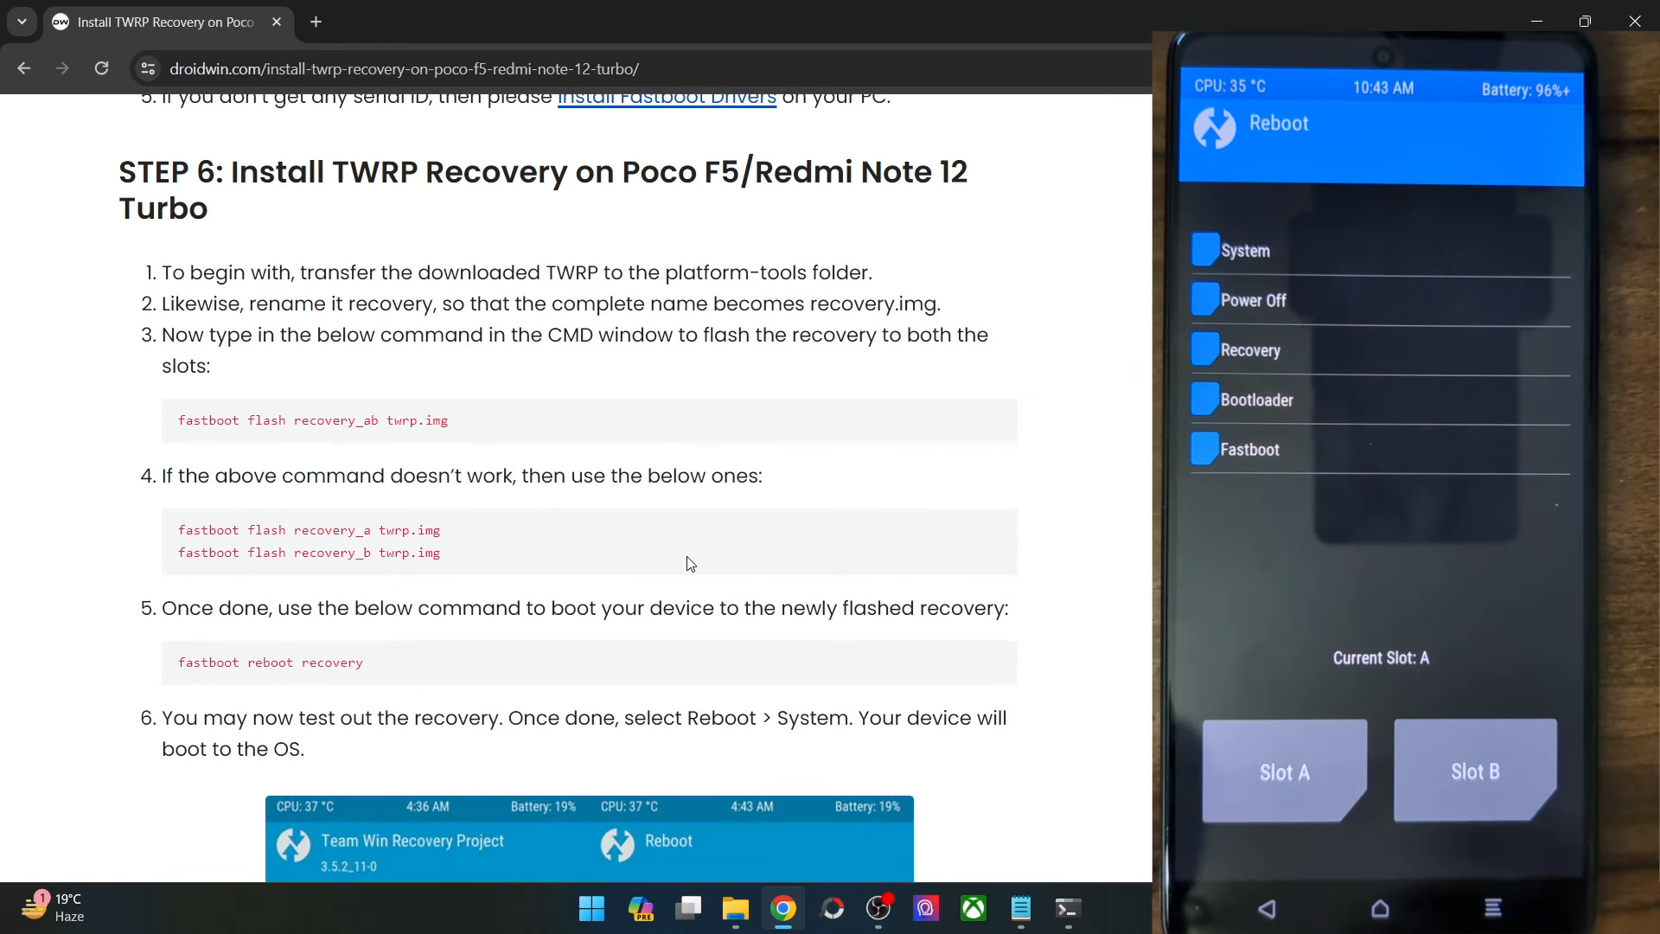
{"action": "scroll", "scroll_direction": "down", "scroll_amount": 3}
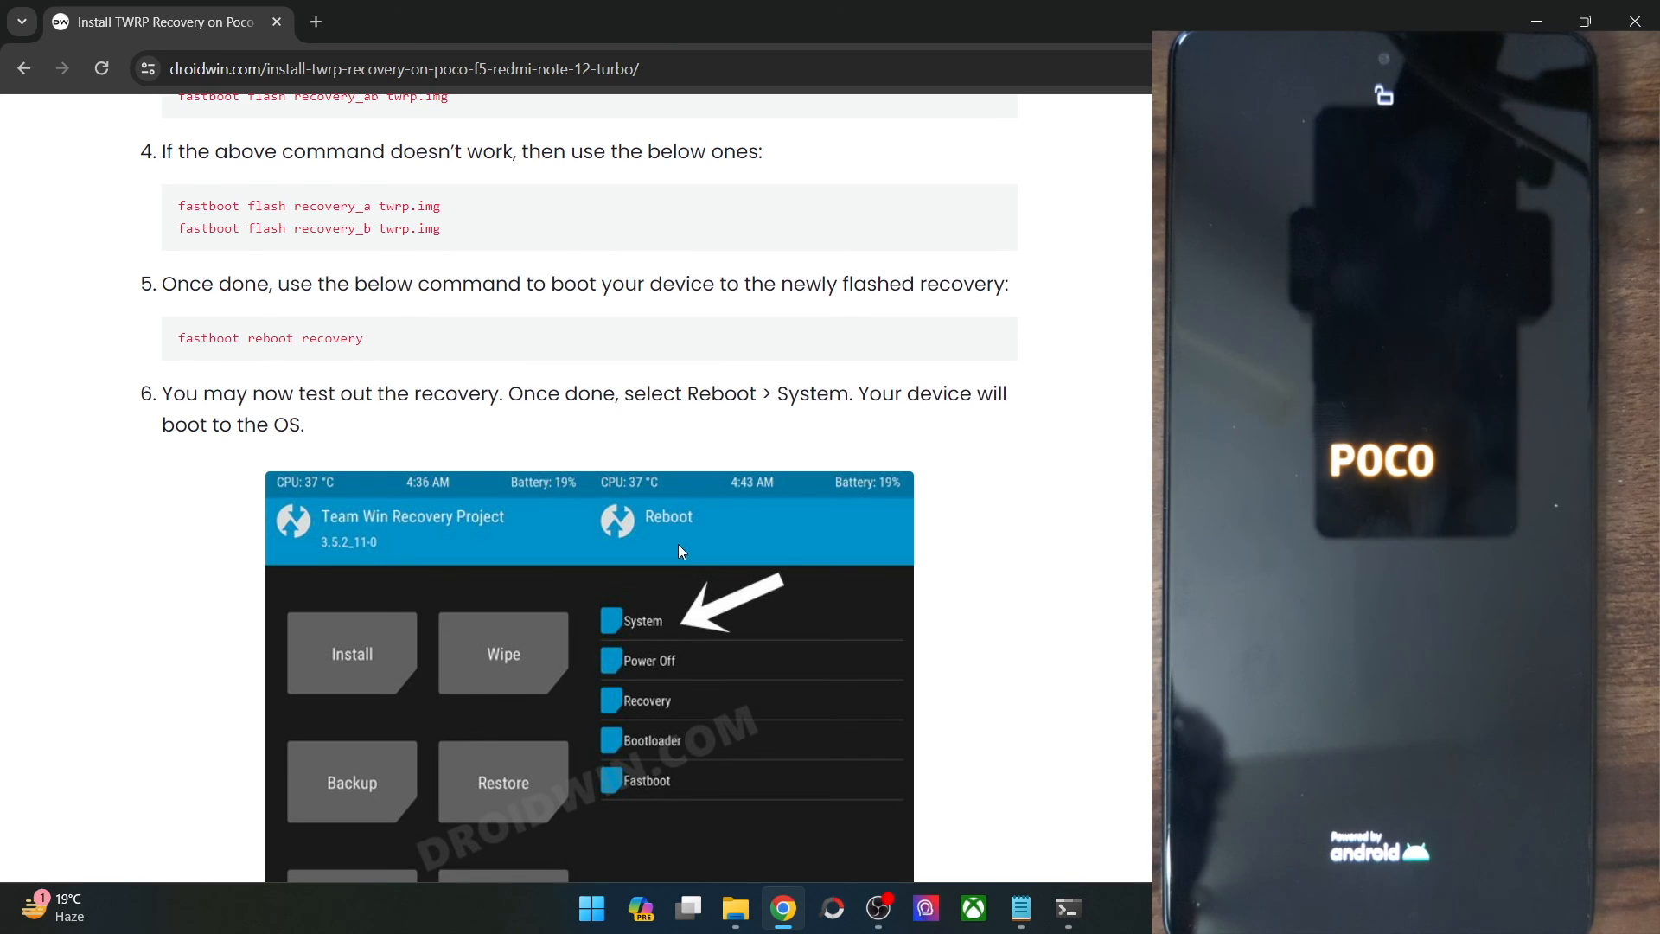
{"action": "mouse_move", "coordinate": [720, 548]}
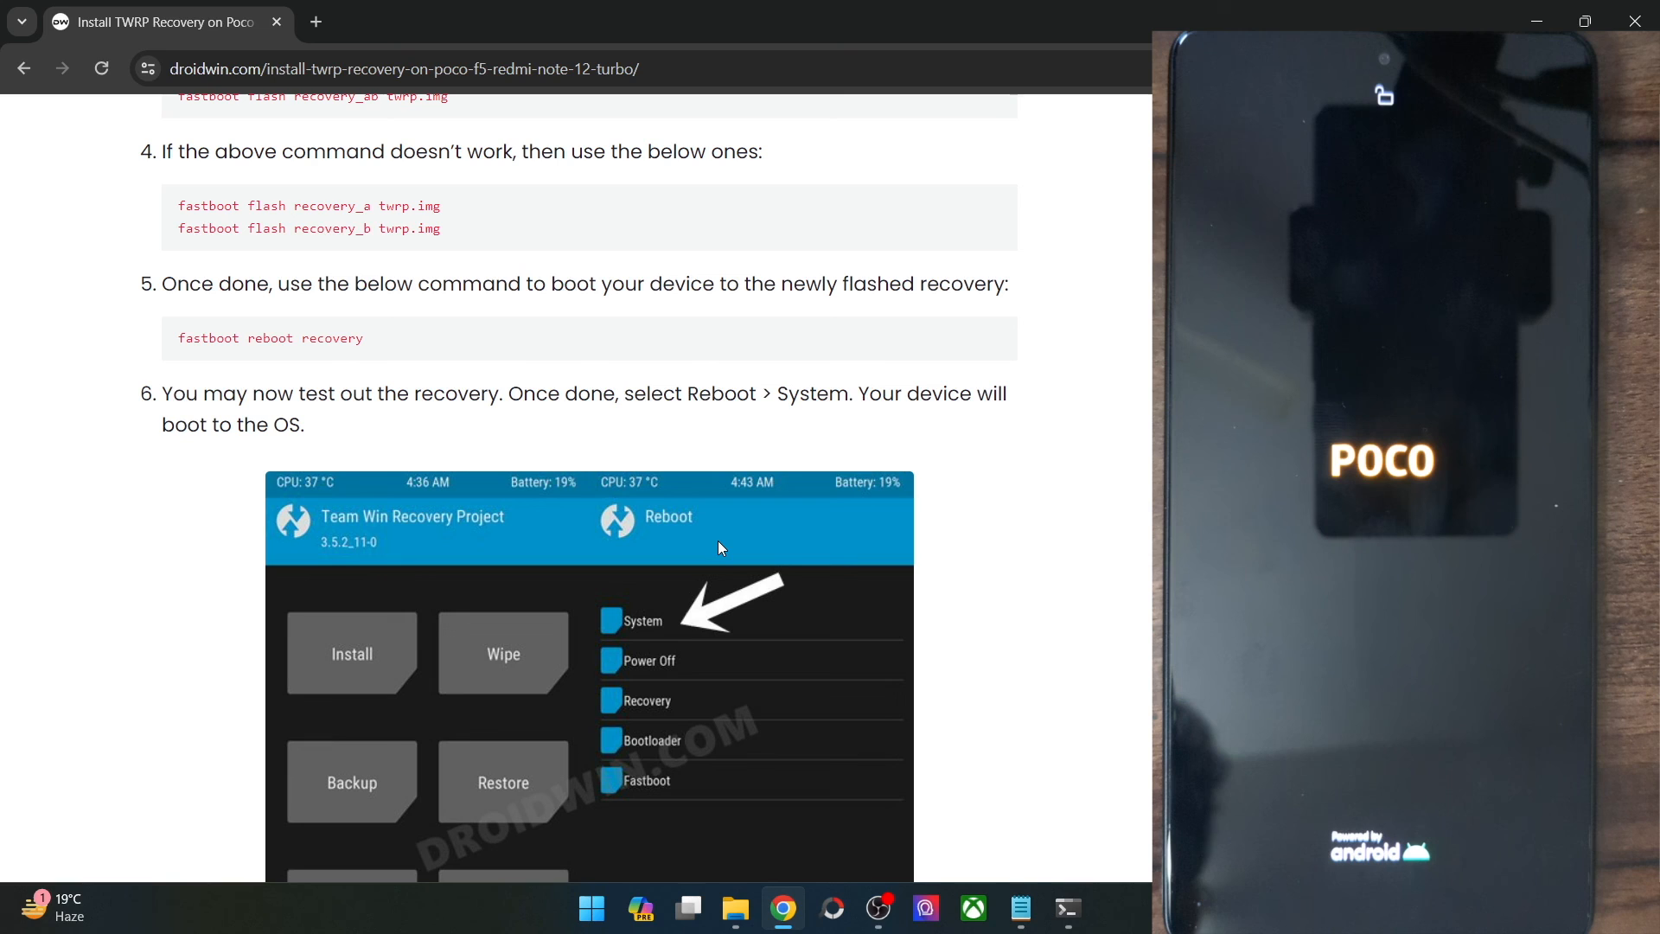
{"action": "scroll", "scroll_direction": "down", "scroll_amount": 3}
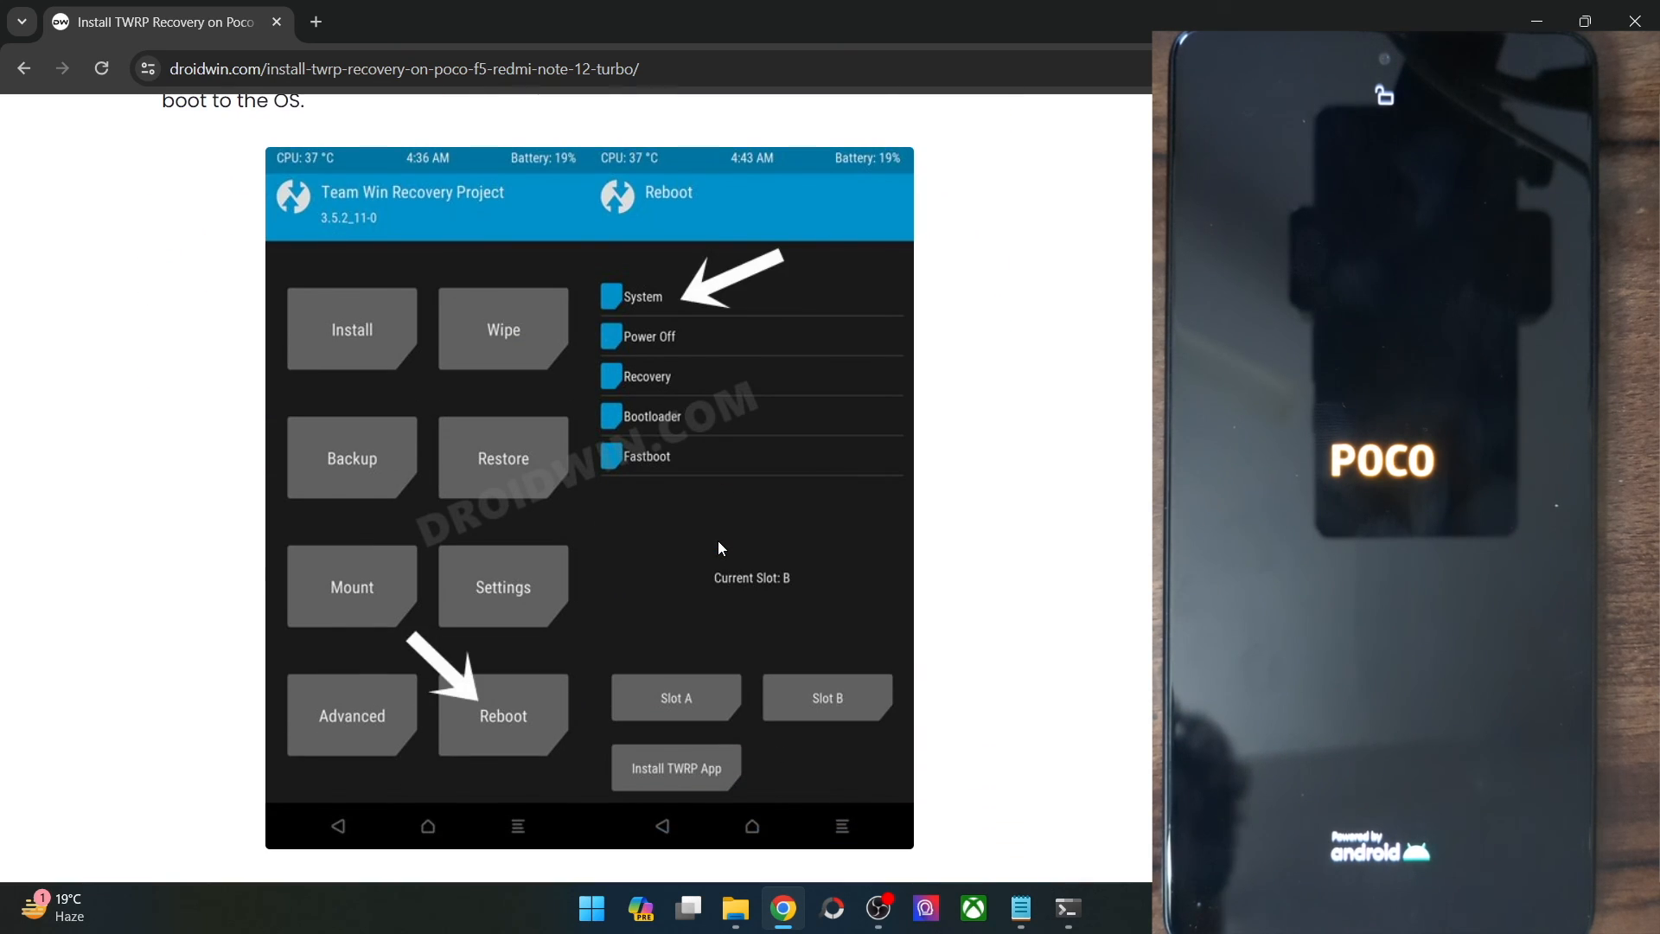